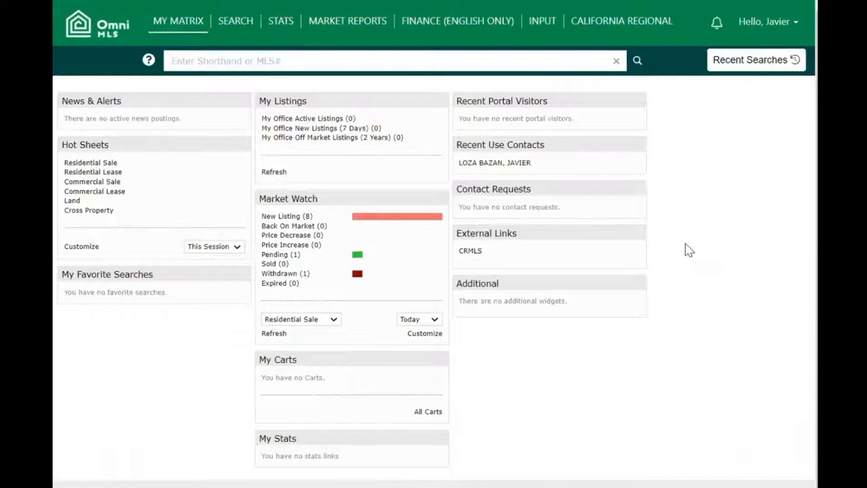
mouse_move(177, 21)
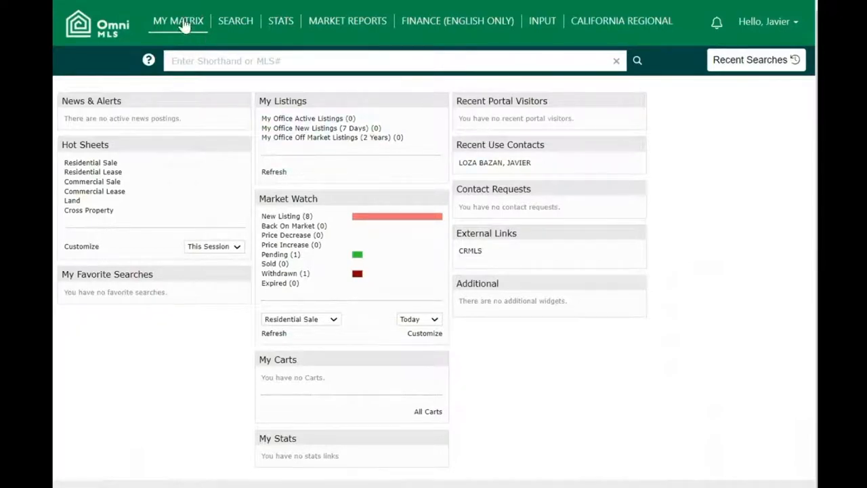
- Show the My Matrix menu of personal pages (Contacts, Saved Searches, CMAs) from the dashboard
click(179, 21)
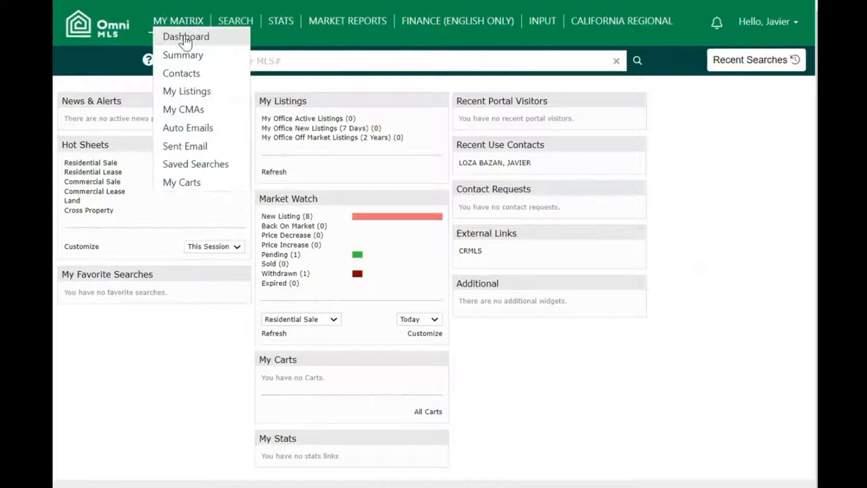
click(178, 20)
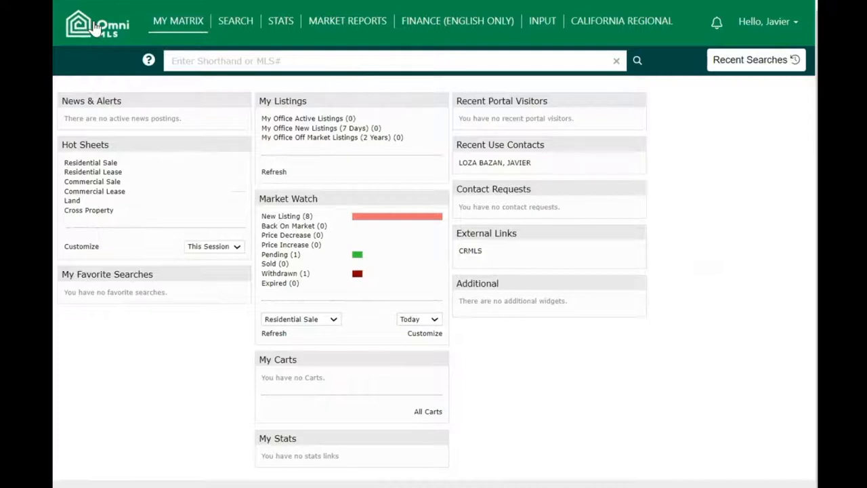
click(177, 21)
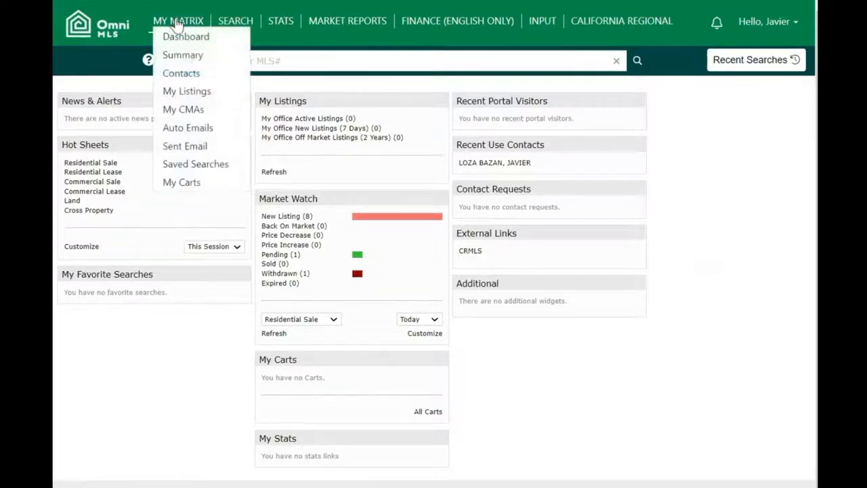
mouse_move(181, 73)
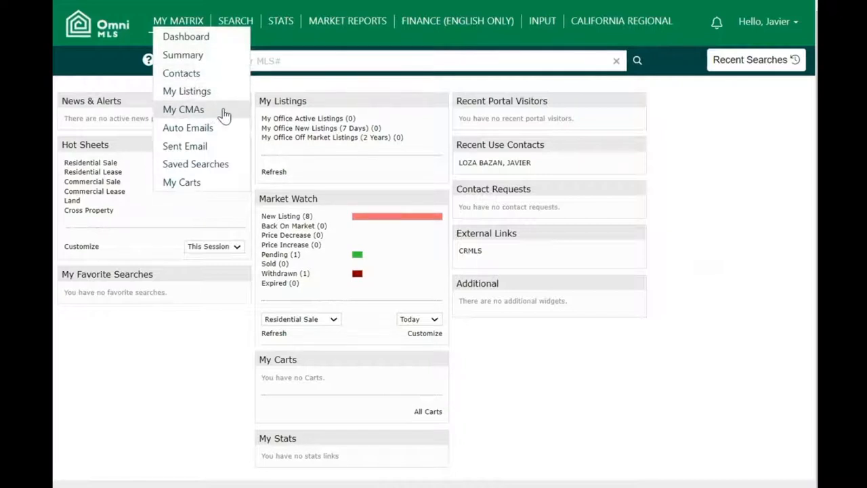
- Go to the My CMAs page, which lists zero saved CMAs with the 180-day retention notice
click(183, 109)
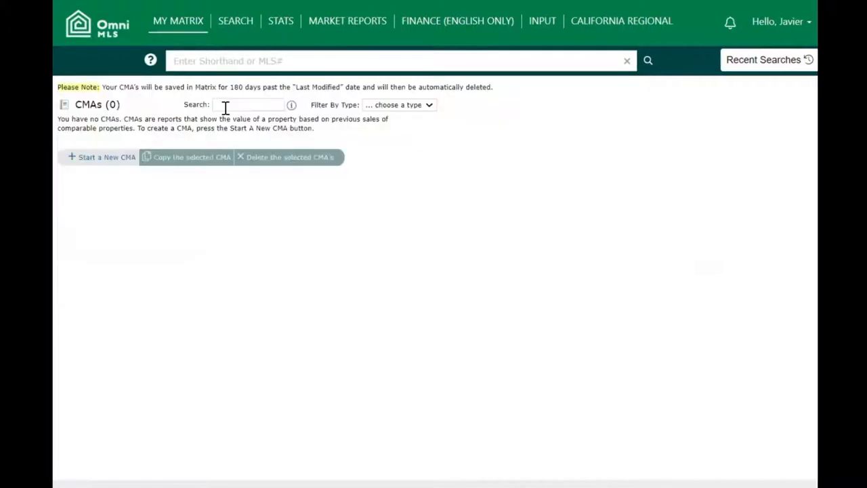
mouse_move(453, 311)
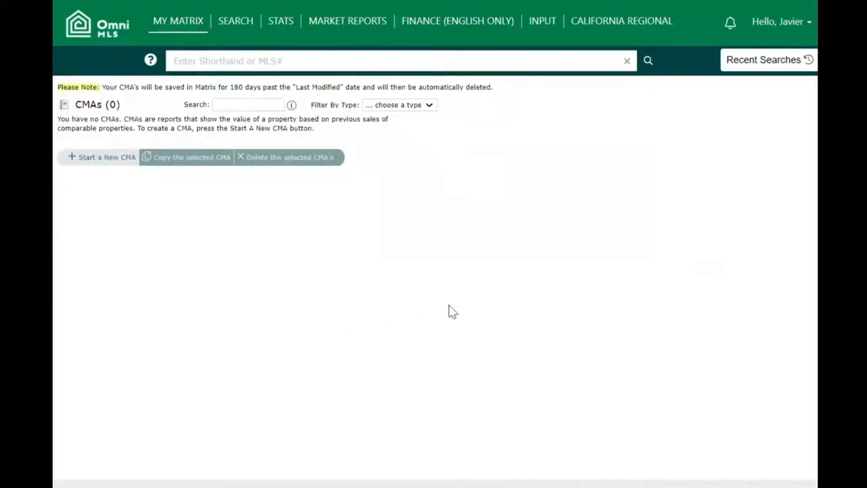
mouse_move(485, 311)
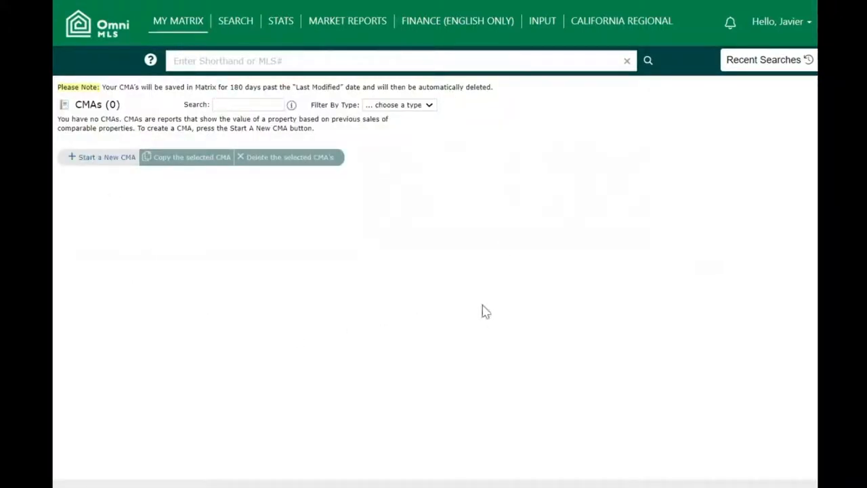
mouse_move(106, 156)
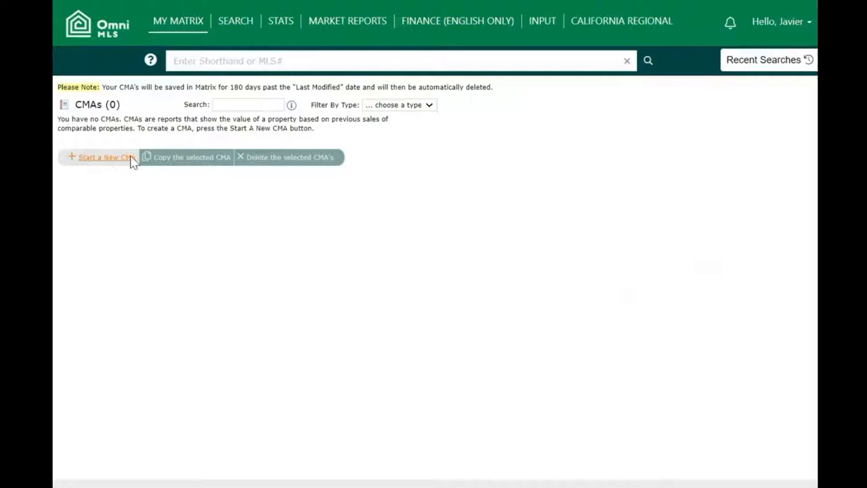
- Start a new CMA for the client with the description 'CMA FOR HOUSE IN CERRITOS COLONY'
click(102, 157)
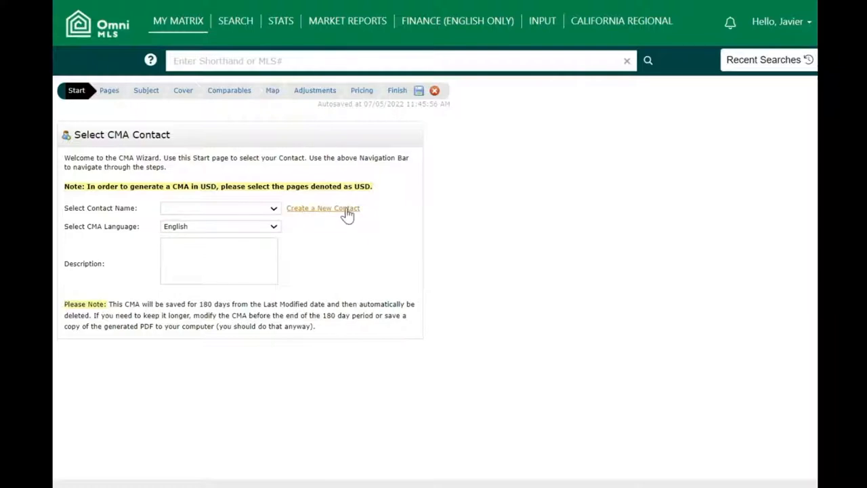
mouse_move(274, 210)
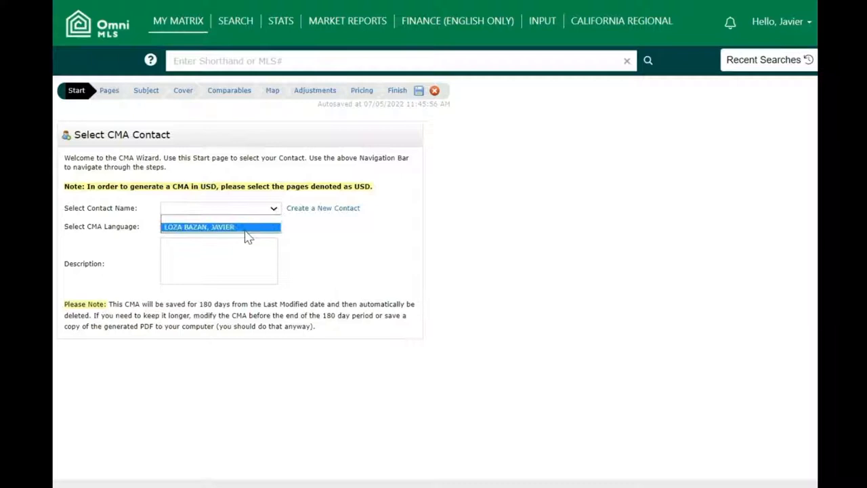
click(199, 226)
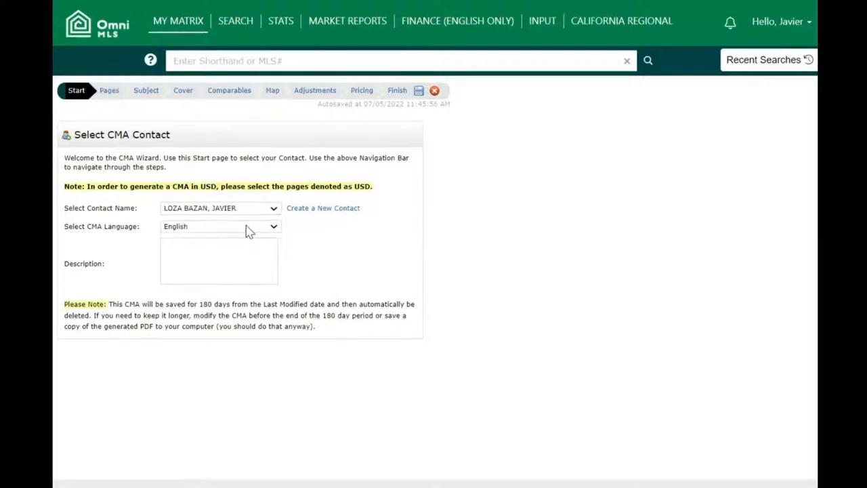
mouse_move(254, 228)
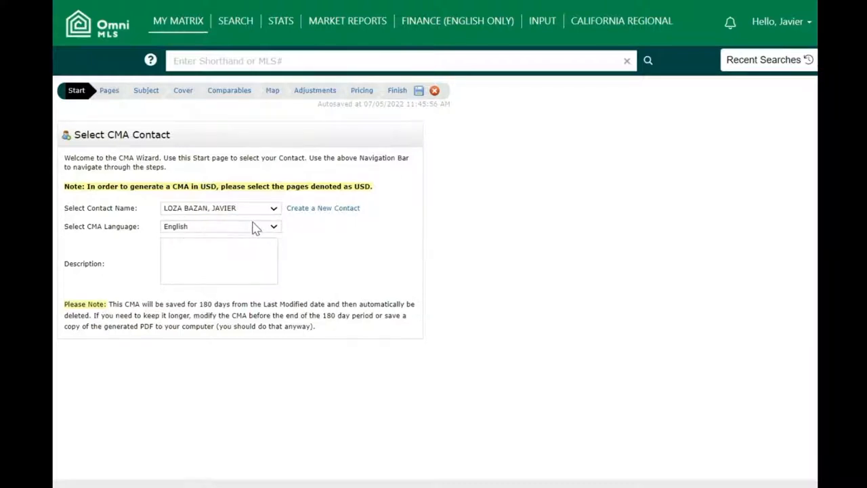
click(218, 262)
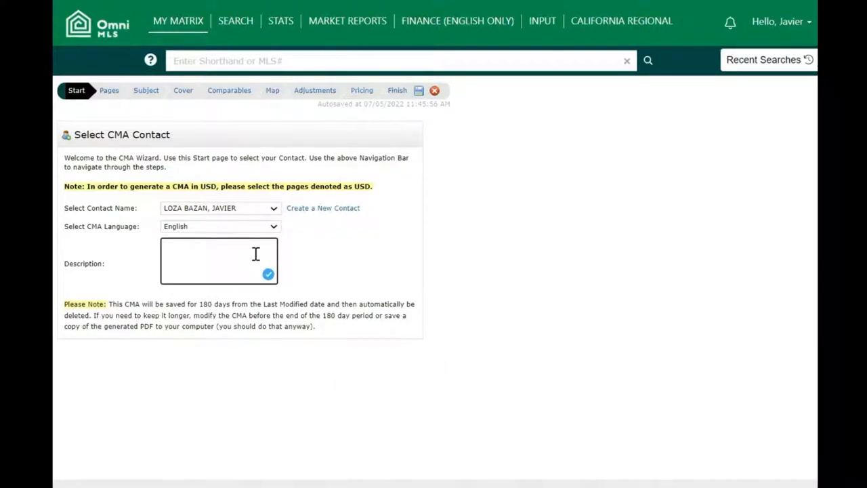
text(CMA FOR HA)
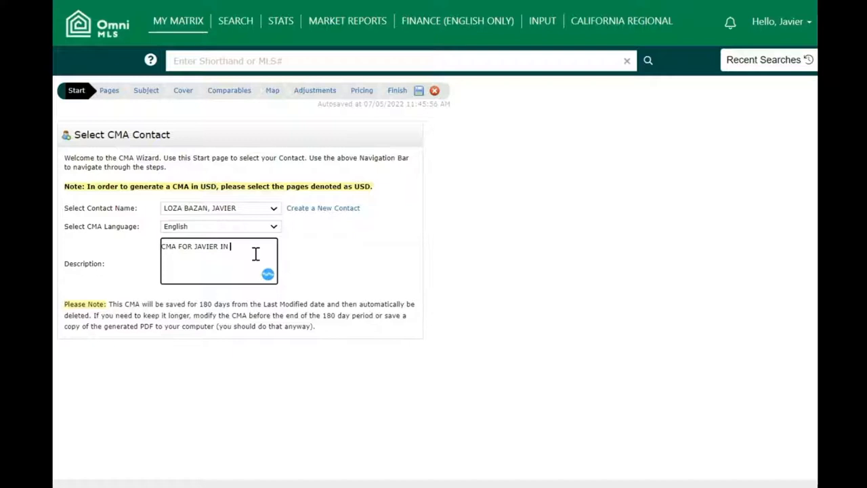
text(HOU)
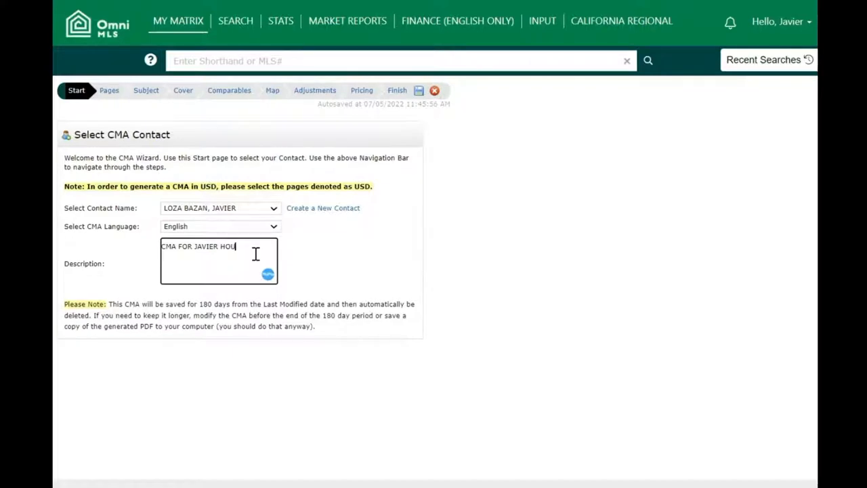
key(Backspace)
text(ME IN )
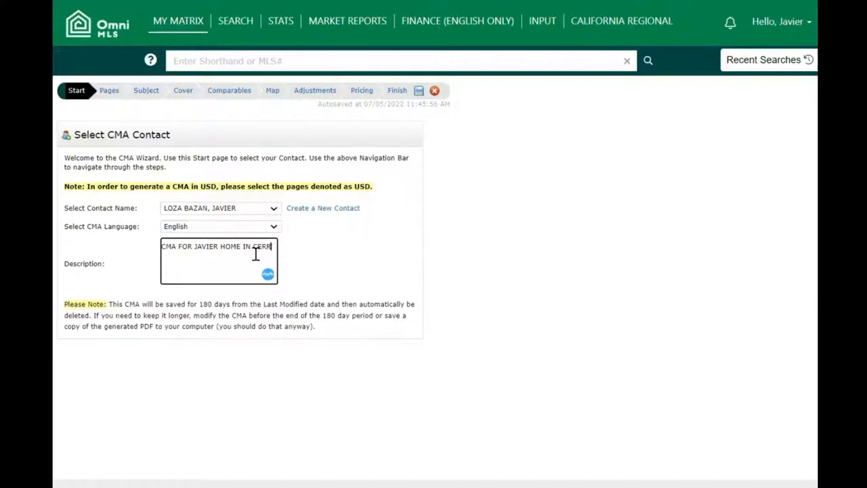
text(CERRITOS COLONY)
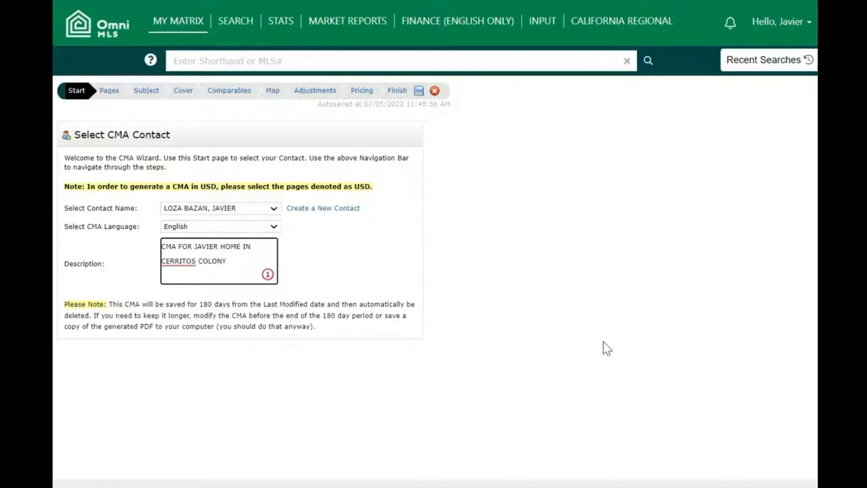
mouse_move(640, 371)
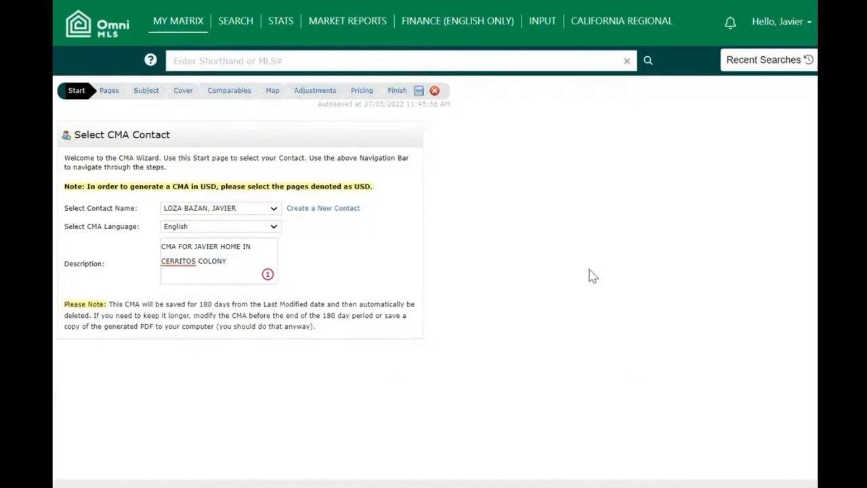
mouse_move(197, 171)
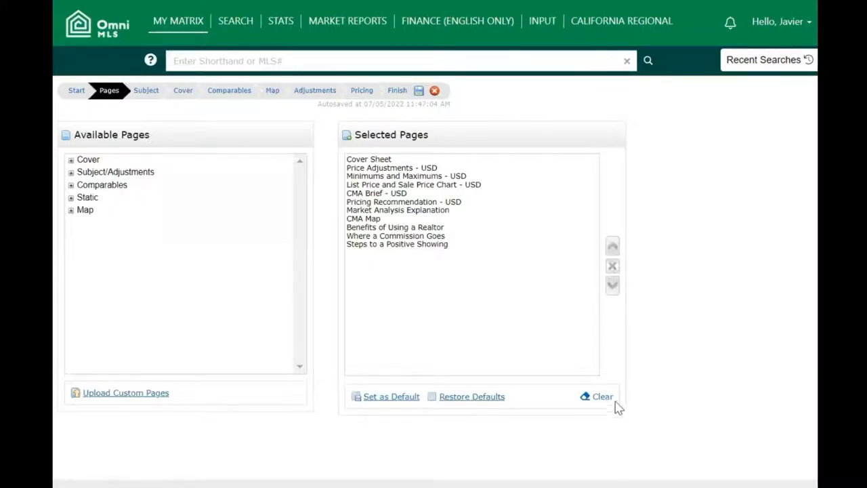
- Clear the default Selected Pages and expand Cover, Subject/Adjustments and Comparables
click(601, 397)
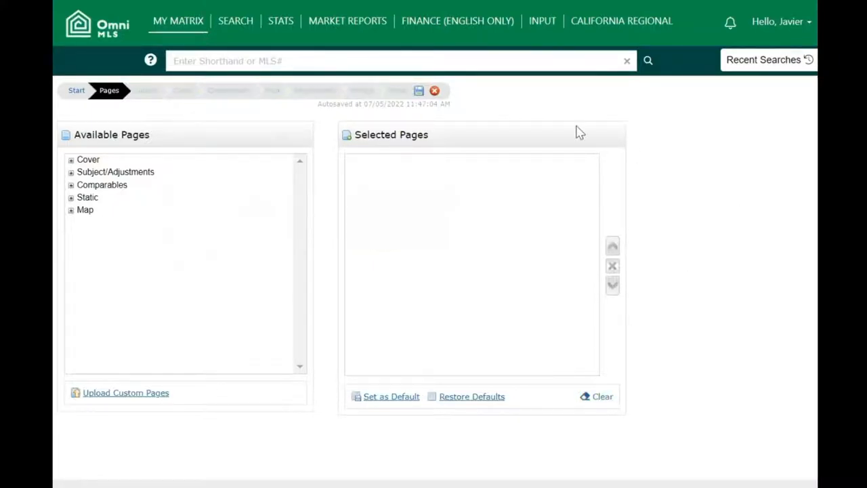
click(71, 160)
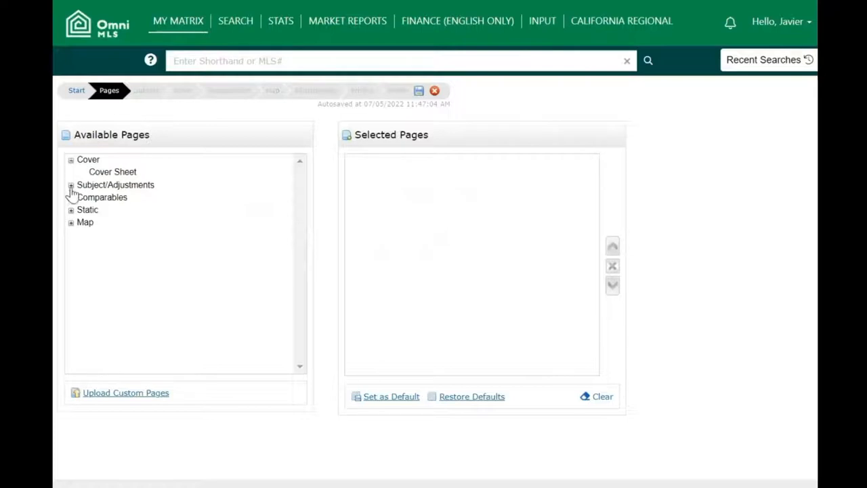
click(71, 185)
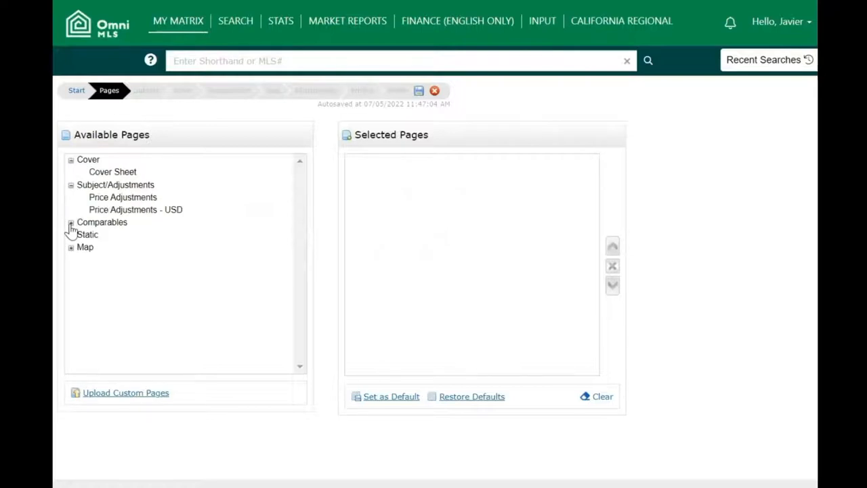
click(71, 222)
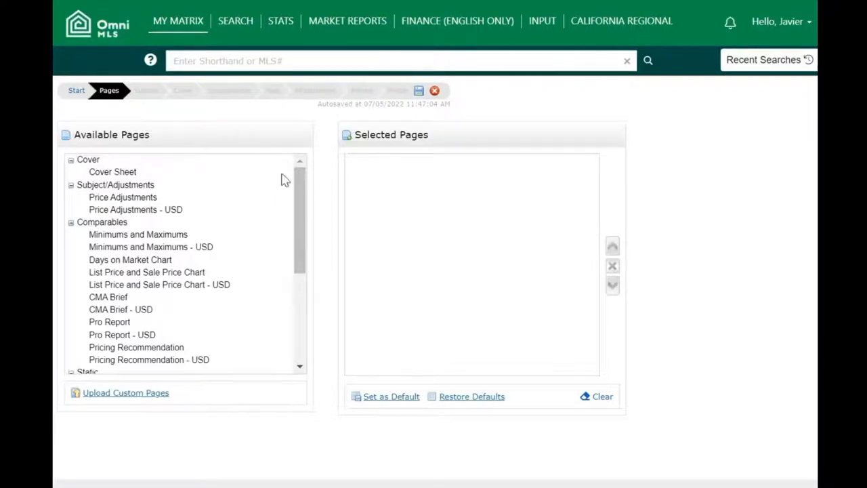
- Add Cover Sheet, Days on Market Chart, CMA Brief, Pro Report and Pricing Recommendation (USD) pages
double_click(113, 171)
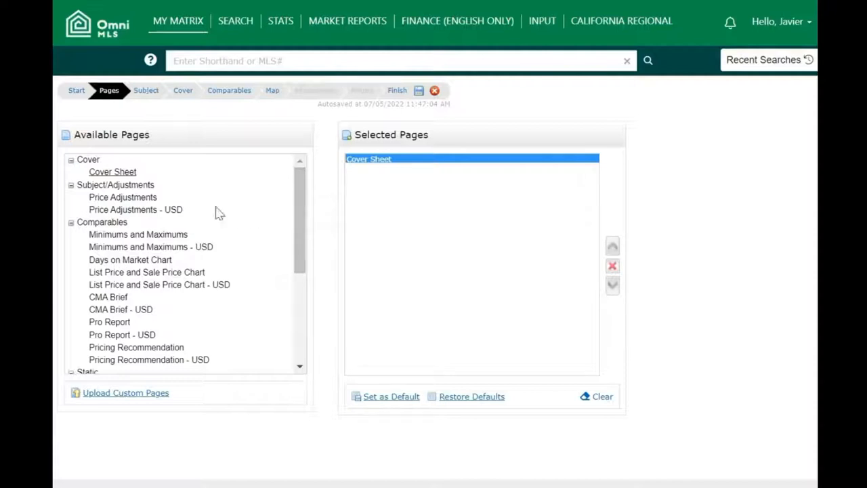
mouse_move(135, 210)
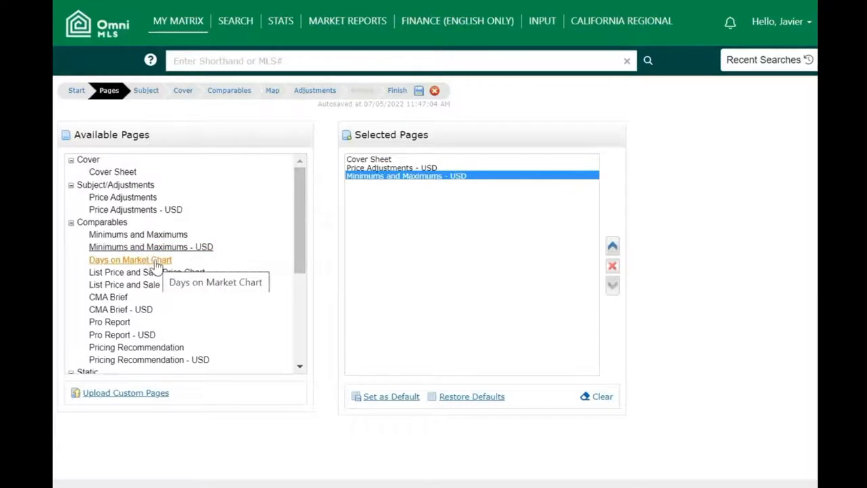
double_click(130, 260)
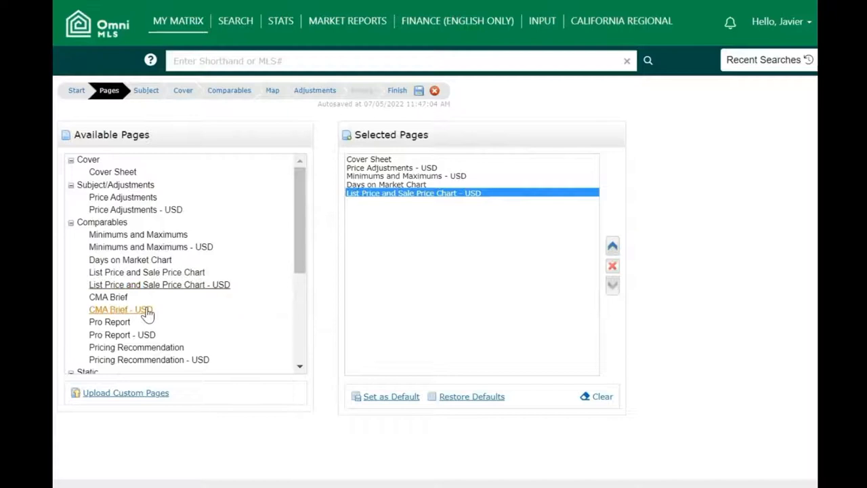
double_click(120, 309)
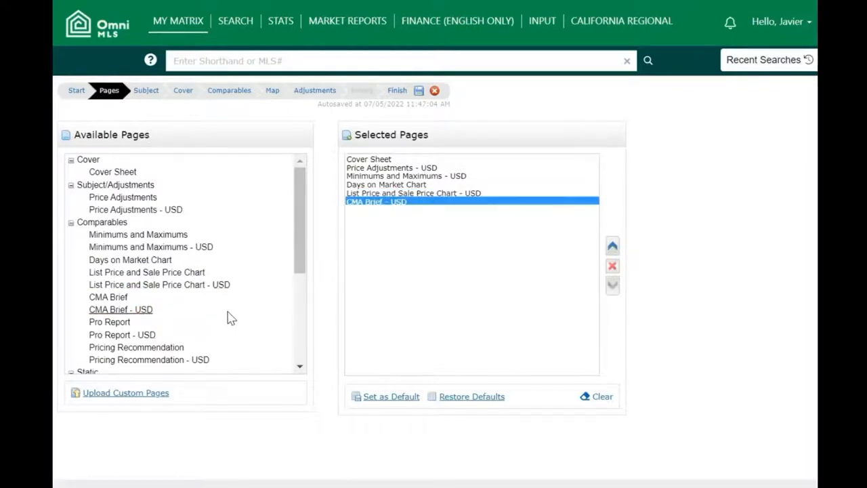
scroll(down, 3)
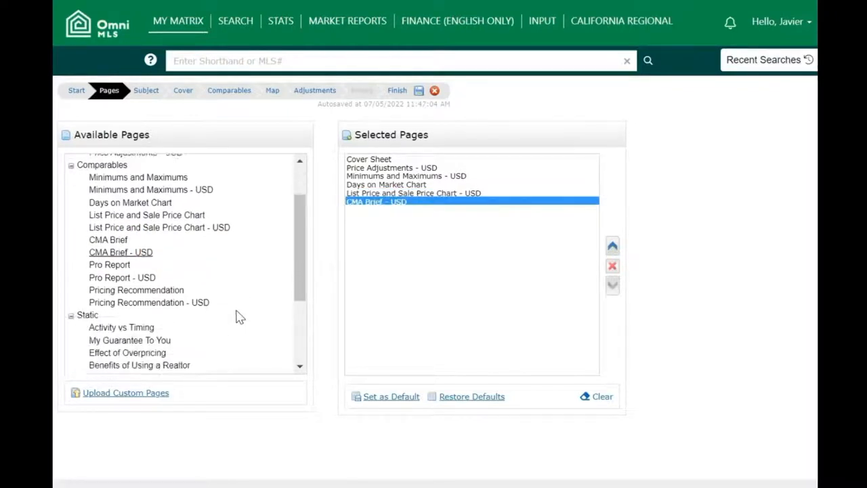
scroll(down, 3)
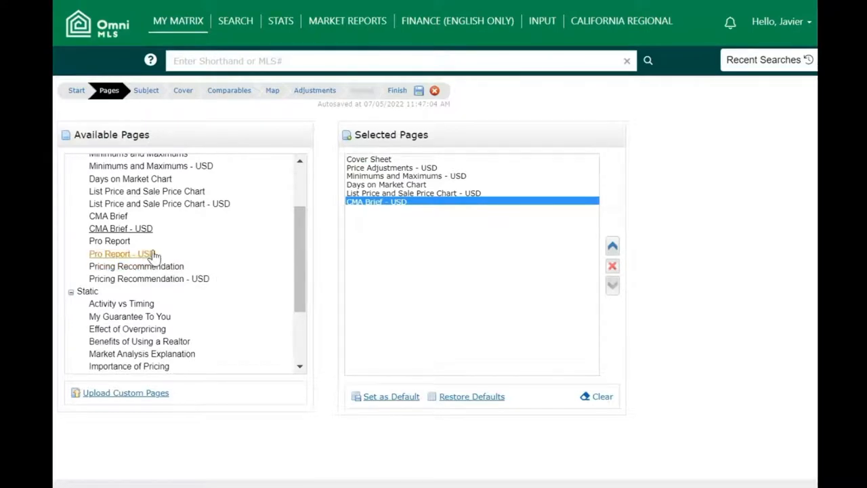
mouse_move(147, 259)
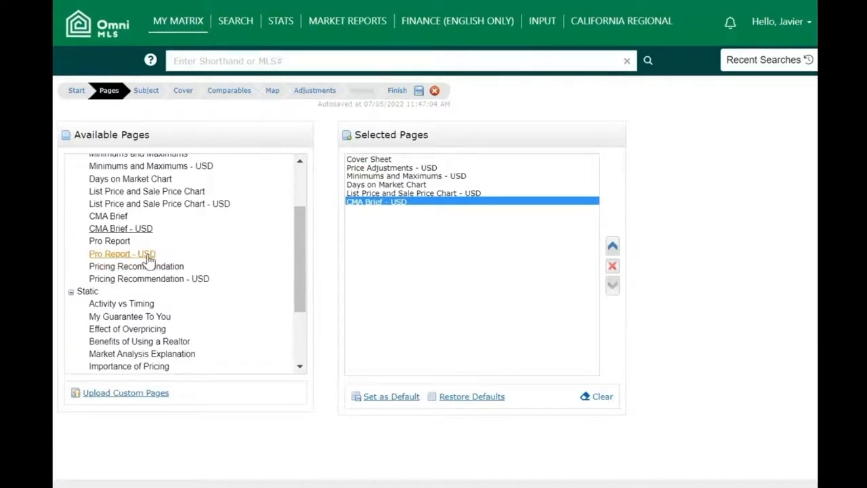
double_click(122, 254)
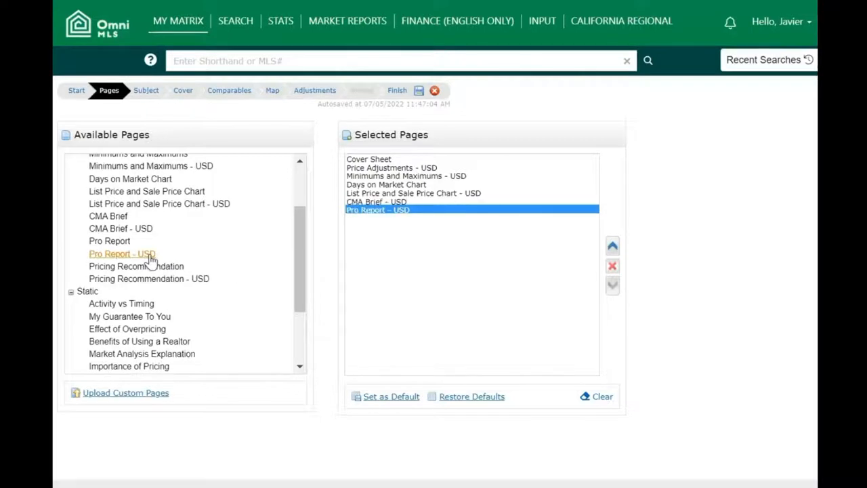
mouse_move(195, 282)
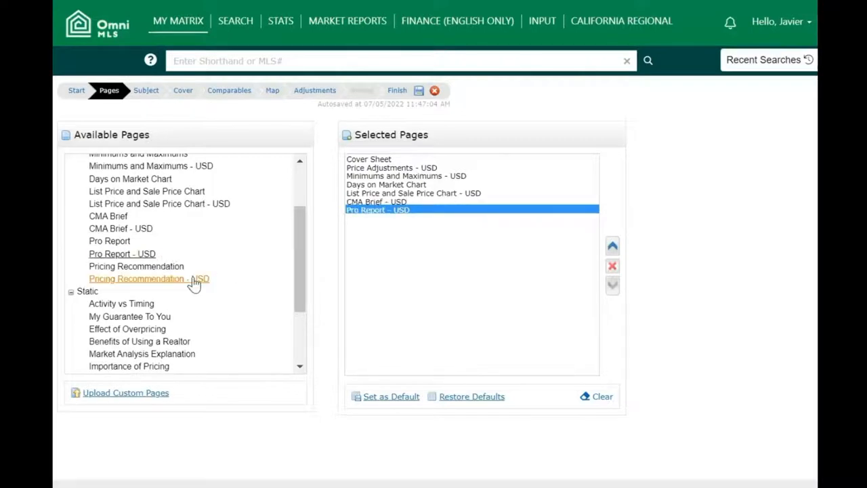
double_click(149, 278)
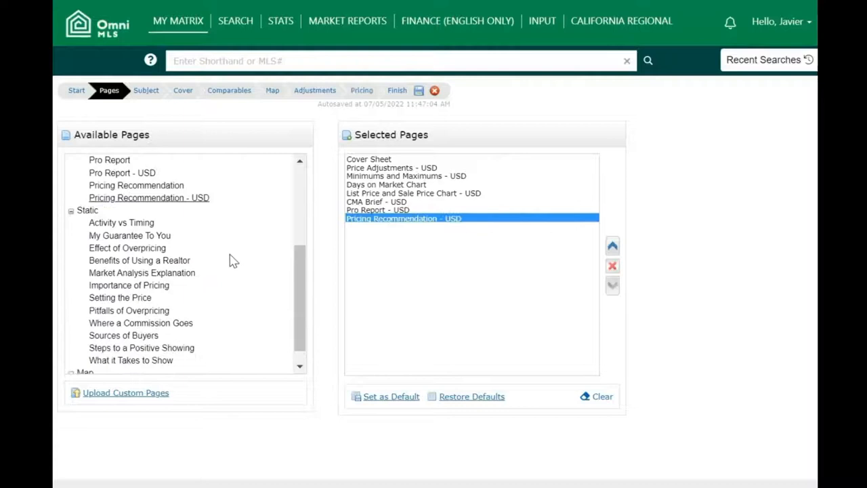
mouse_move(142, 273)
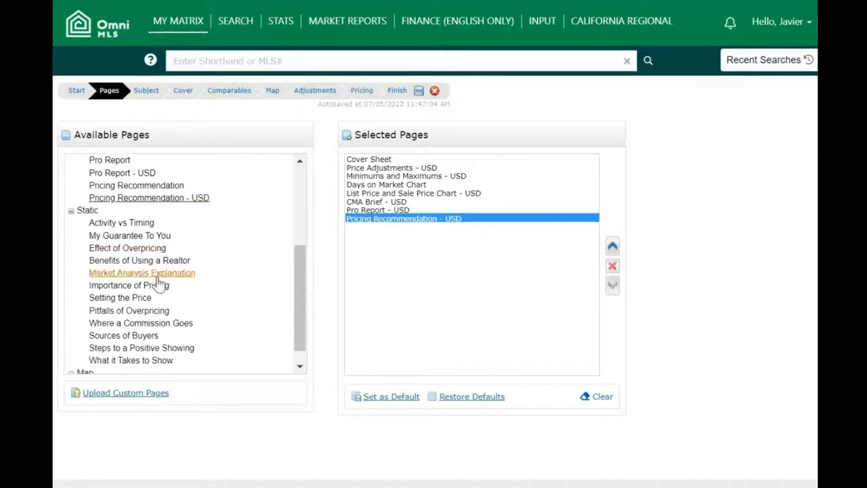
- Add Benefits of Using a Realtor, Market Analysis Explanation, Where a Commission Goes and Steps to a Positive Showing
scroll(down, 3)
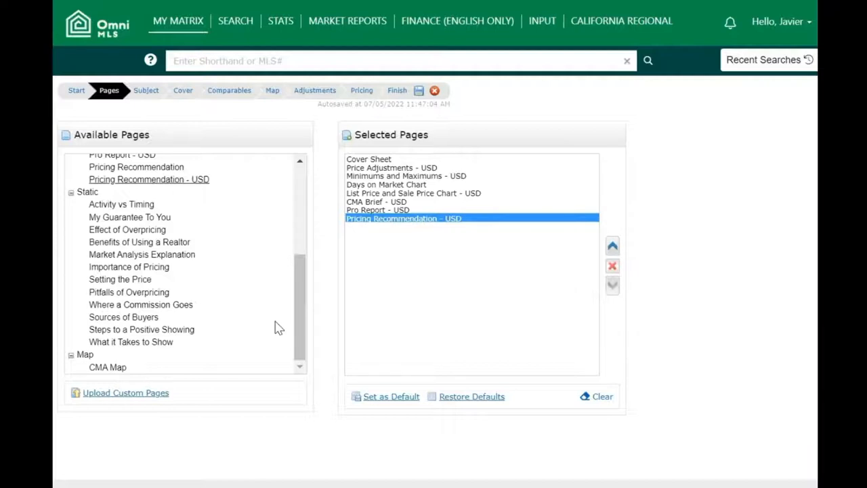
mouse_move(208, 248)
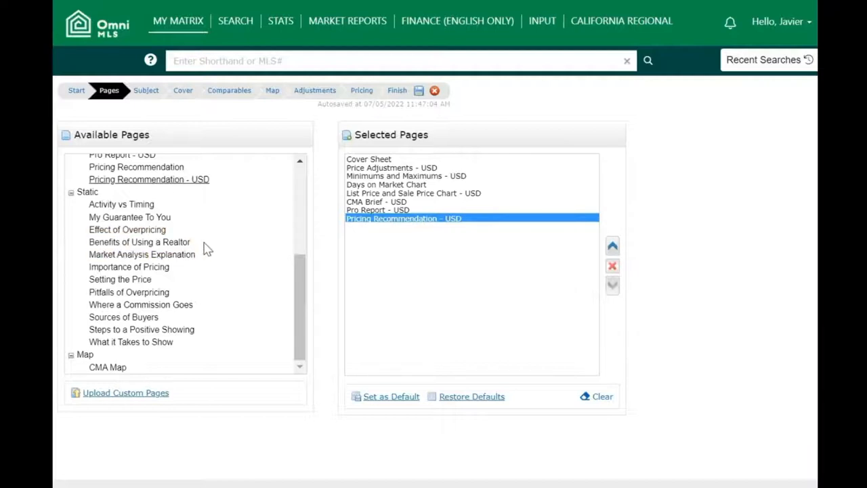
double_click(138, 242)
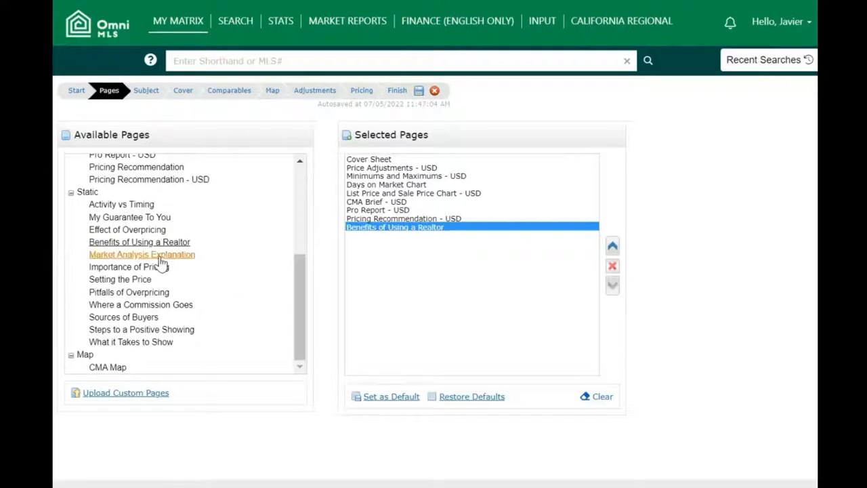
double_click(142, 254)
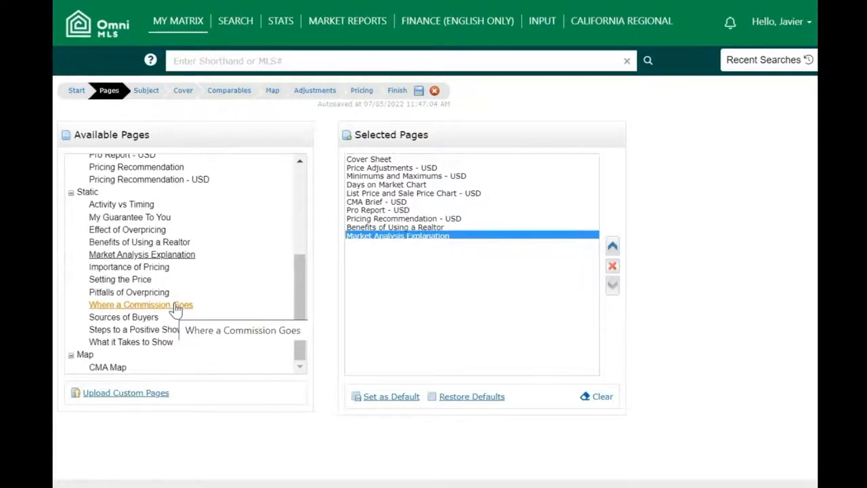
double_click(140, 304)
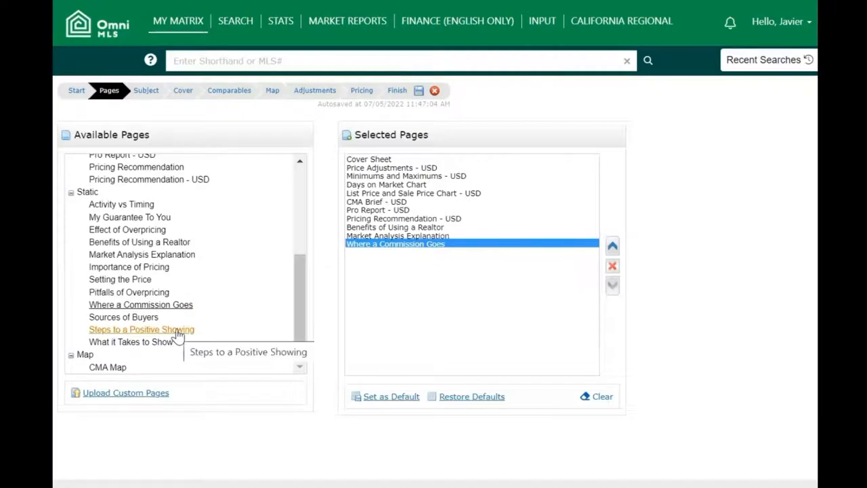
double_click(141, 329)
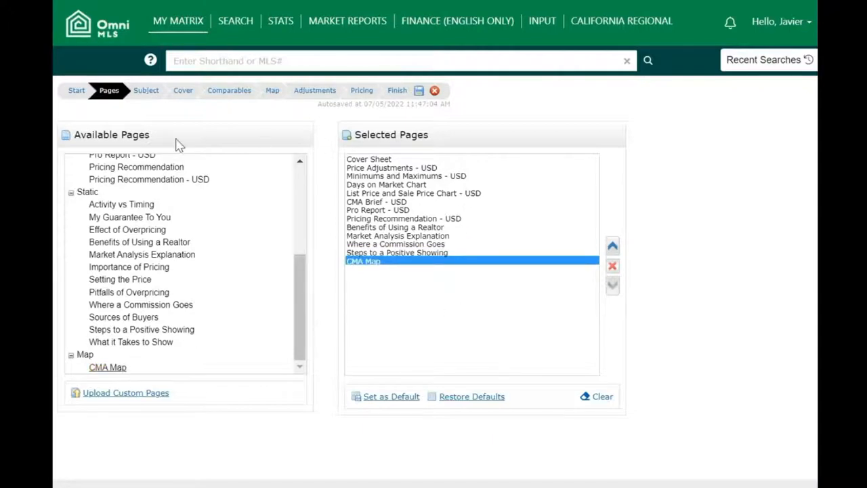
mouse_move(471, 293)
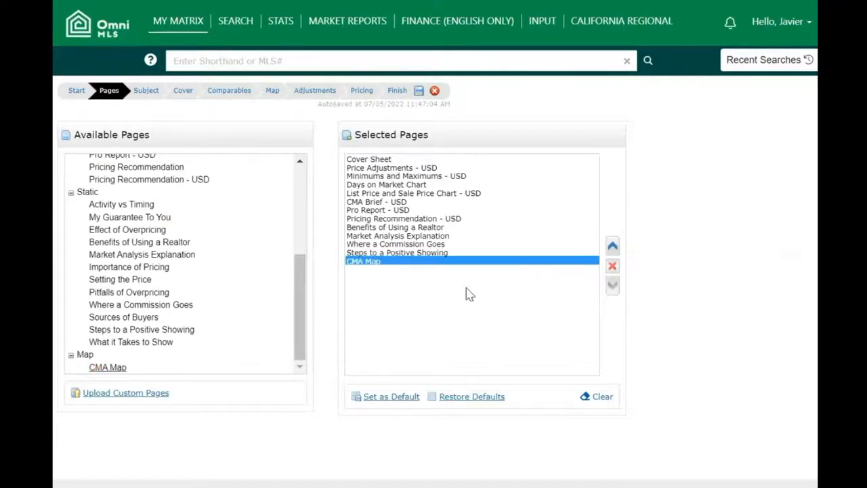
mouse_move(487, 330)
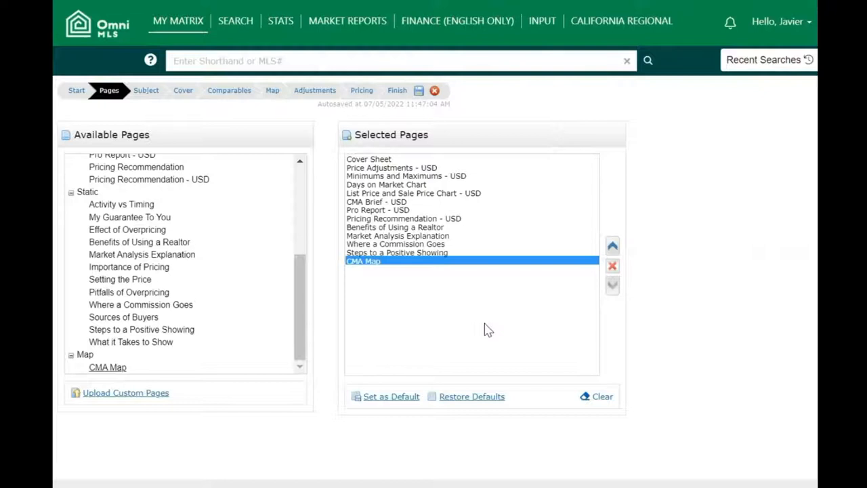
mouse_move(452, 245)
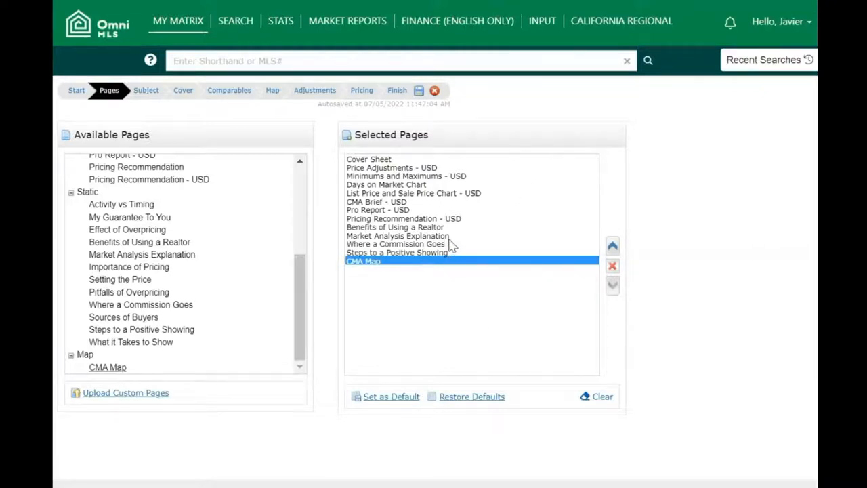
mouse_move(395, 227)
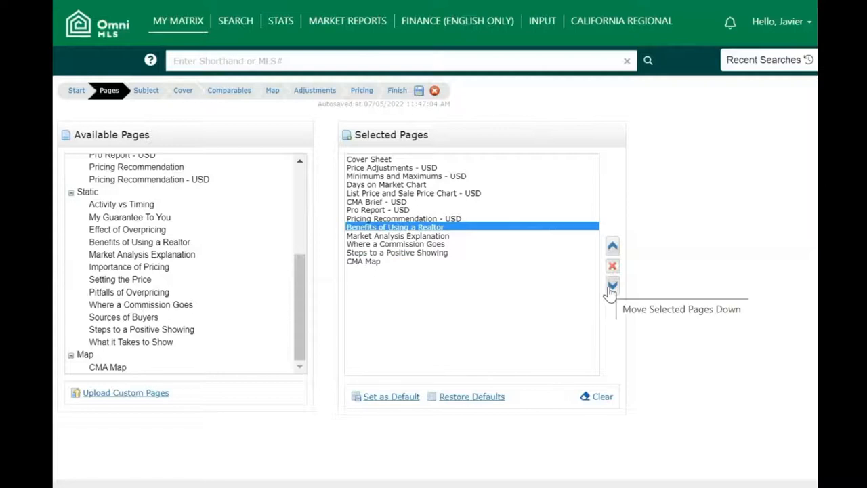
- Move pages down so CMA Map follows Pricing Recommendation, ahead of the static pages
click(612, 284)
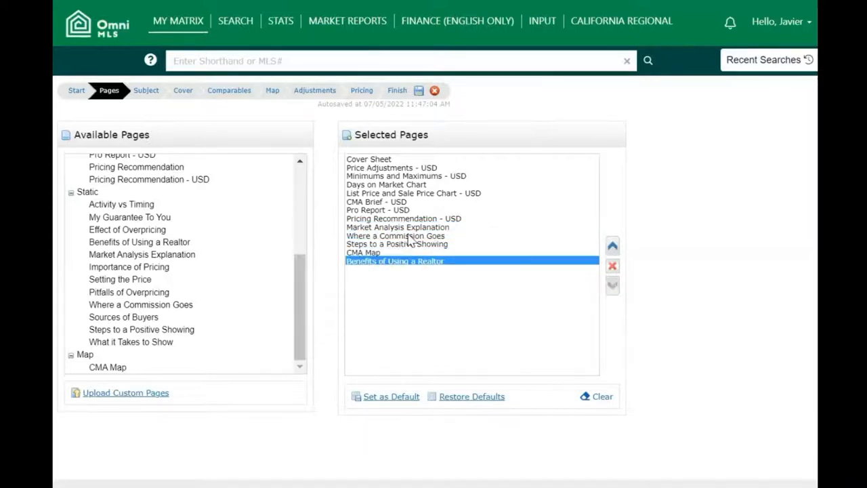
click(611, 284)
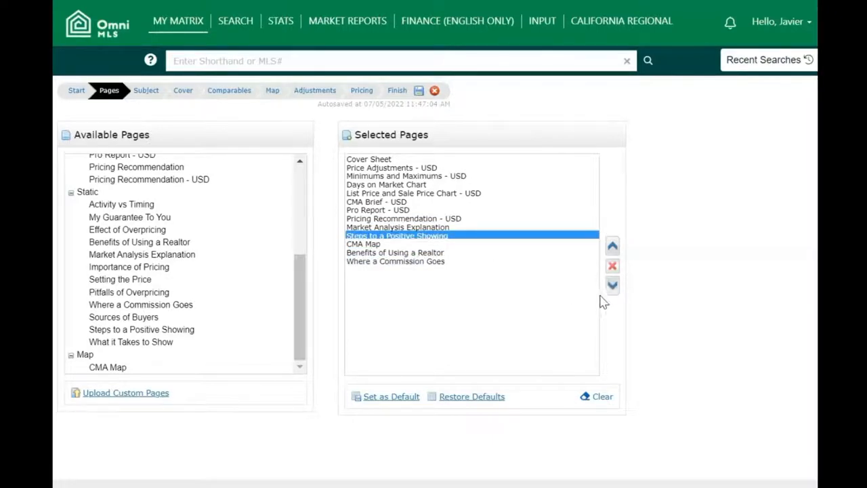
click(611, 284)
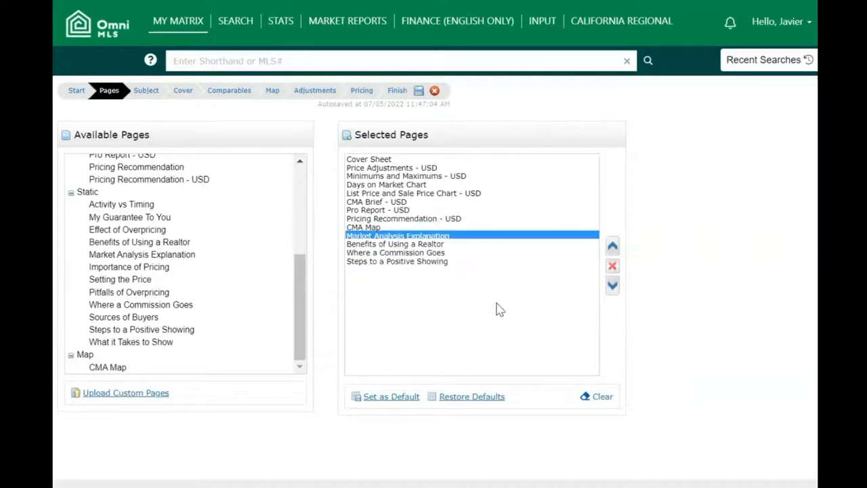
mouse_move(728, 284)
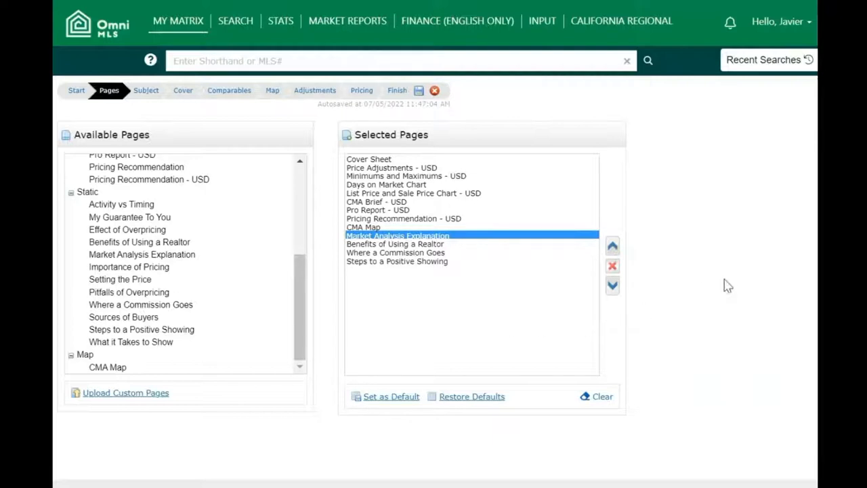
mouse_move(719, 255)
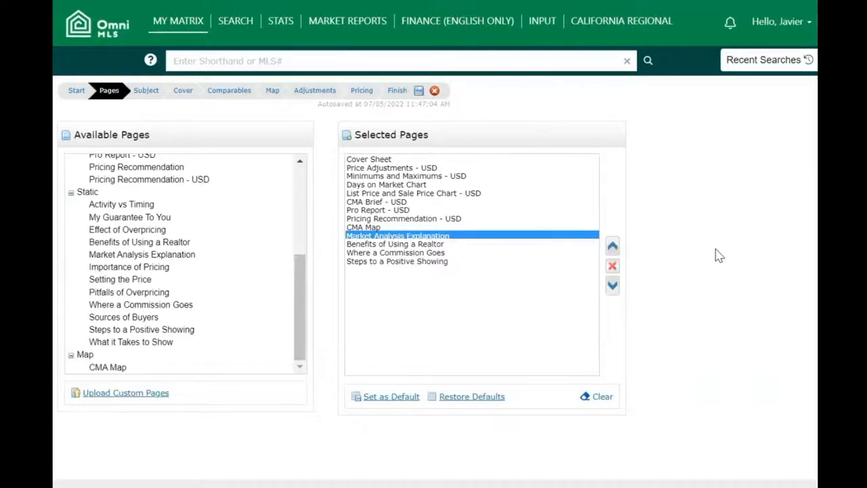
mouse_move(726, 275)
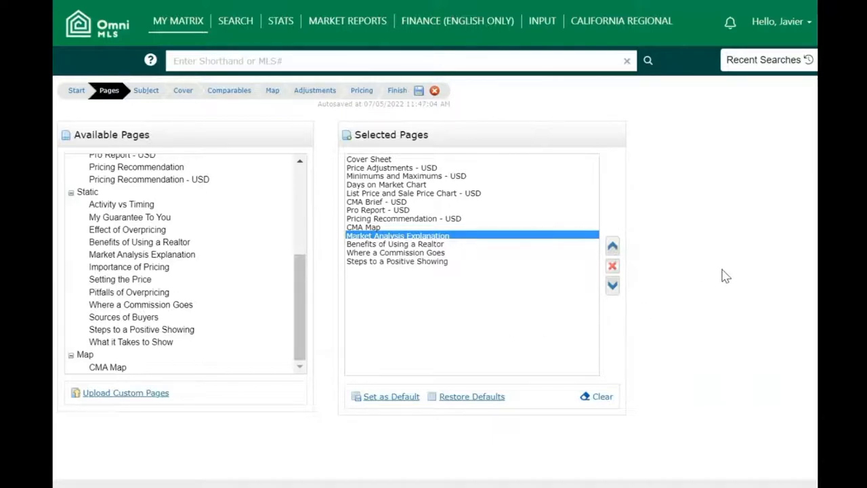
mouse_move(390, 396)
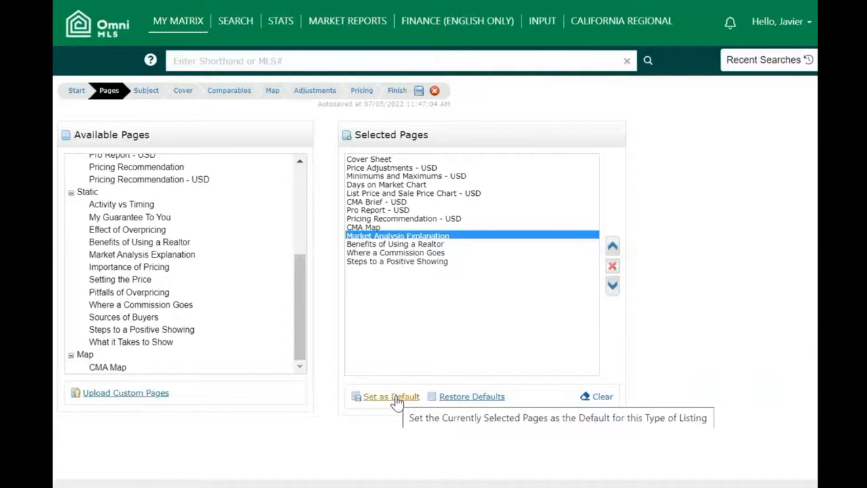
- Save the current page lineup as the CMA default for this listing type
click(391, 396)
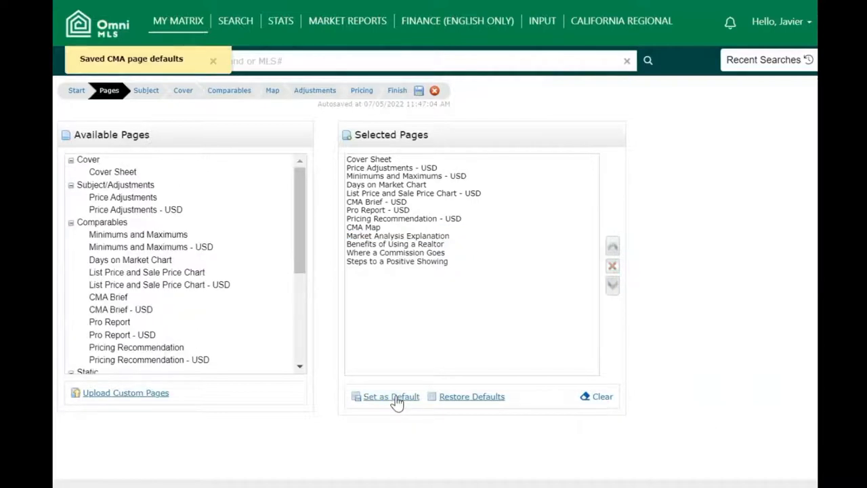
click(235, 20)
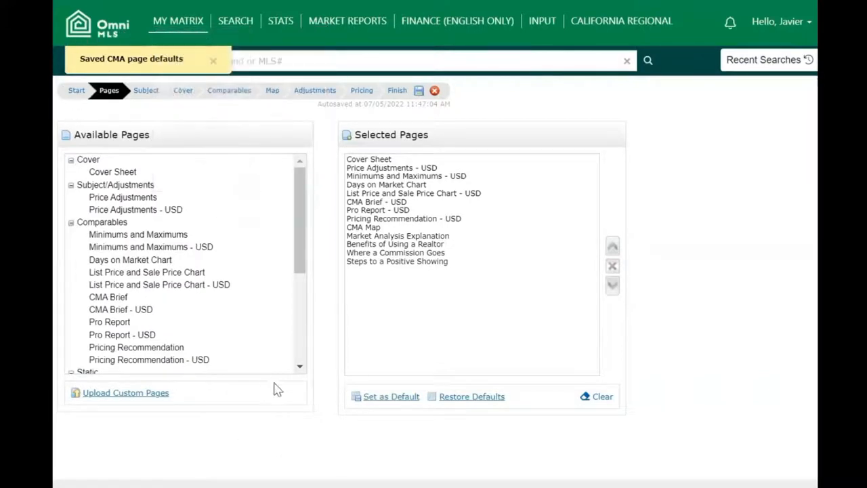
mouse_move(727, 304)
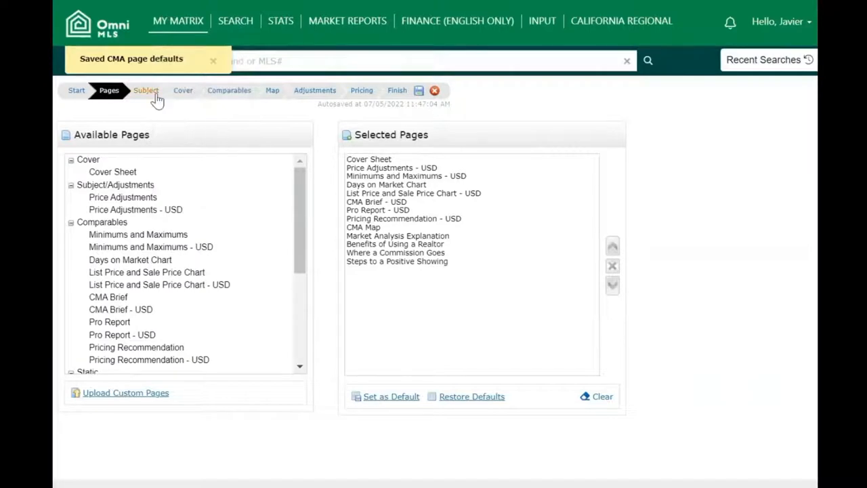
- Go to the Subject step and choose to enter the subject property fields manually
click(146, 90)
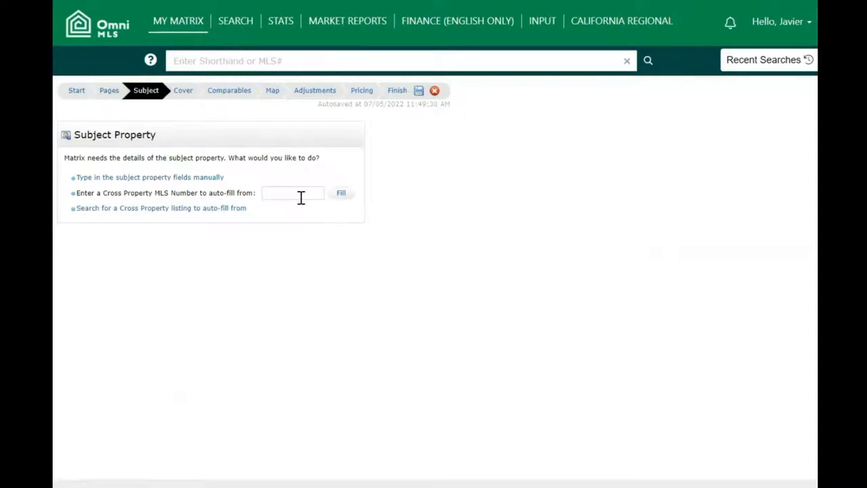
mouse_move(229, 210)
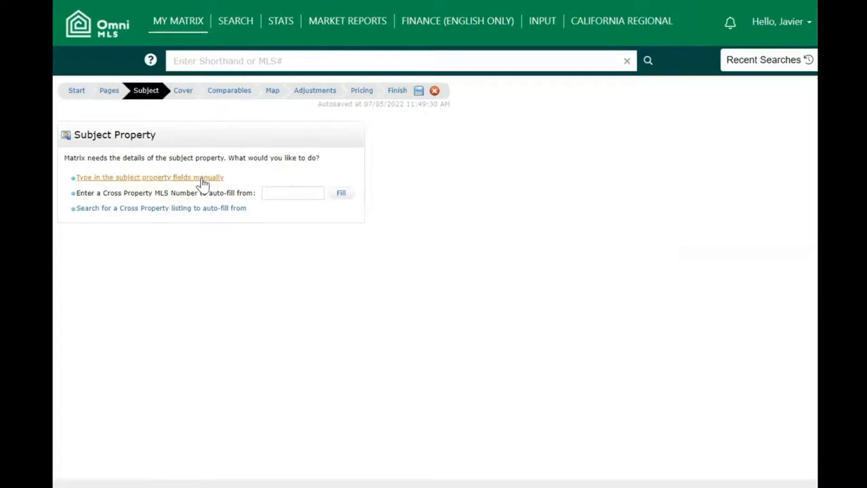
click(149, 177)
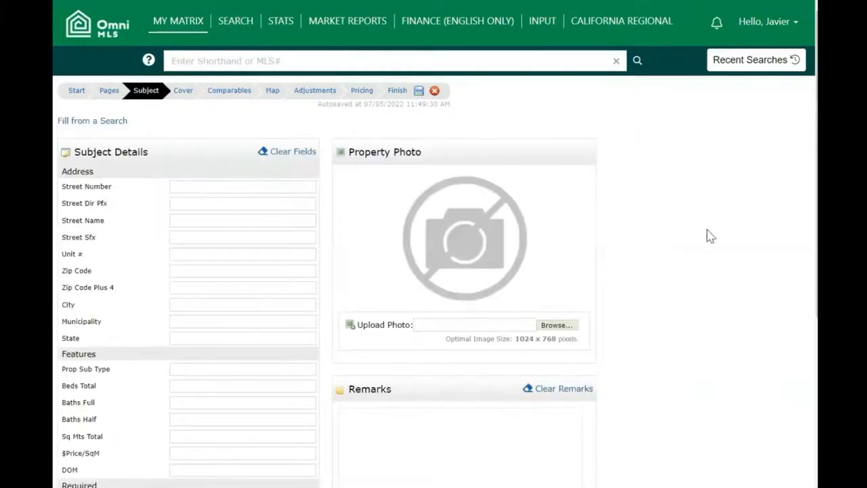
mouse_move(675, 247)
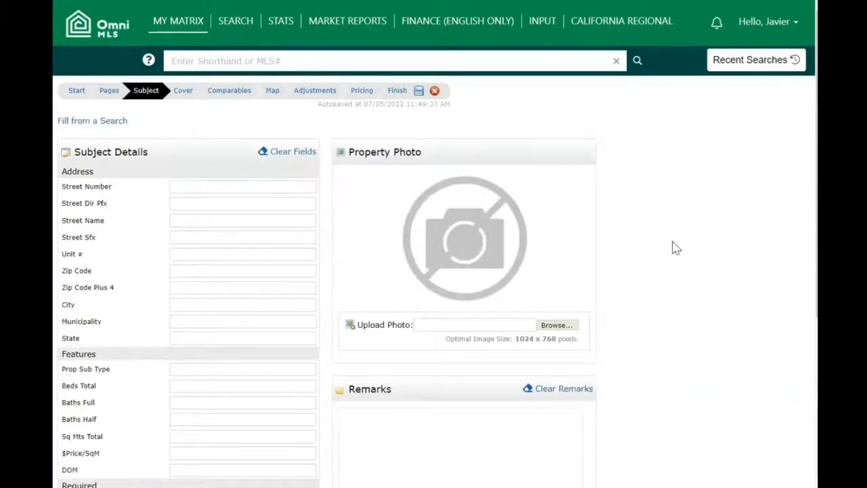
mouse_move(413, 223)
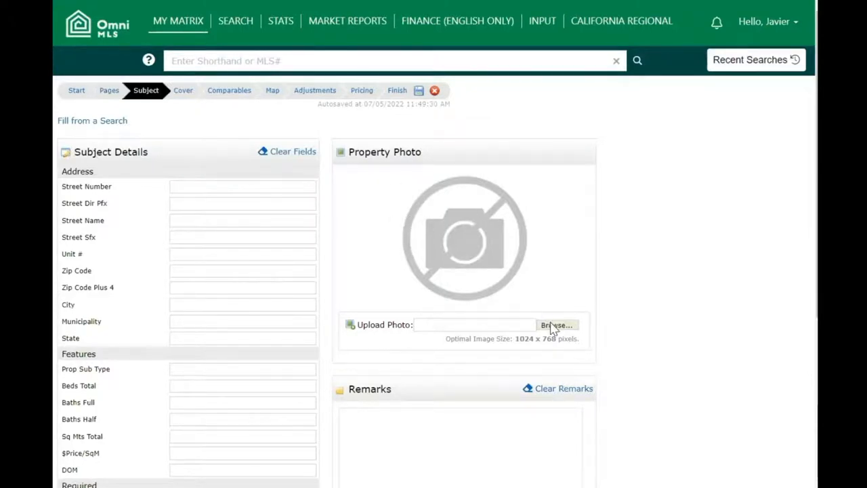
mouse_move(630, 298)
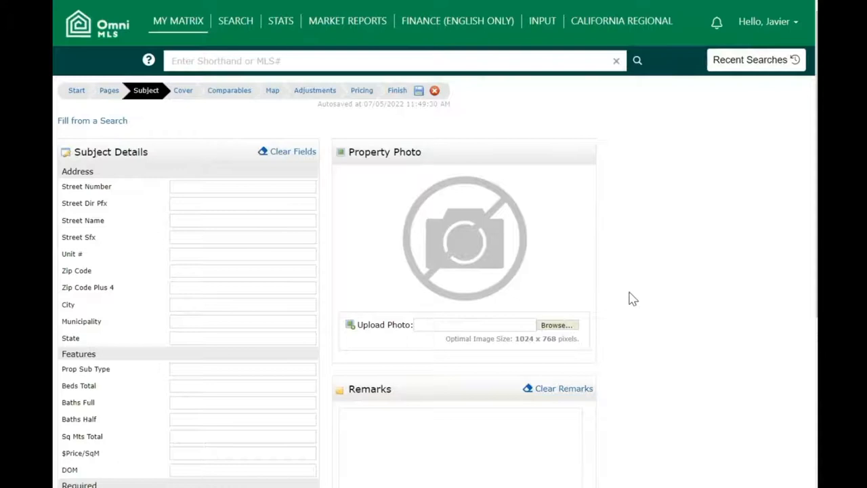
mouse_move(556, 325)
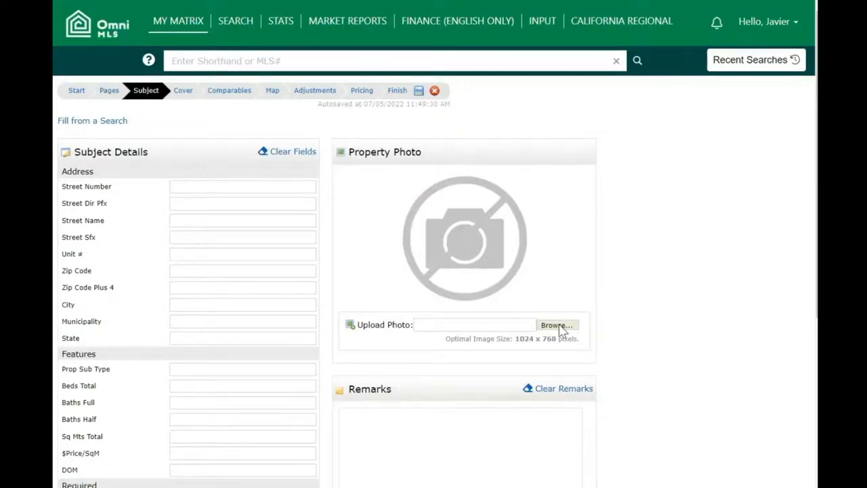
click(557, 325)
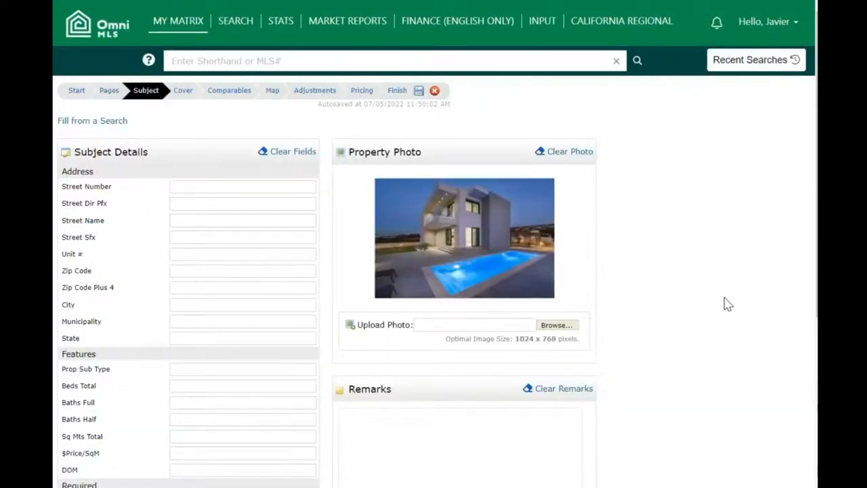
click(241, 186)
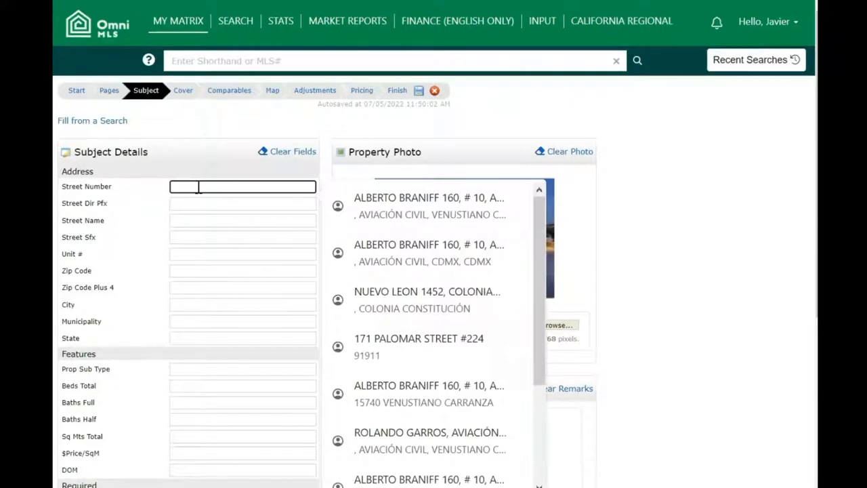
click(427, 291)
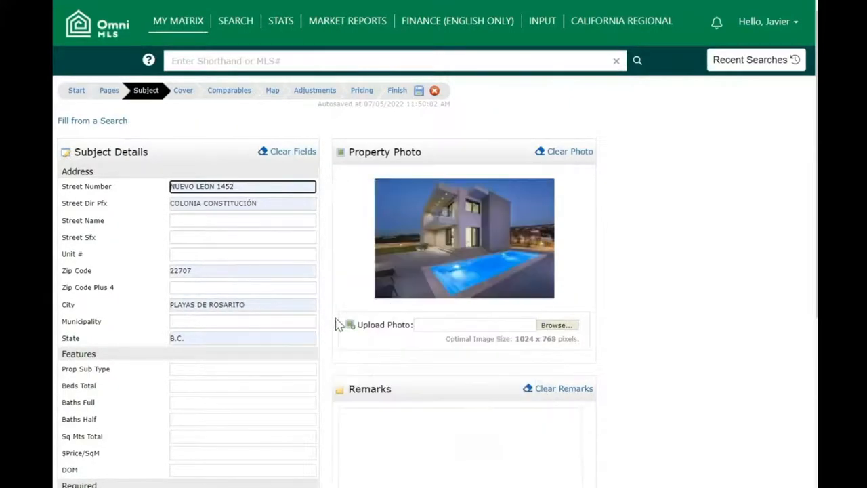
- Enter 5 beds, 3 full baths, 2000 sq m total and a price of 250000
scroll(down, 3)
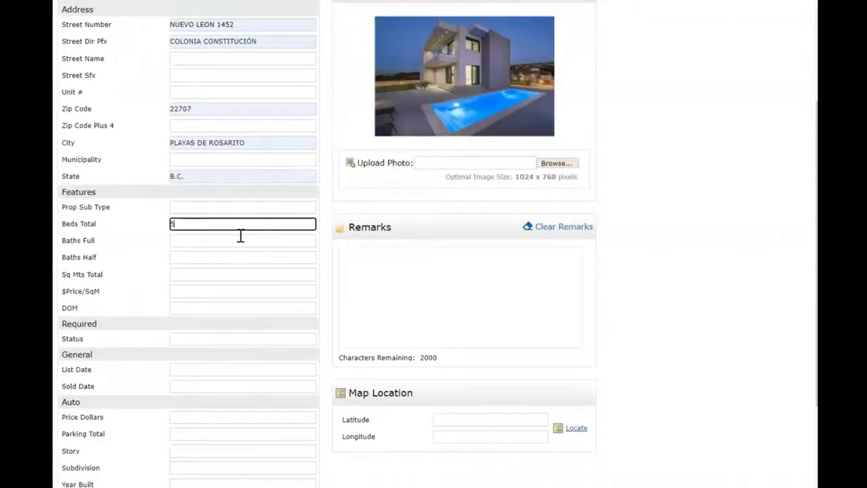
text(3)
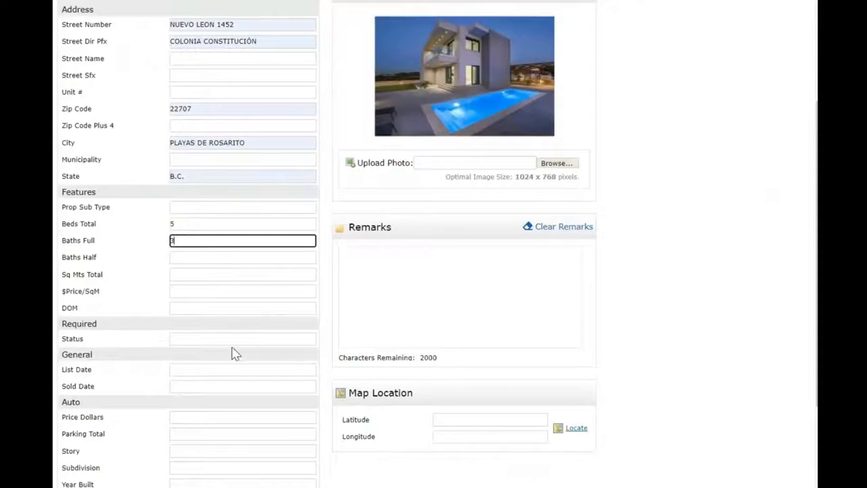
mouse_move(205, 277)
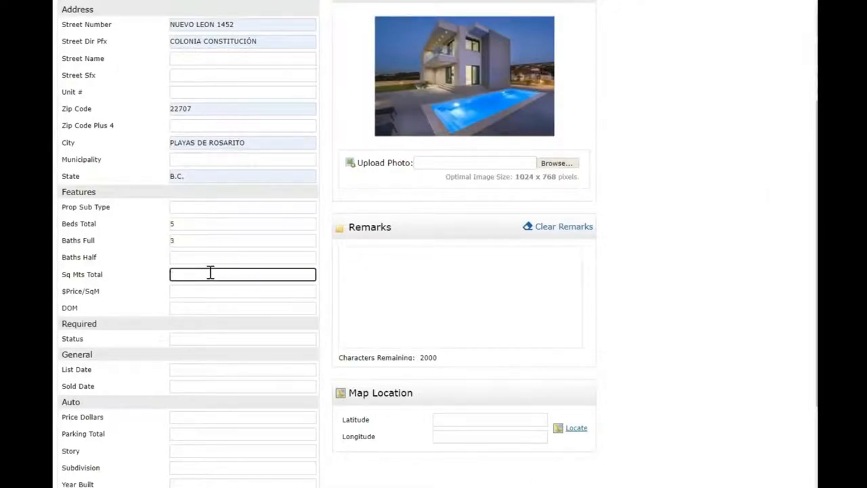
text(2000)
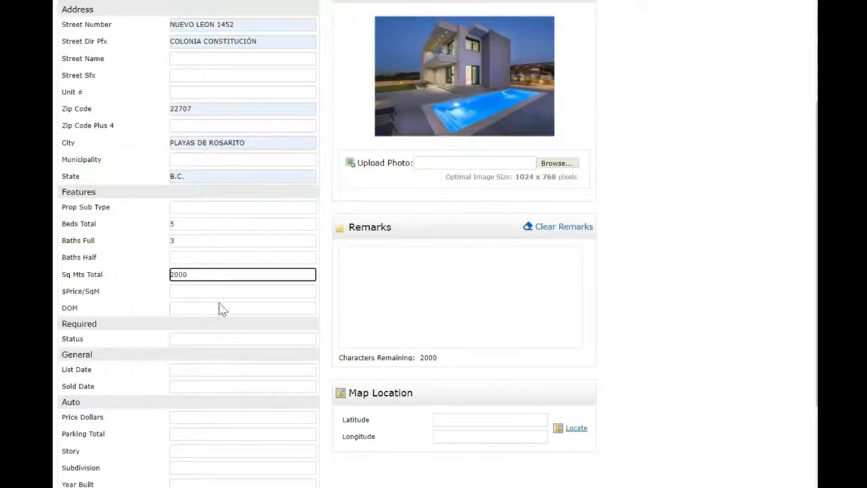
scroll(down, 3)
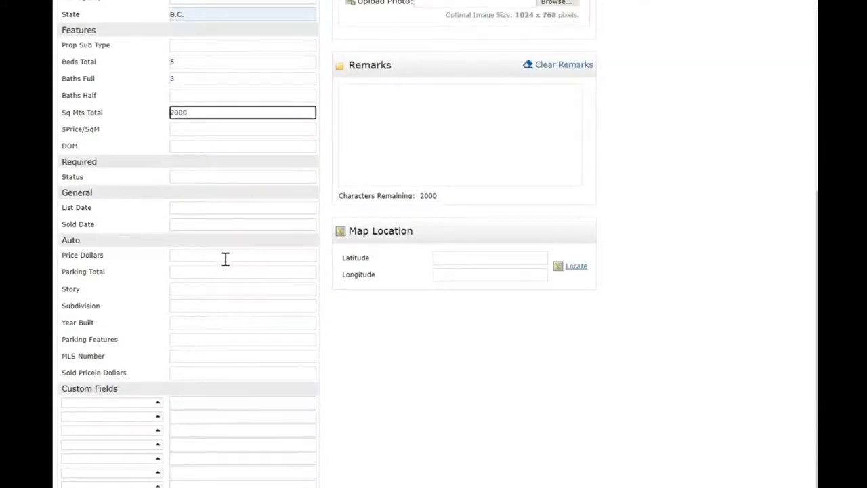
click(242, 256)
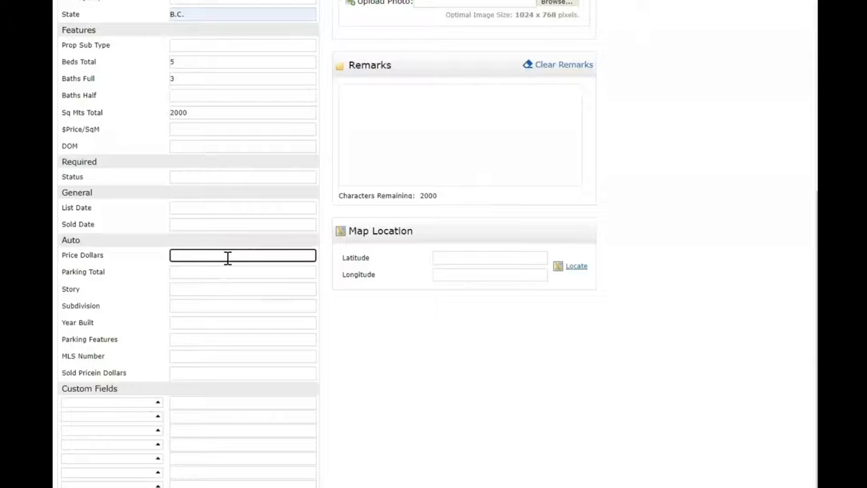
text(250000)
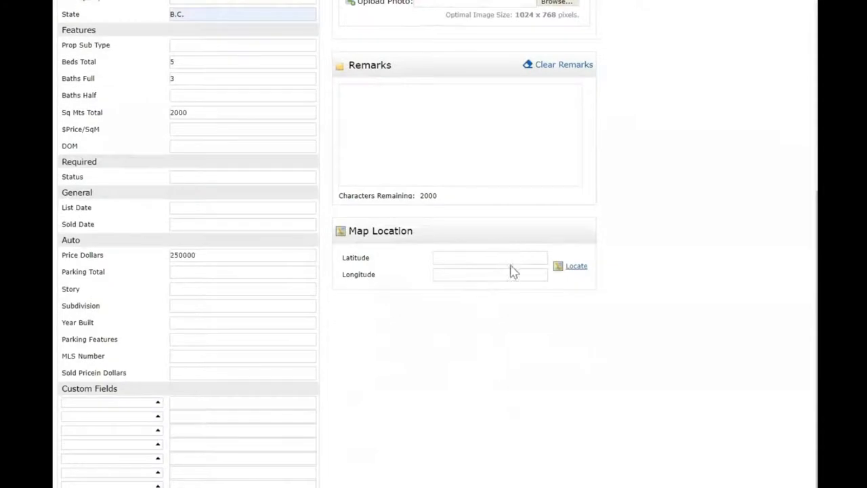
click(575, 266)
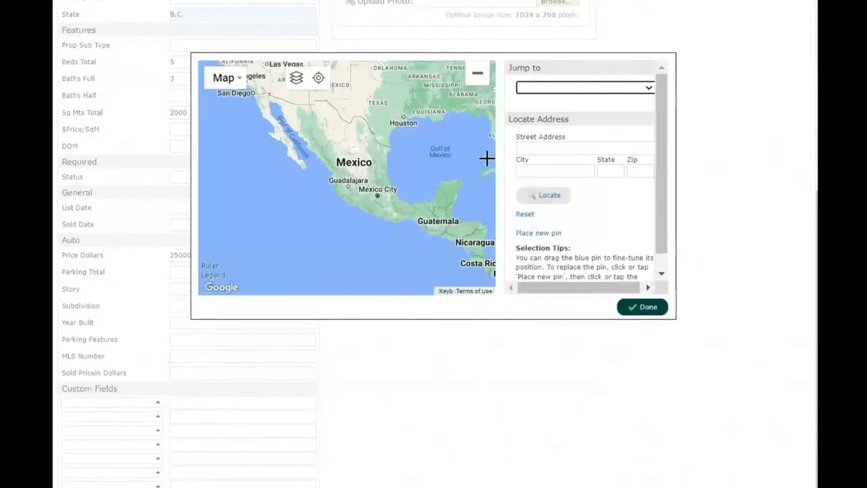
click(584, 148)
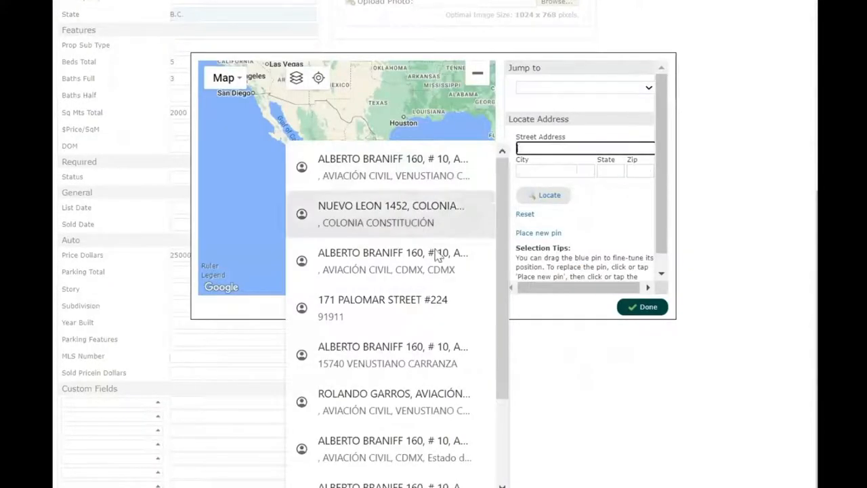
click(391, 213)
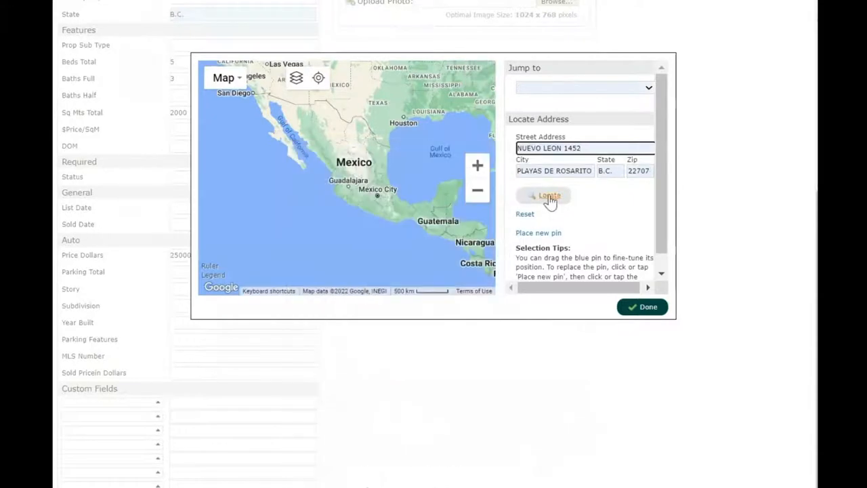
click(548, 195)
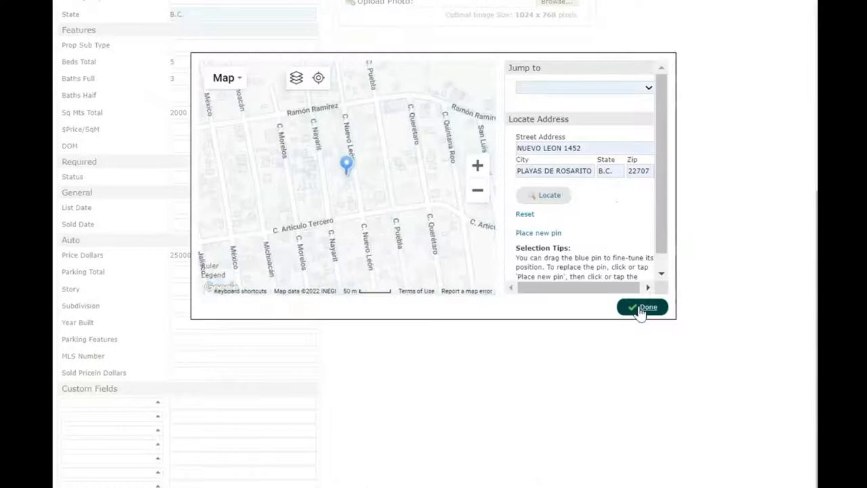
click(642, 307)
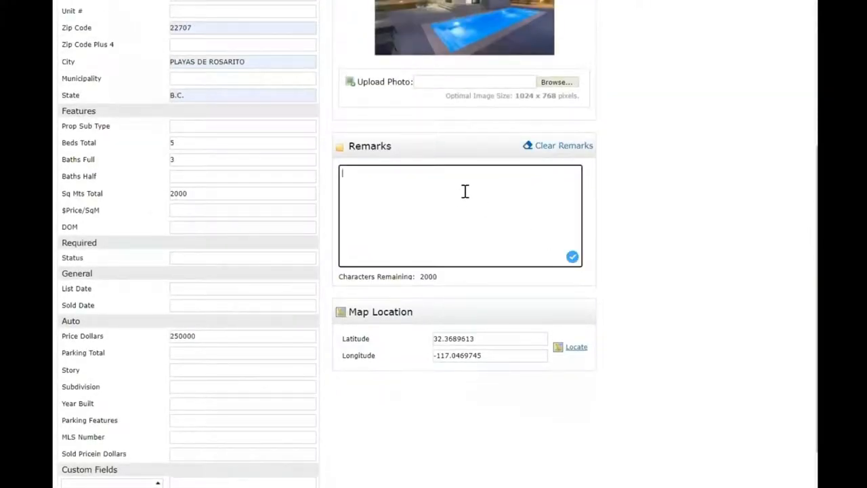
- Enter remarks 'This is a great TWO FOR ONE DEAL as it has an independent...' and correct the misspelled 'indeoendent'
text(Thu)
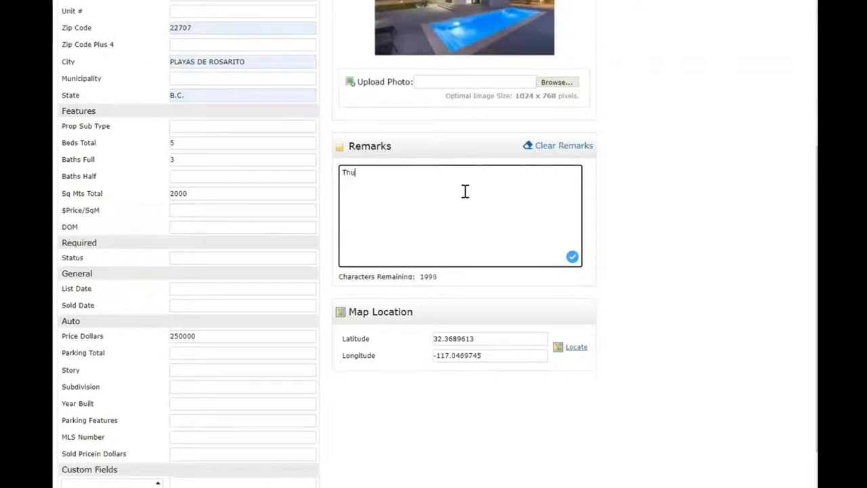
text(This)
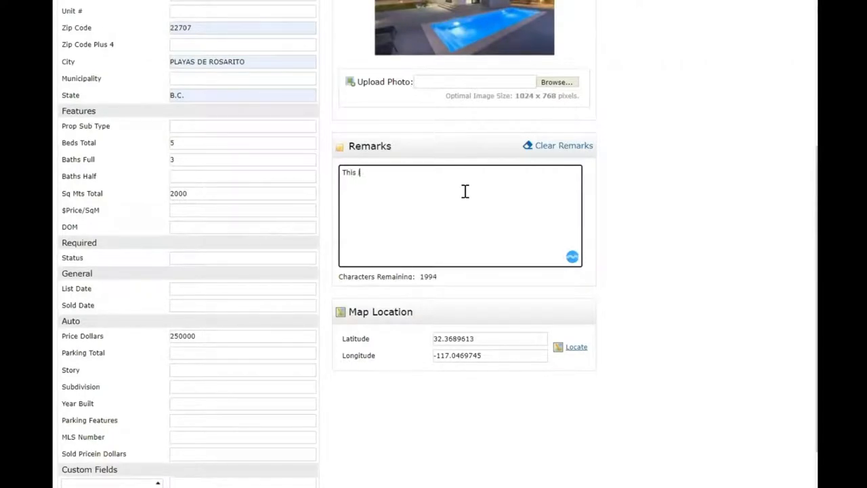
text(is a great)
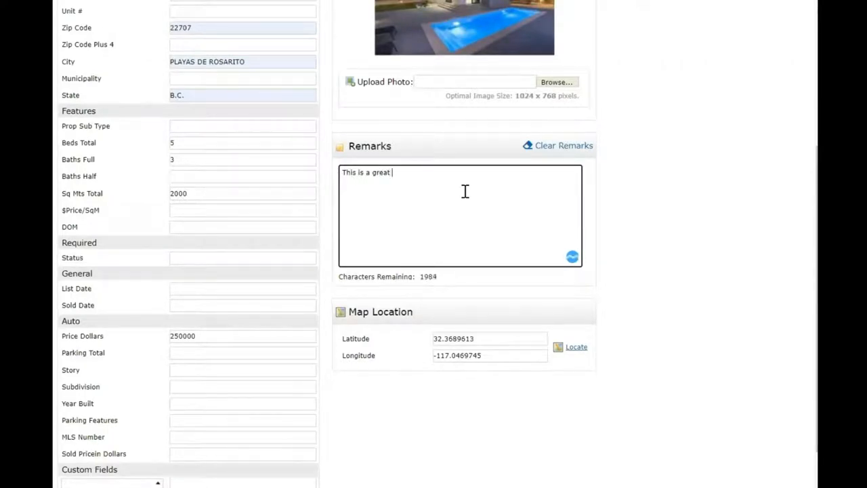
text(TWO FOR OO)
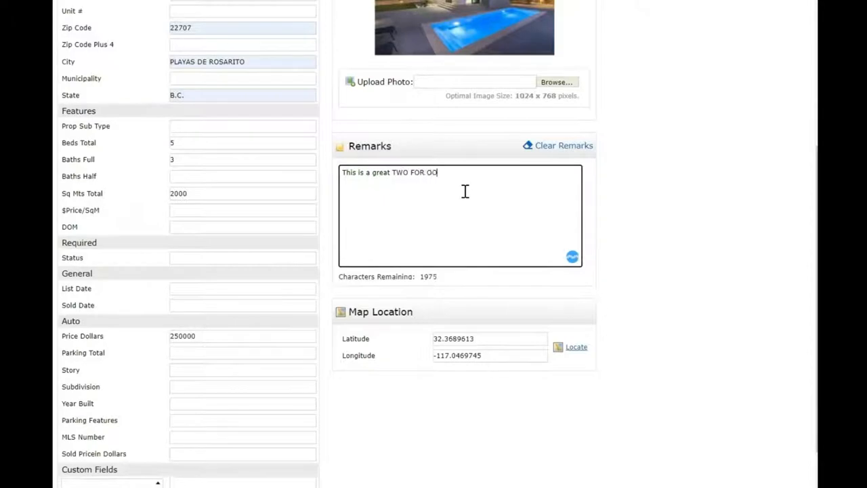
text(NE DEAL,)
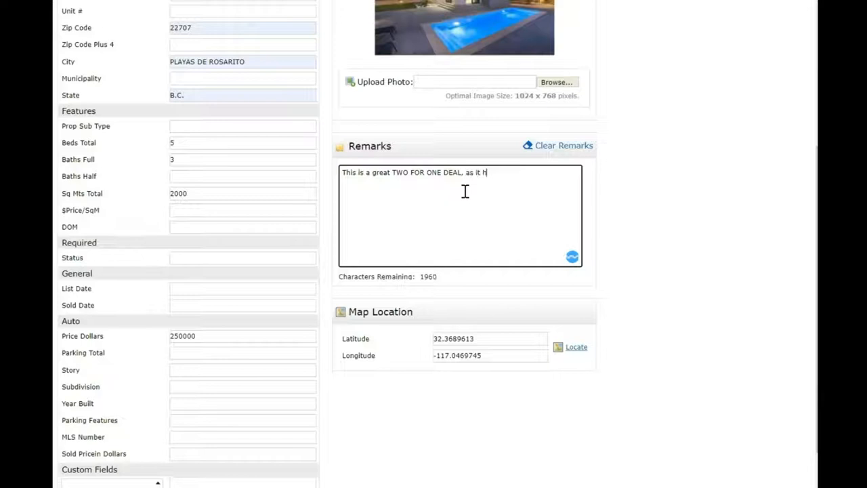
text(as it has an indeoendent)
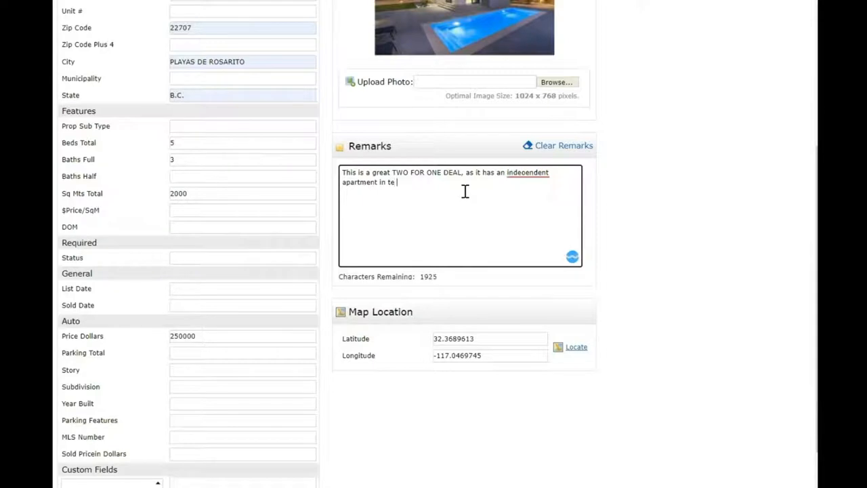
key(BackSpace)
text(he basement level.)
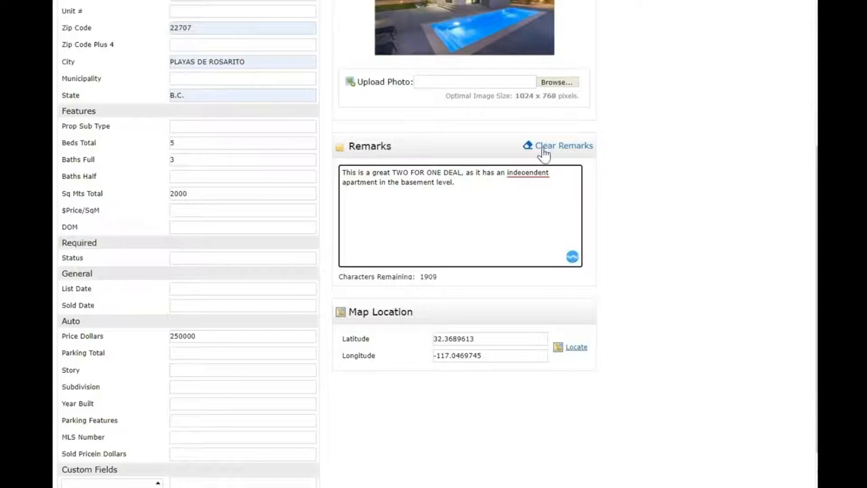
right_click(542, 180)
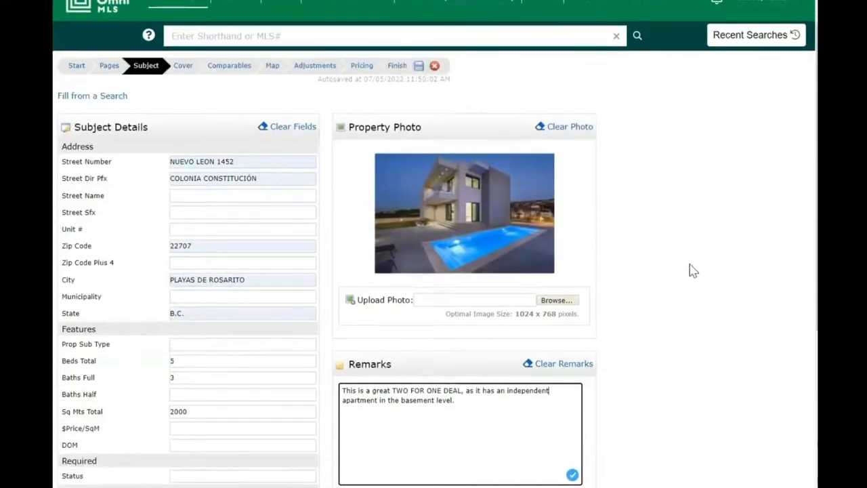
scroll(down, 3)
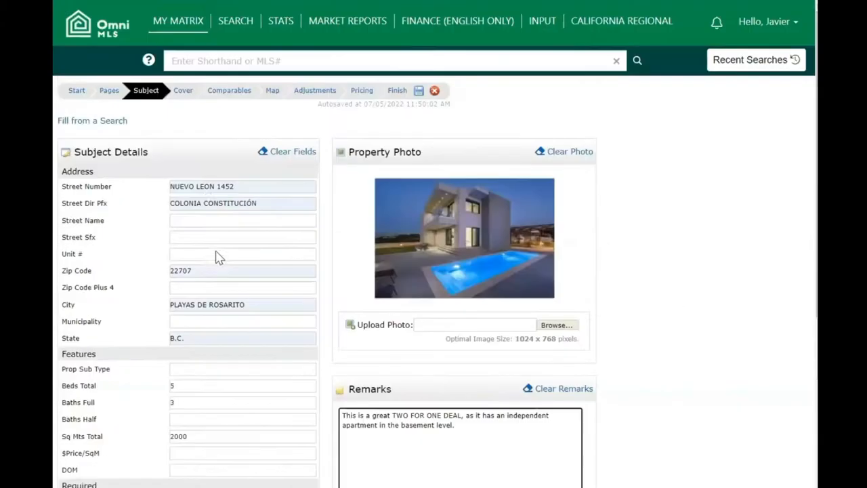
scroll(down, 3)
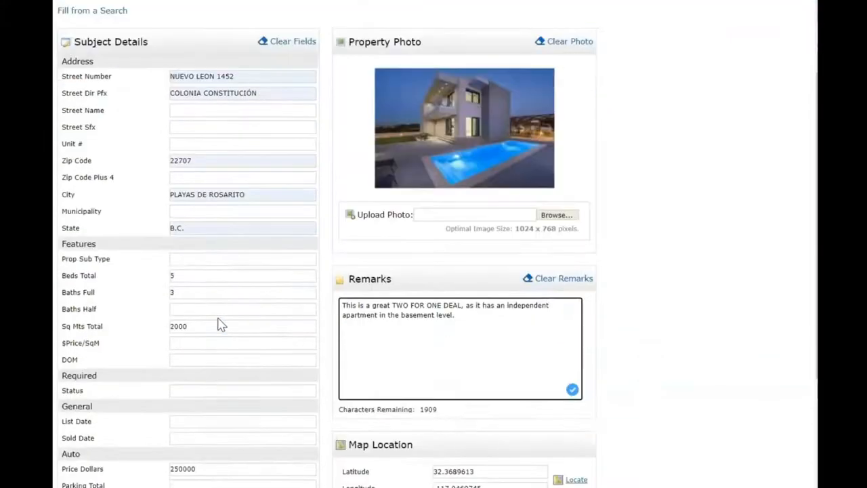
scroll(down, 3)
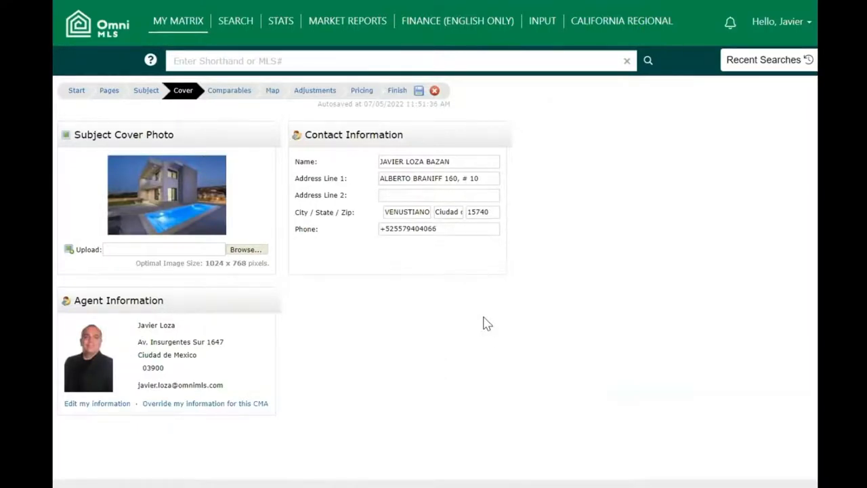
mouse_move(575, 289)
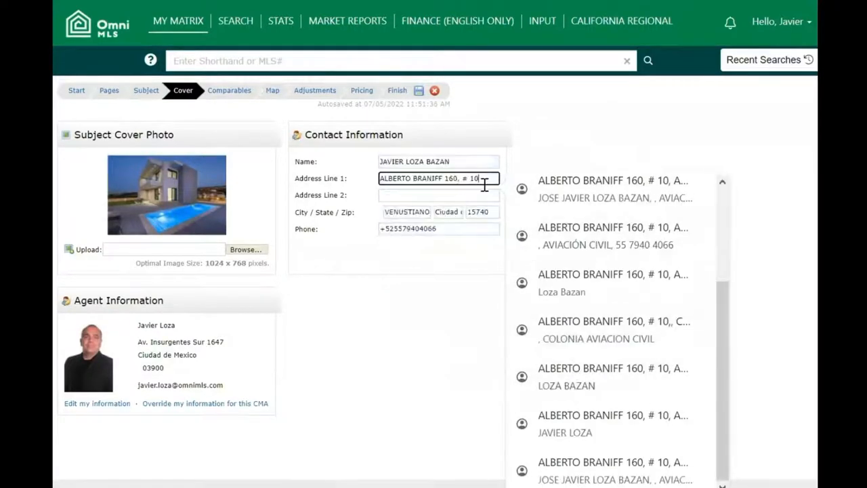
- Fill the cover contact address from the Nuevo Leon 1452 suggestion and begin editing the contact name
text(n)
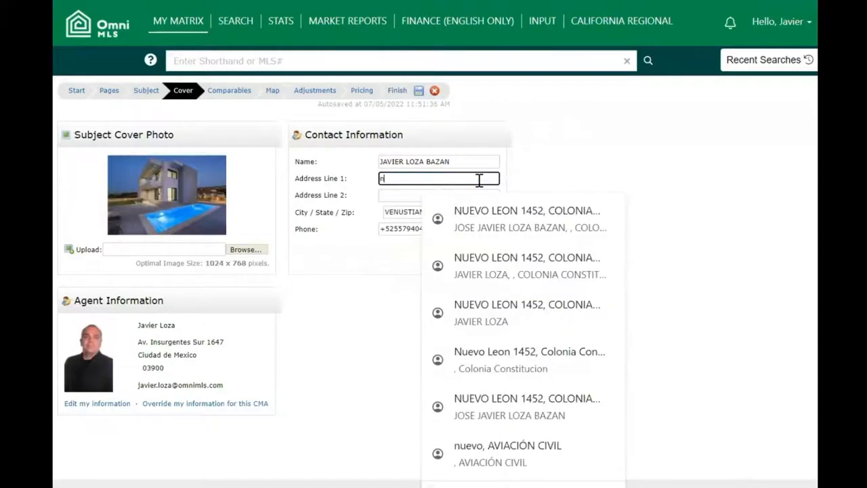
click(527, 218)
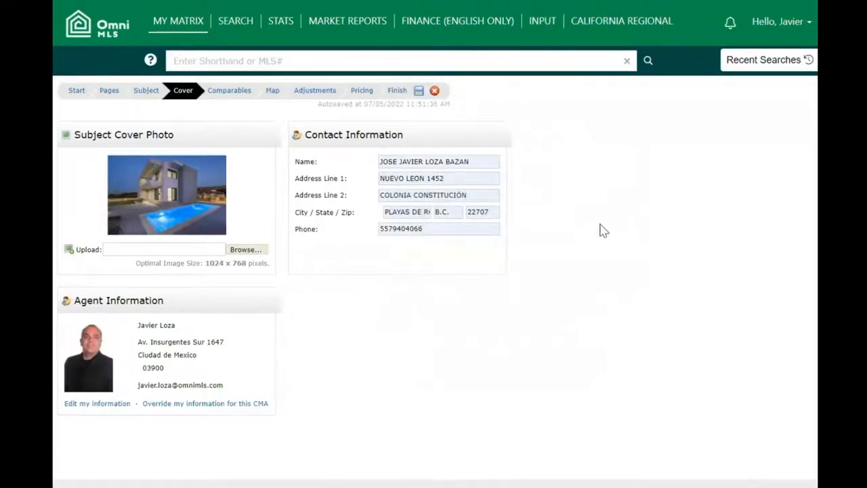
mouse_move(606, 226)
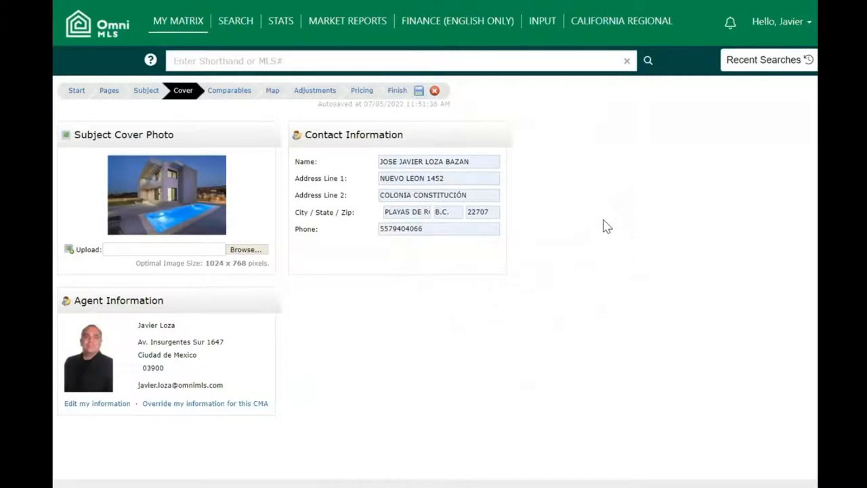
mouse_move(648, 411)
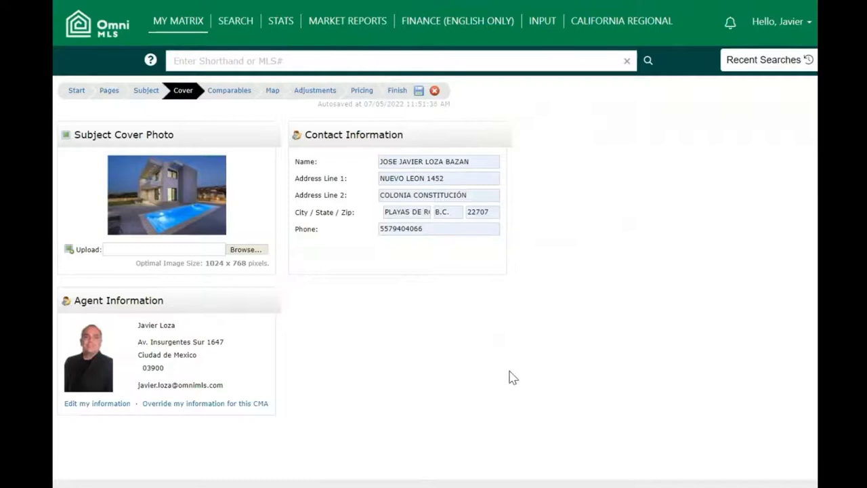
click(438, 161)
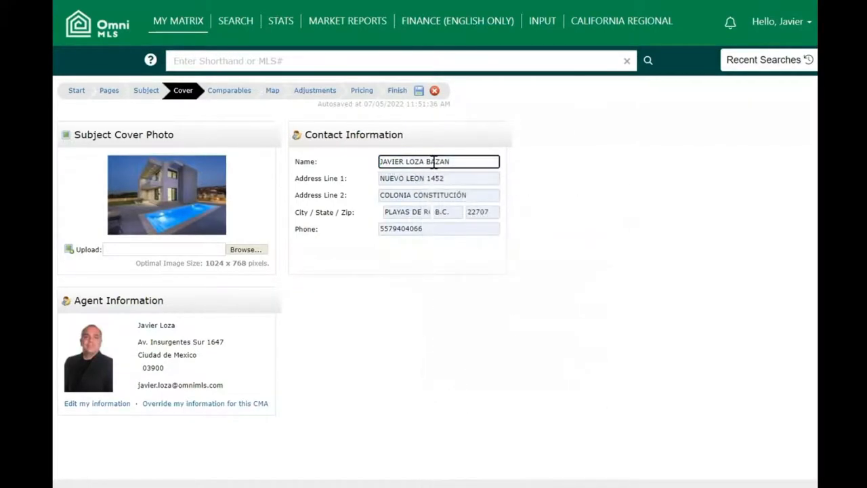
click(439, 161)
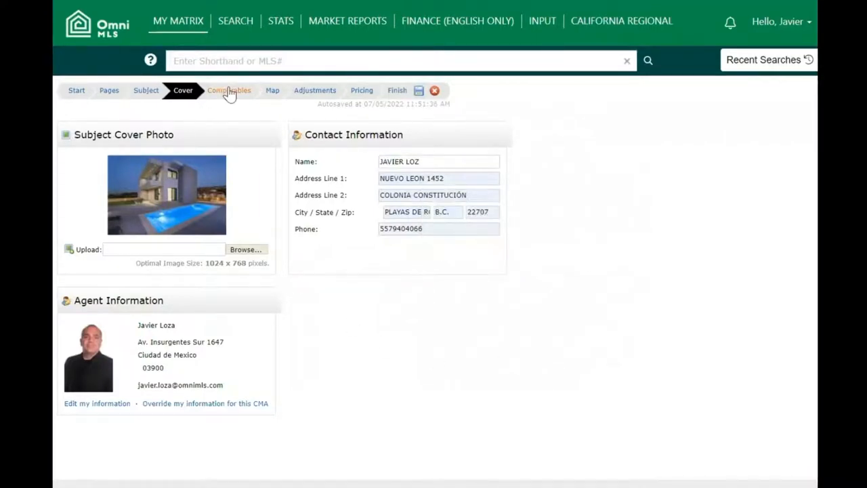
- Start a comparables listing search for Active and Closed Residential Sale, Single Family Residence
click(229, 90)
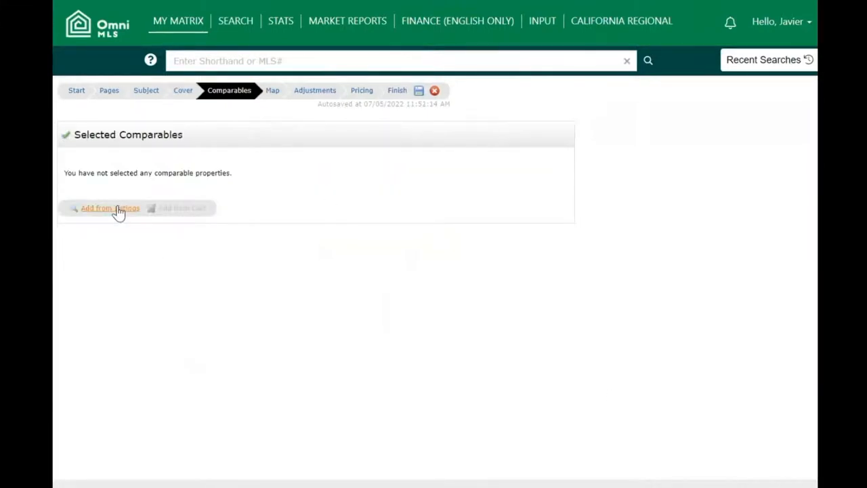
click(110, 208)
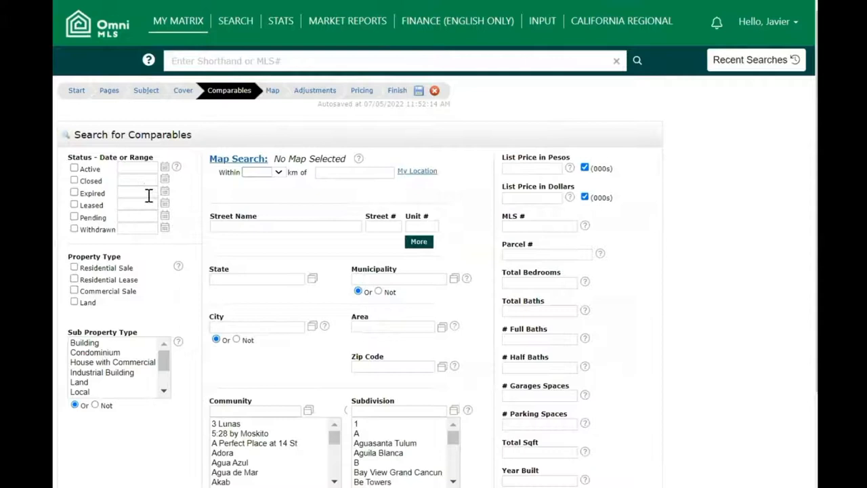
click(74, 168)
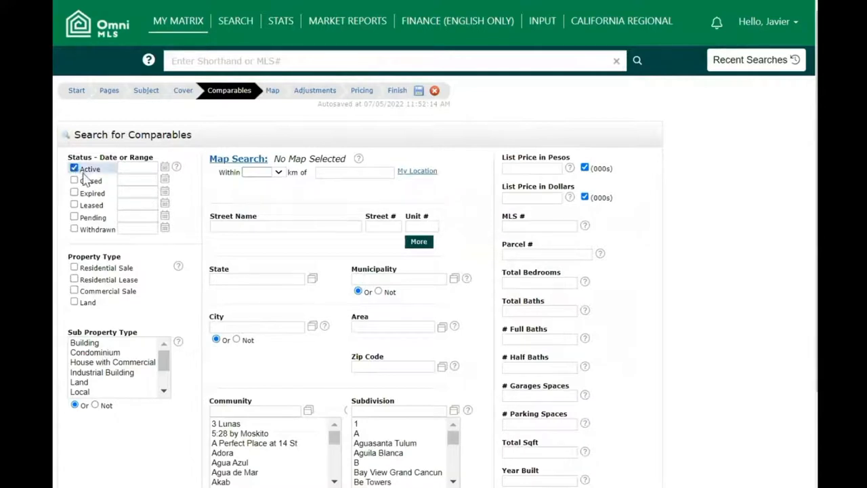
click(74, 181)
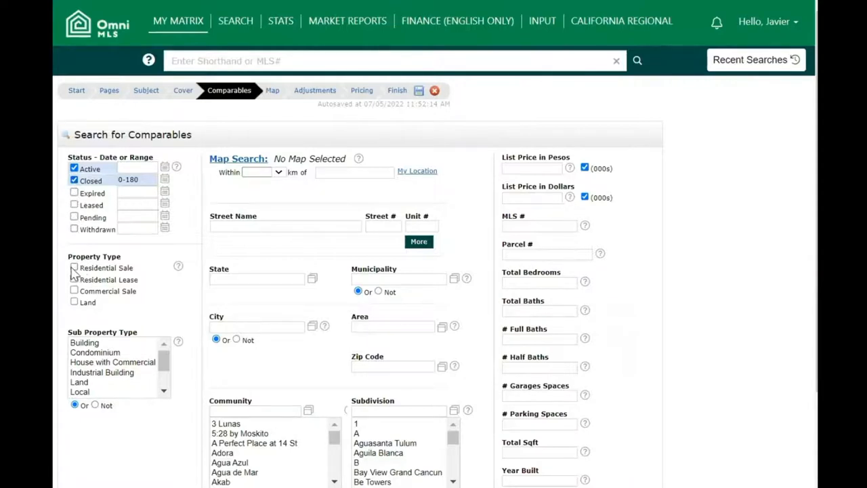
click(74, 267)
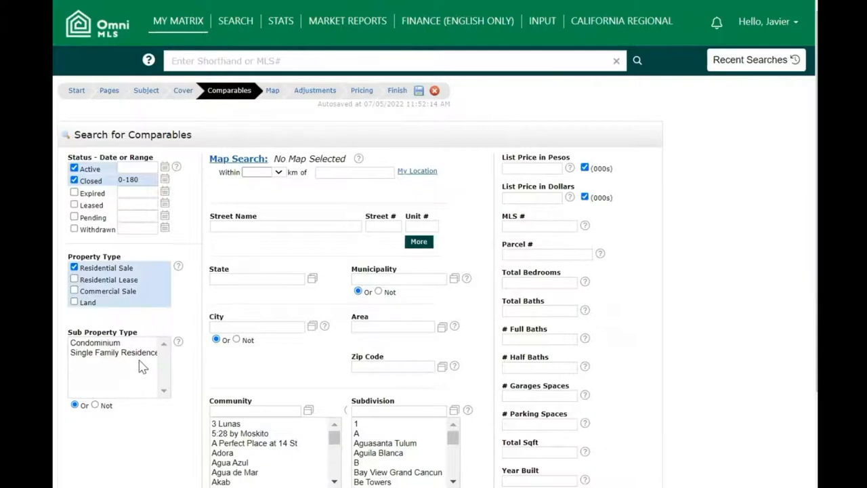
click(113, 352)
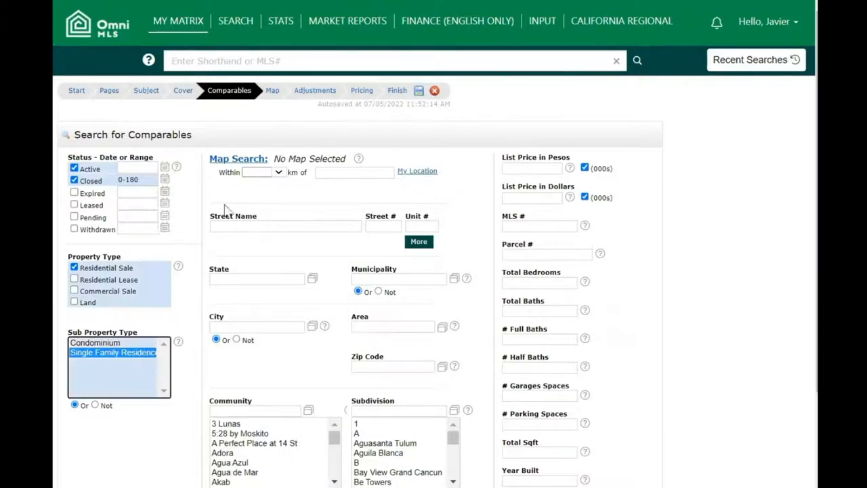
- Limit the search to within 5 km of the browser location and show the 8 matching listings count
click(261, 172)
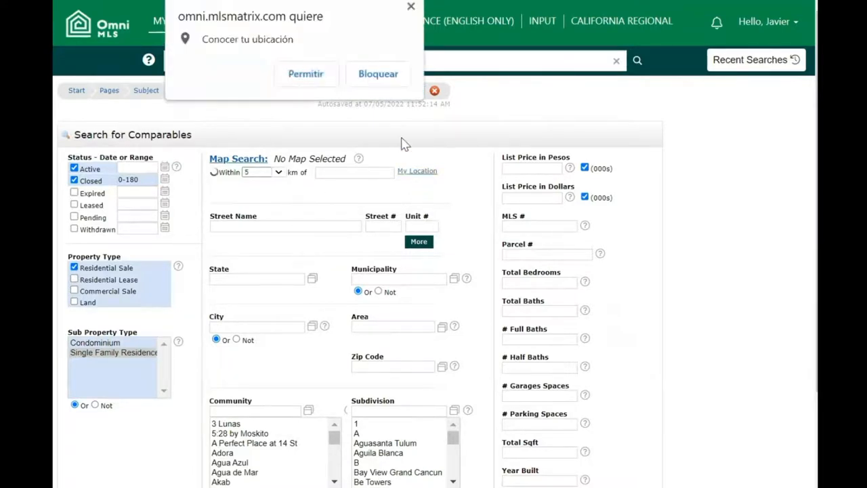
click(306, 73)
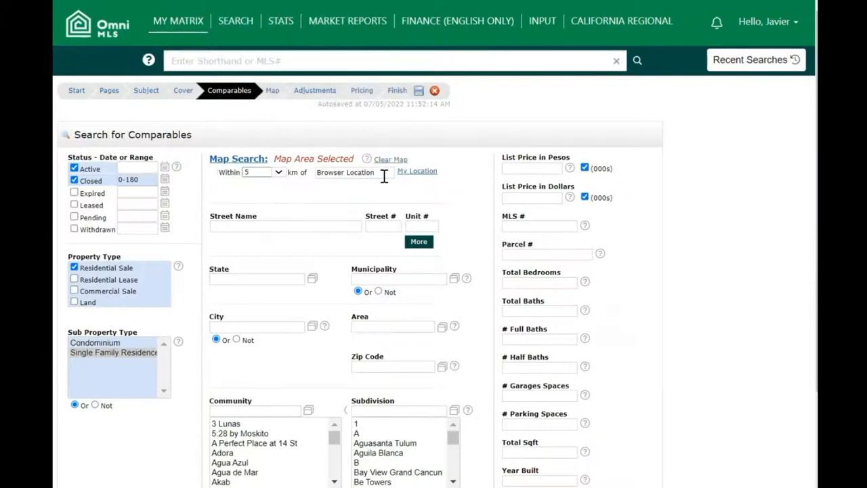
mouse_move(465, 190)
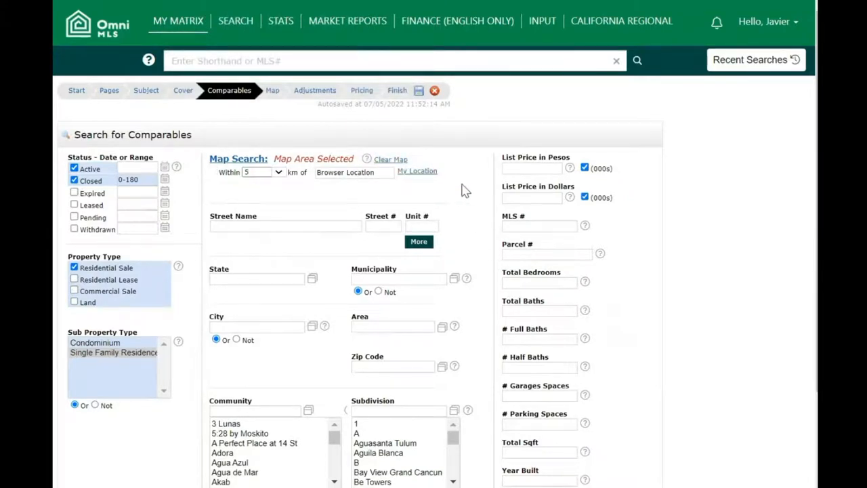
scroll(down, 3)
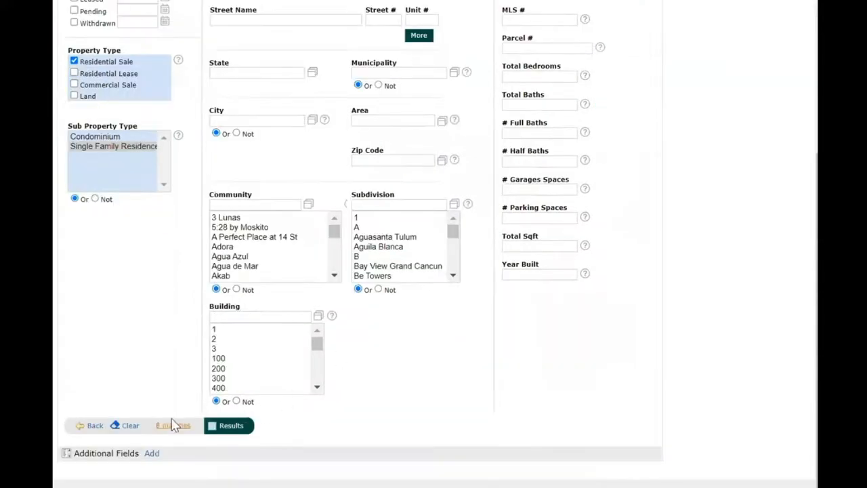
mouse_move(173, 425)
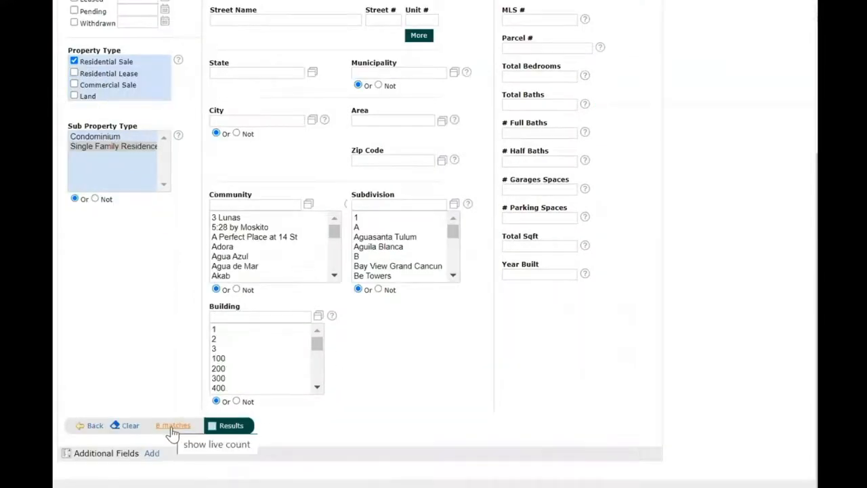
click(231, 425)
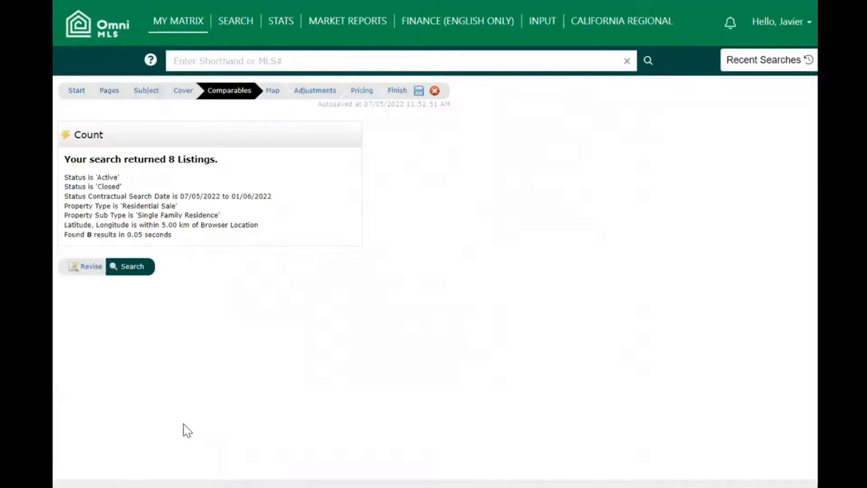
click(128, 266)
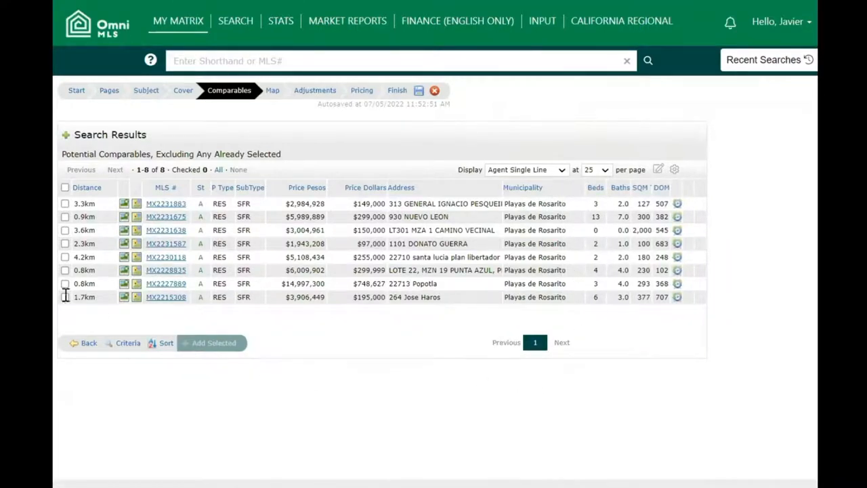
click(65, 297)
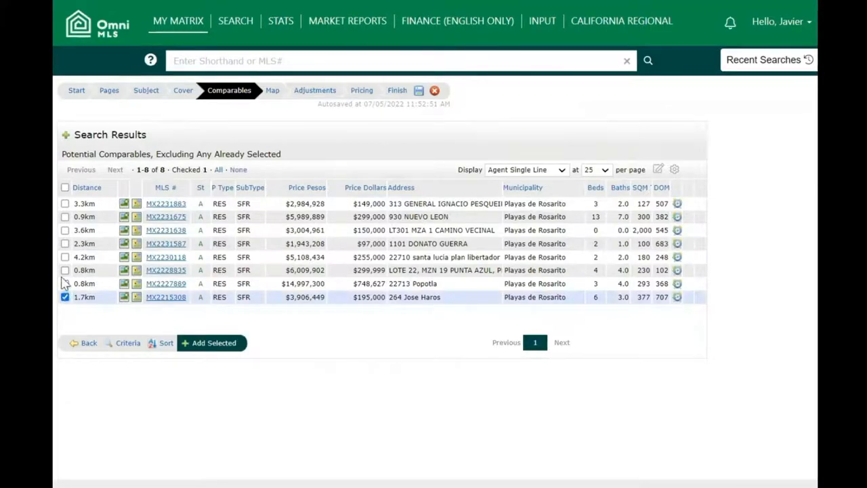
click(65, 270)
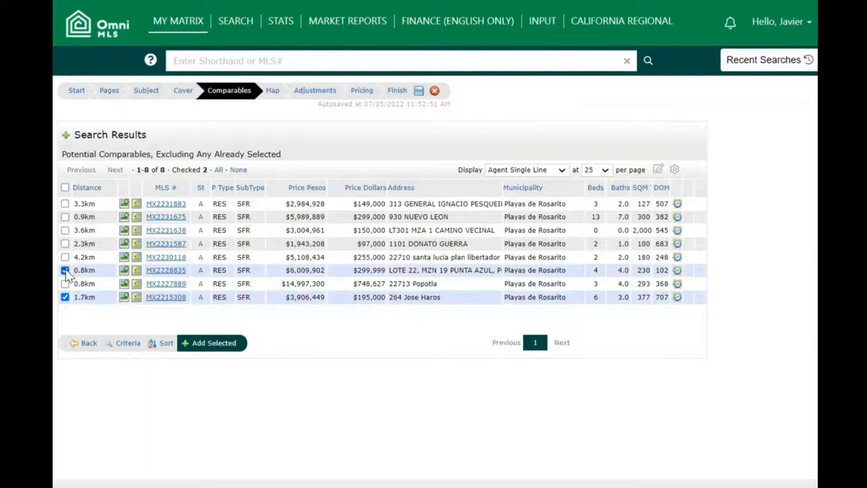
click(65, 283)
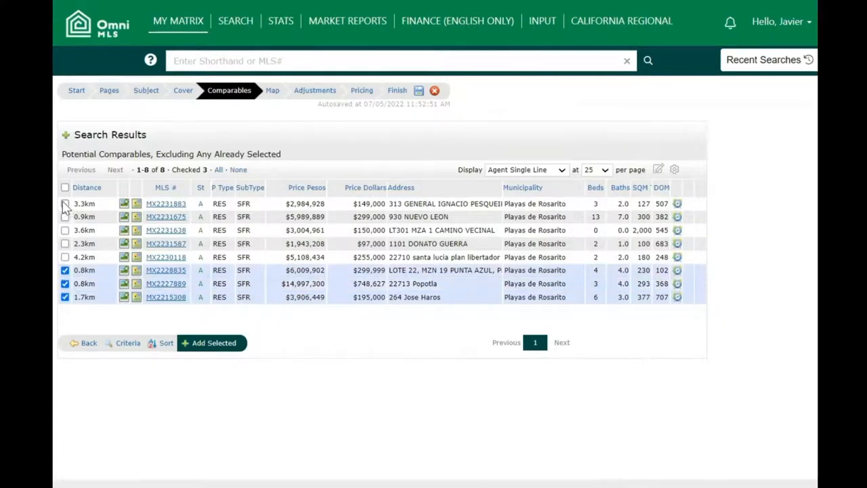
click(65, 203)
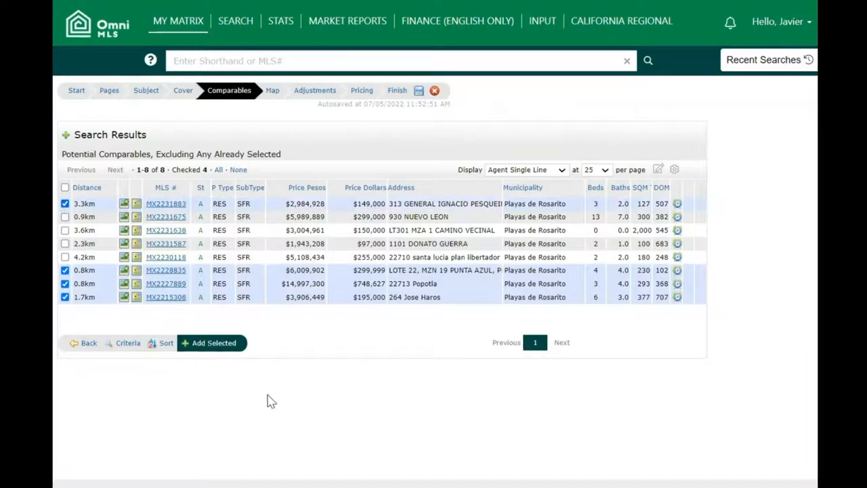
mouse_move(263, 405)
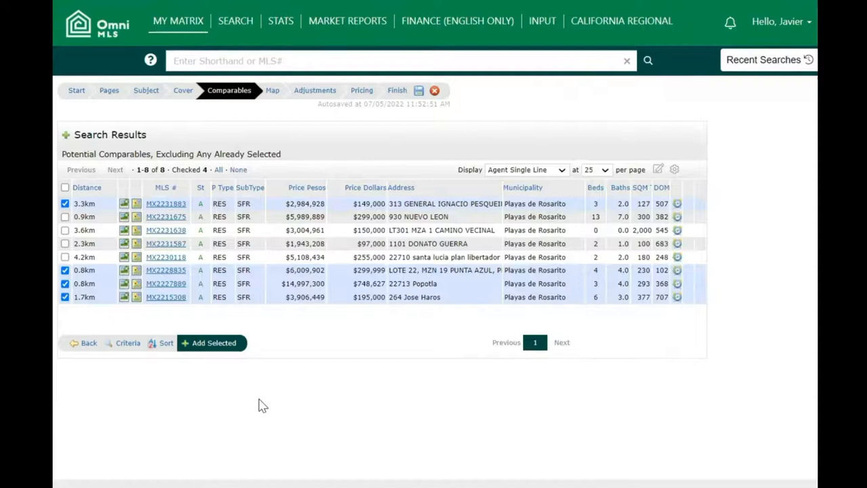
mouse_move(238, 364)
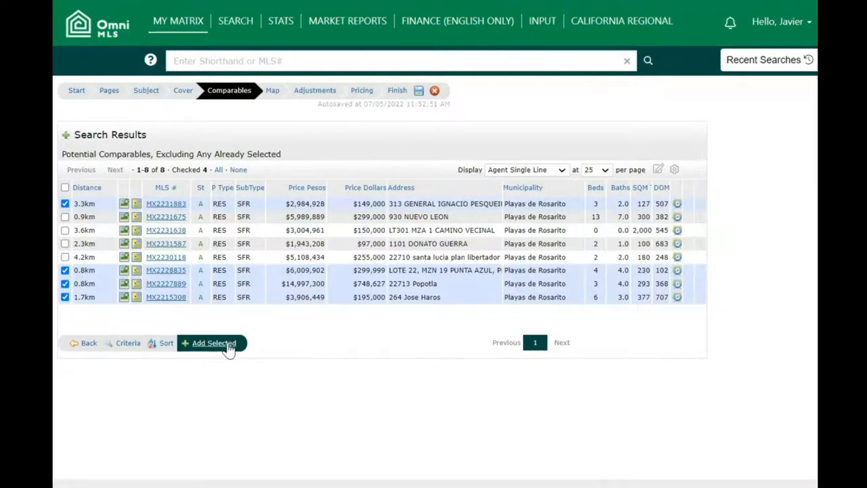
click(214, 343)
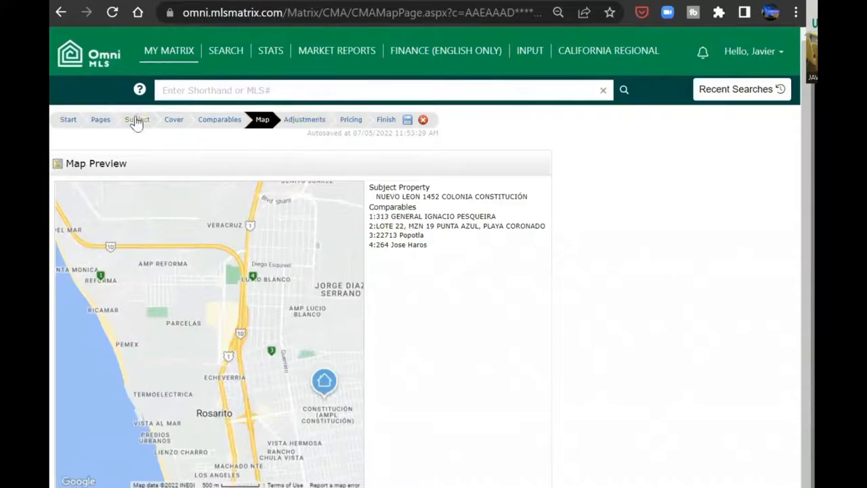
- Review the Subject and Map steps, then advance to the Adjustments step
click(137, 119)
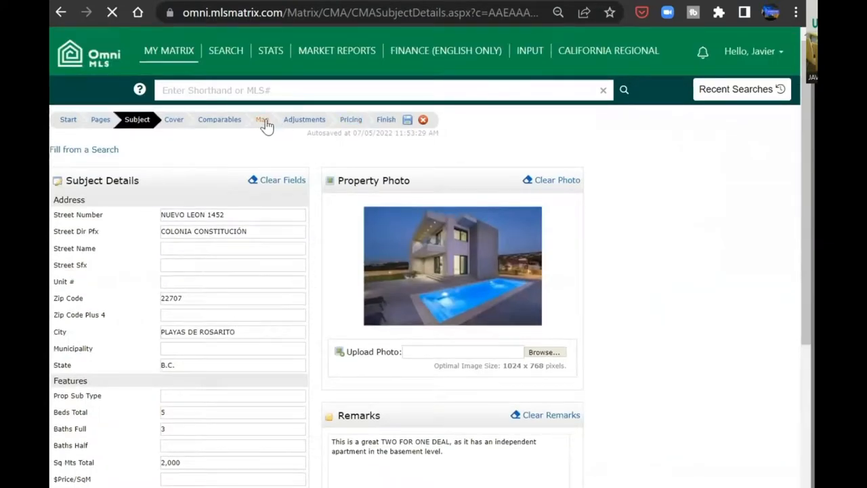
click(262, 120)
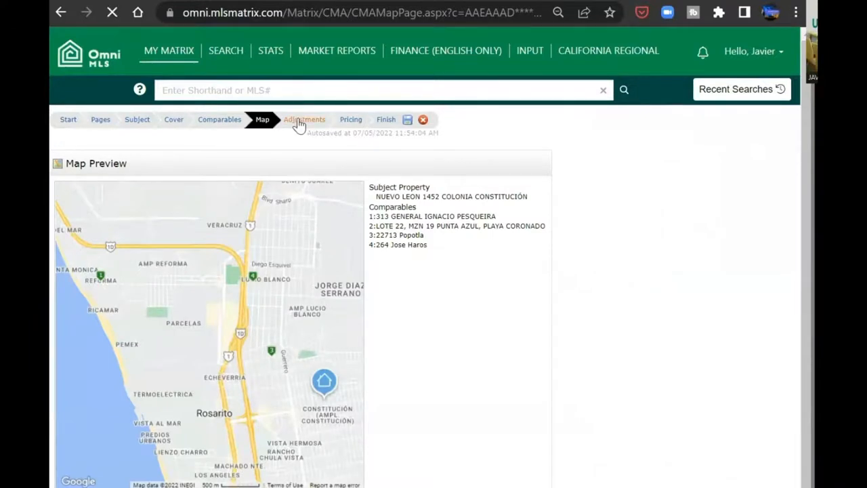
click(304, 119)
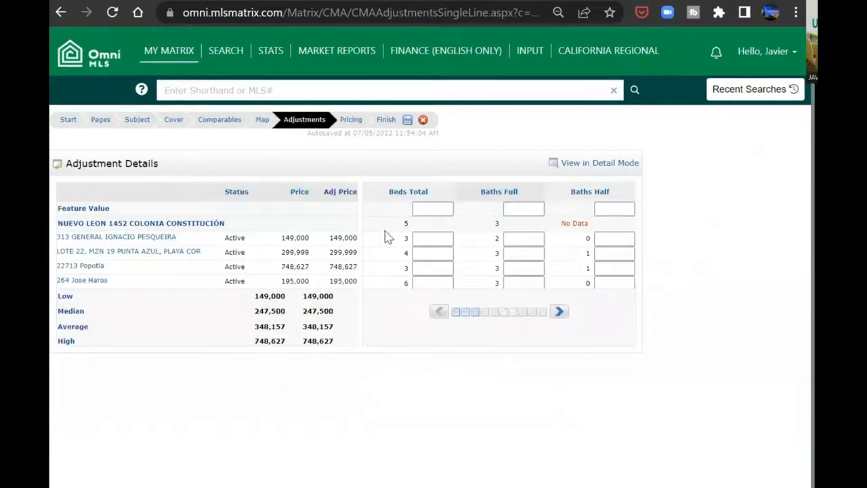
- View comparable 1 of 4 adjustments in detail mode beside the subject, then go to Pricing
click(432, 208)
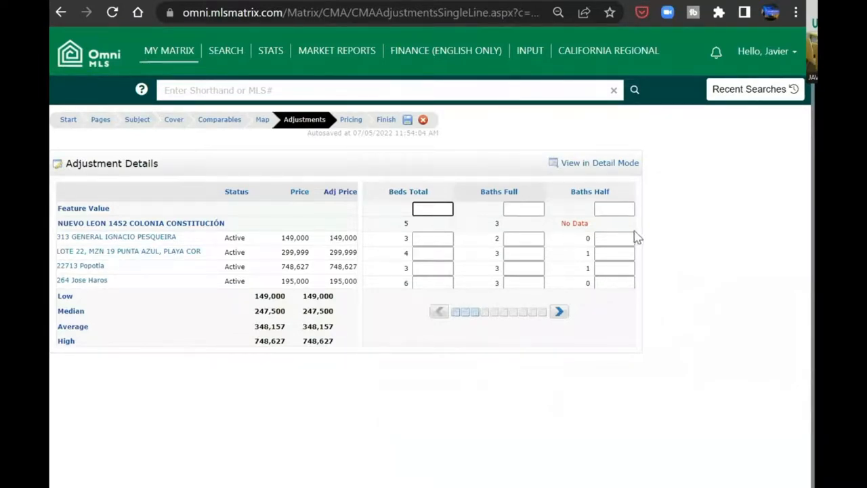
mouse_move(712, 341)
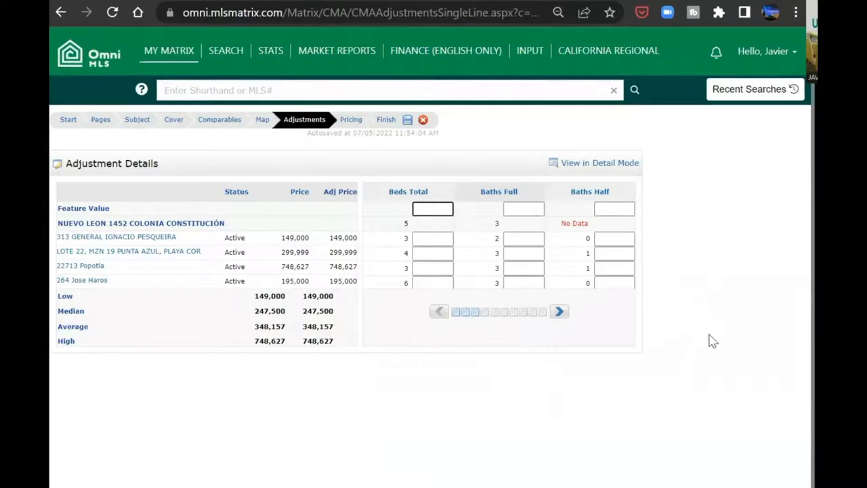
mouse_move(257, 300)
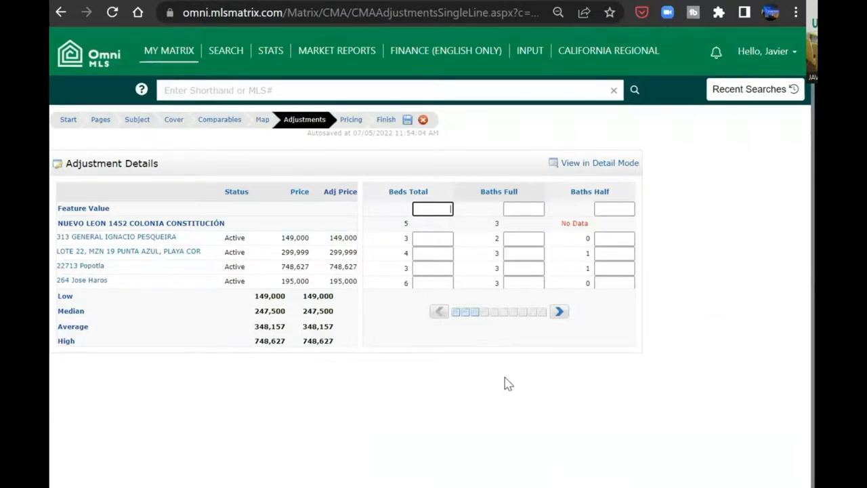
mouse_move(598, 163)
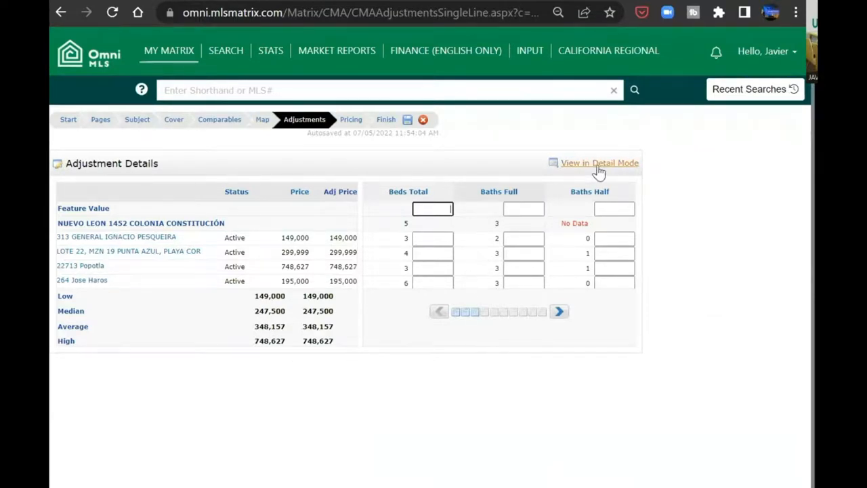
click(599, 162)
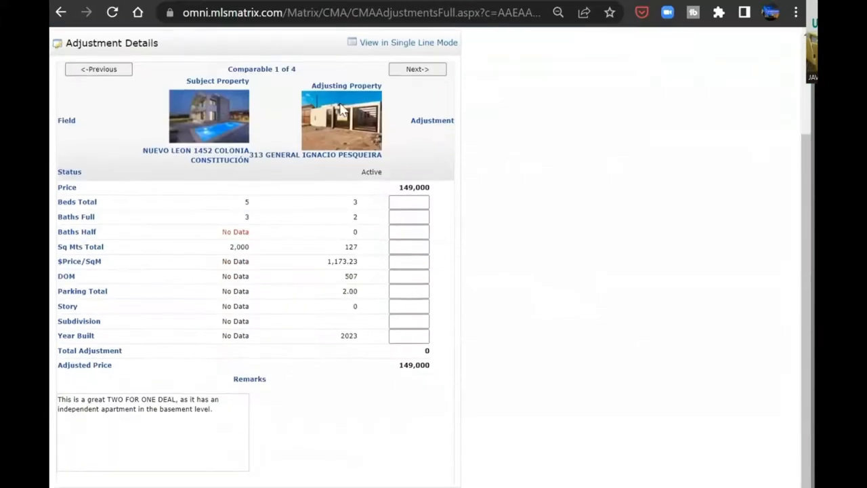
mouse_move(242, 283)
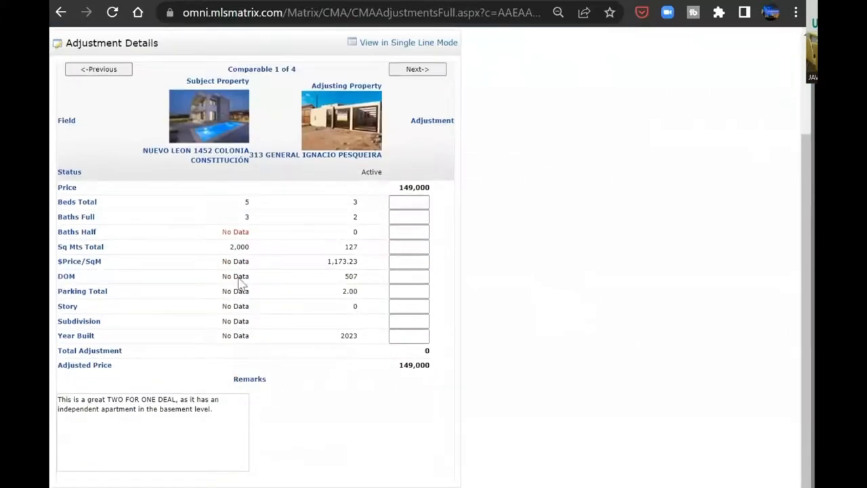
mouse_move(252, 254)
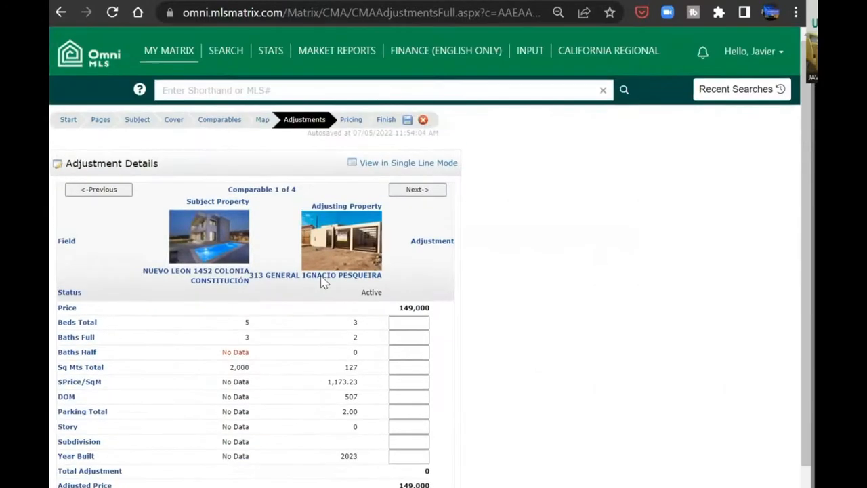
mouse_move(256, 389)
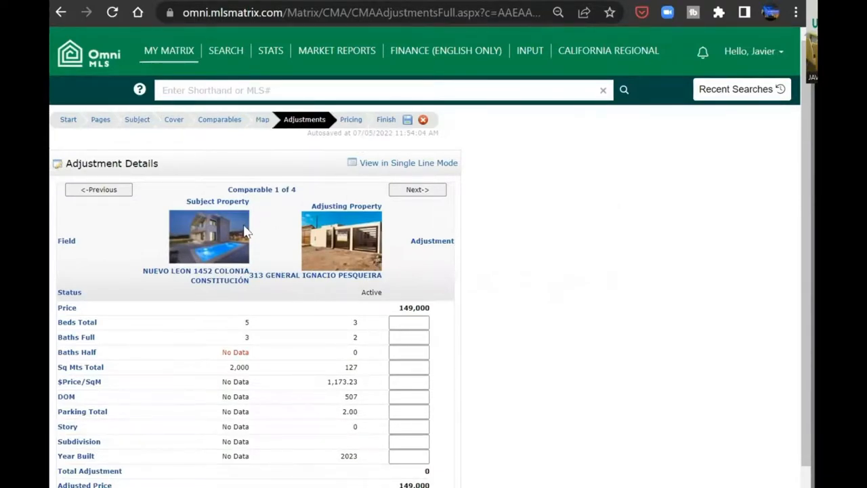
scroll(down, 3)
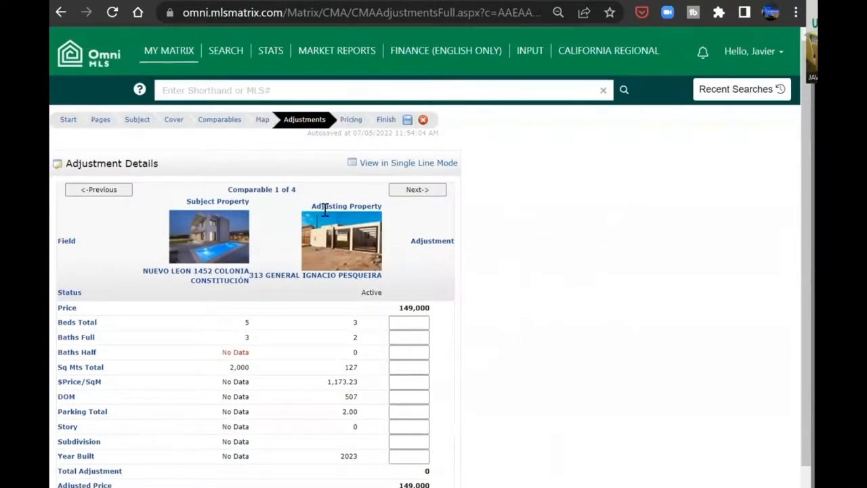
mouse_move(351, 120)
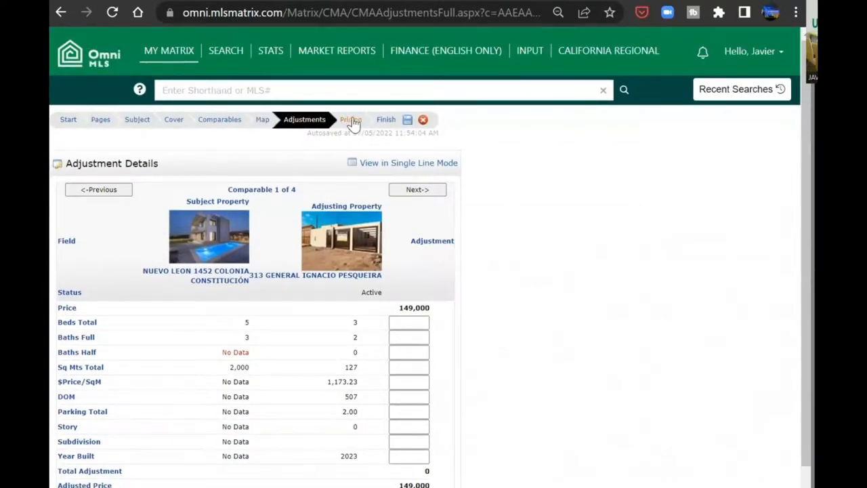
click(351, 119)
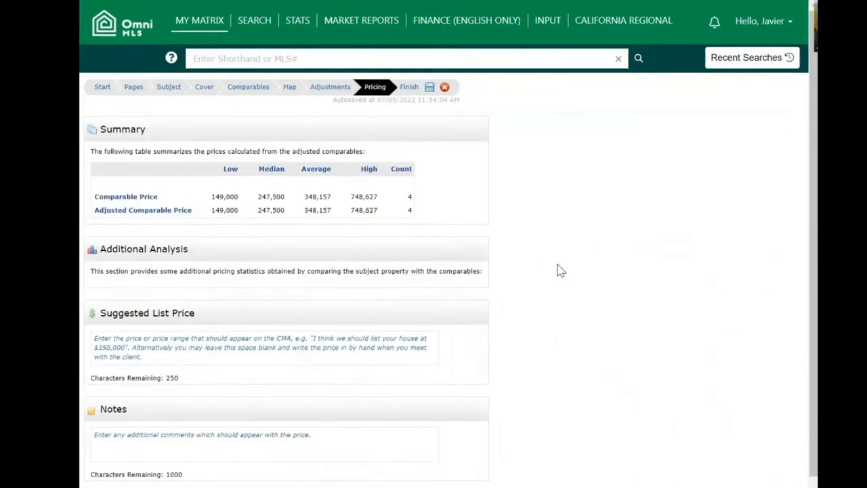
- Enter 'Suggested listing price is $ 250,000 USD' in the Suggested List Price box
scroll(down, 3)
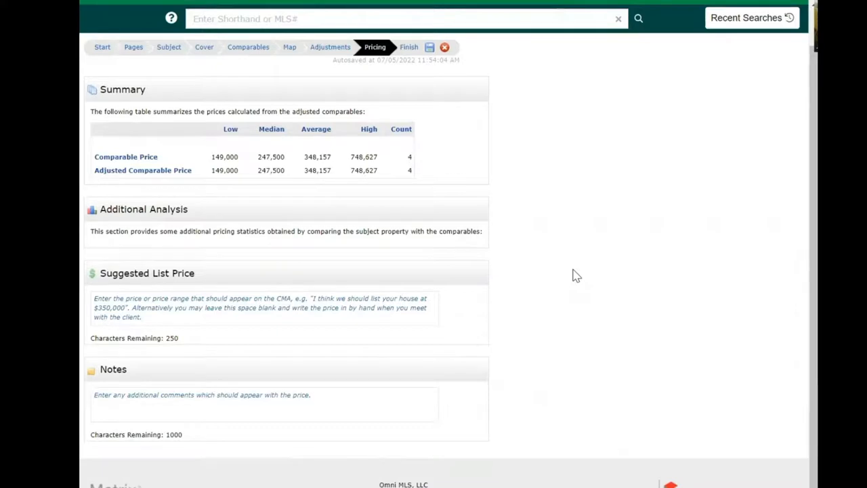
click(271, 307)
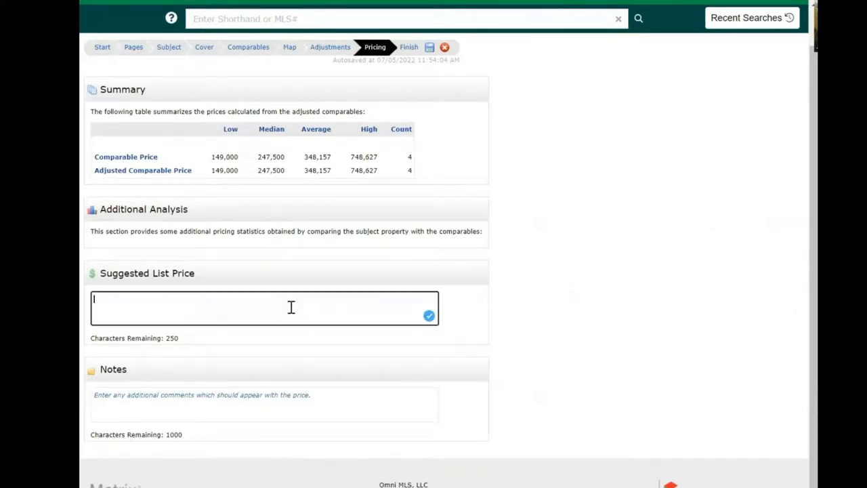
text($)
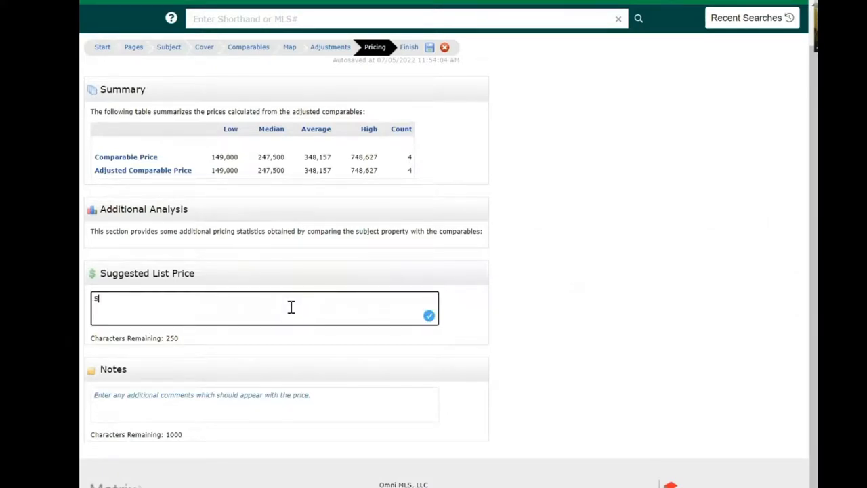
text(Suggested listing price is)
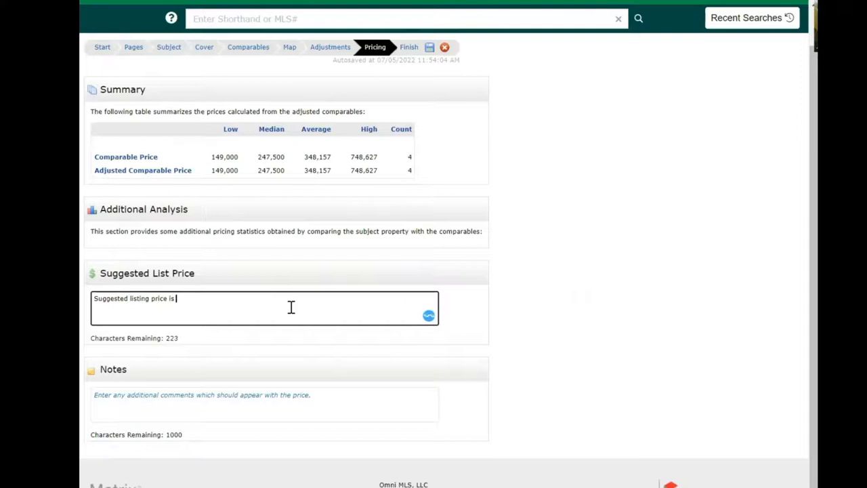
text($ 250,000)
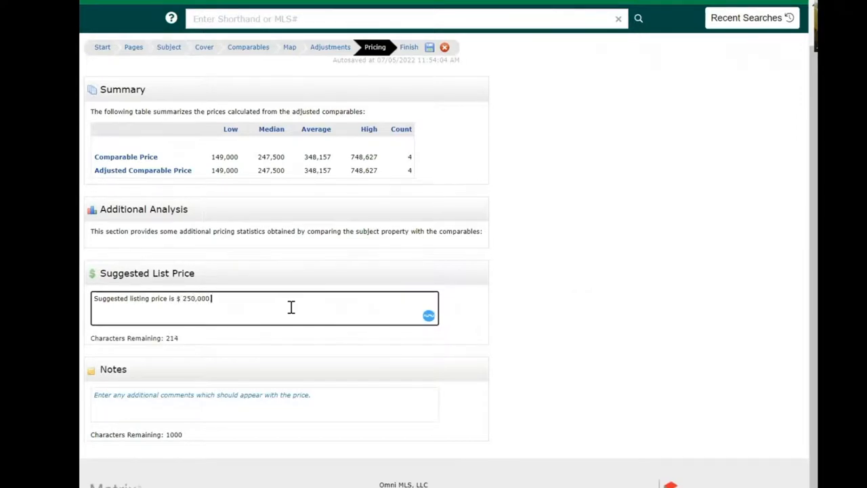
text(USD)
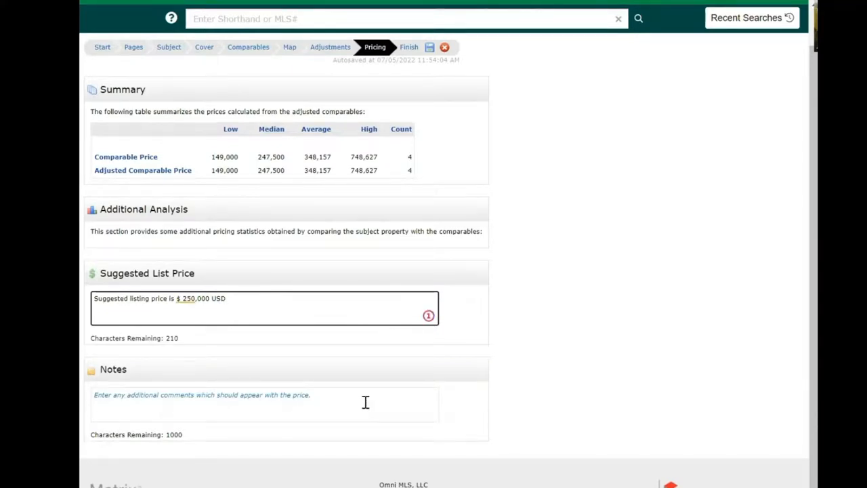
mouse_move(599, 385)
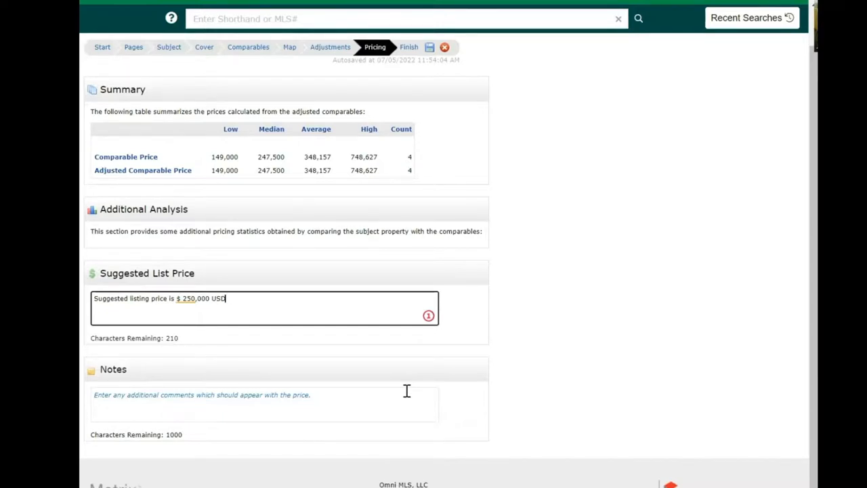
mouse_move(561, 307)
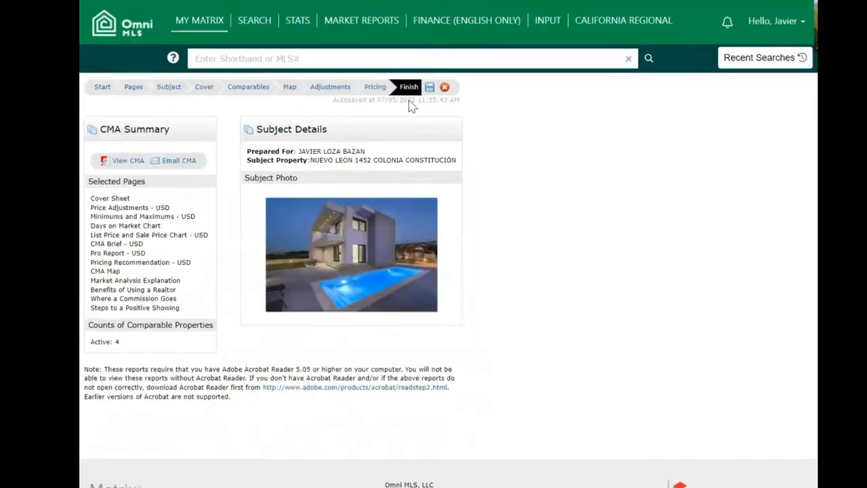
mouse_move(687, 232)
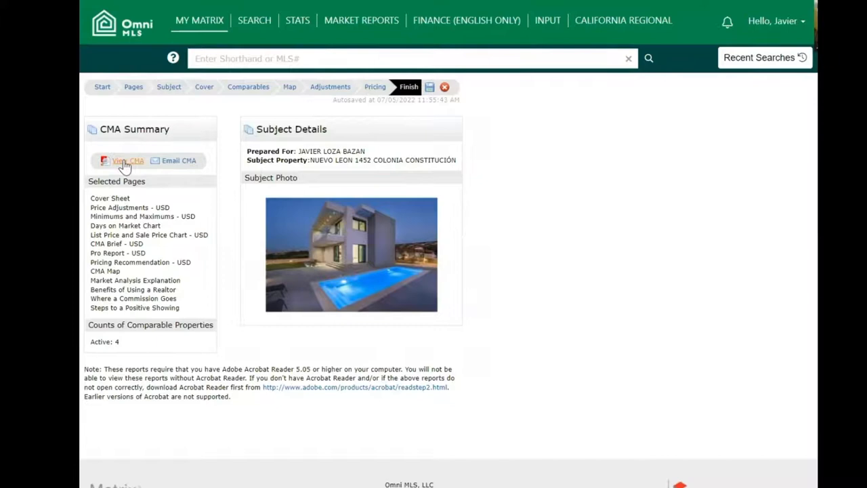
- View the finished CMA report as a 19-page PDF
click(125, 160)
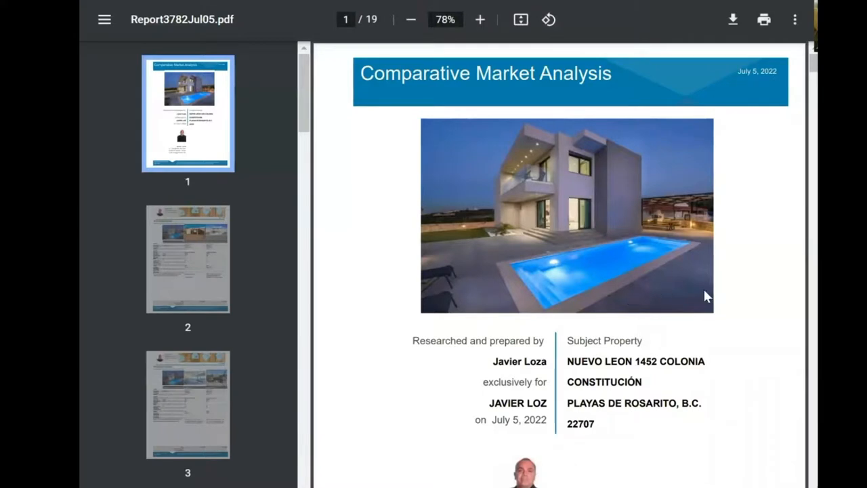
- Scroll through the PDF report pages, including the $250,000 suggested listing price
scroll(down, 3)
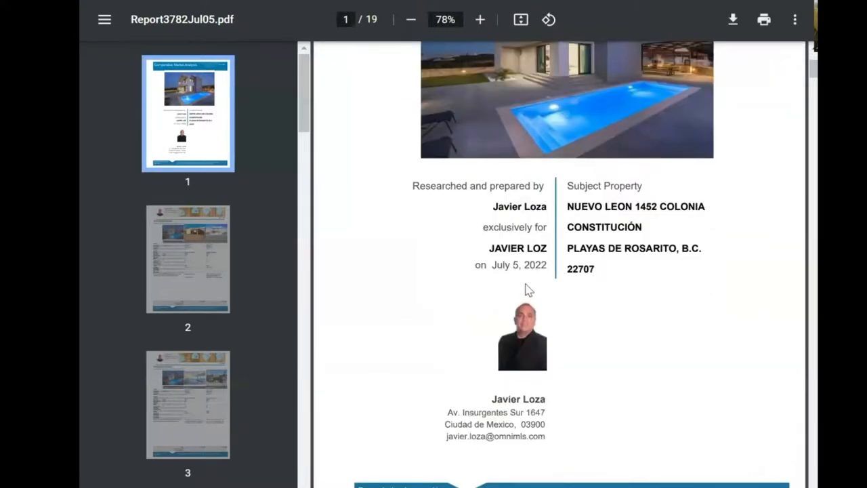
mouse_move(532, 239)
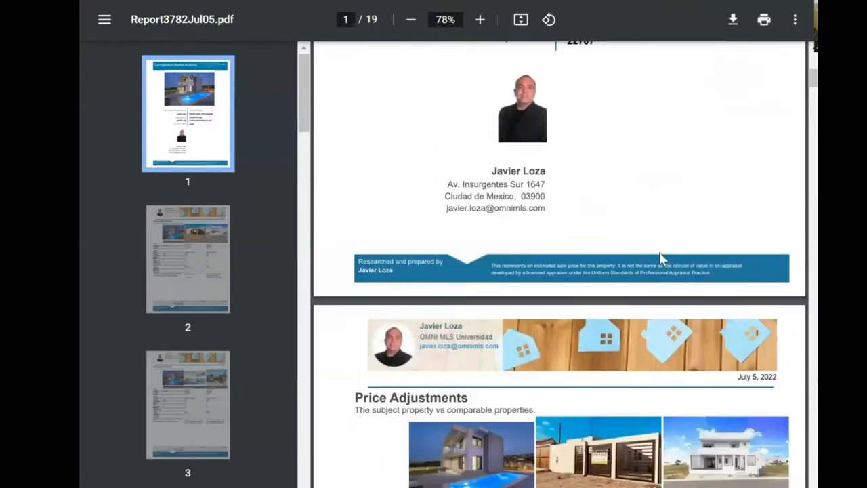
scroll(down, 3)
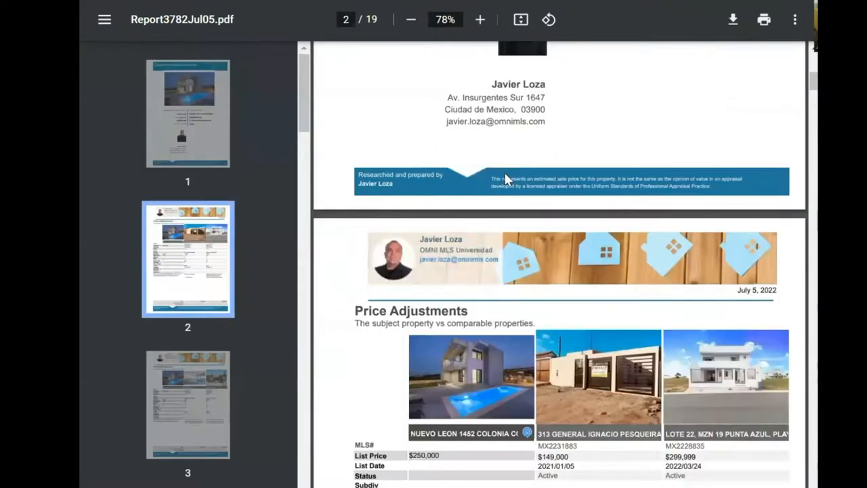
scroll(down, 3)
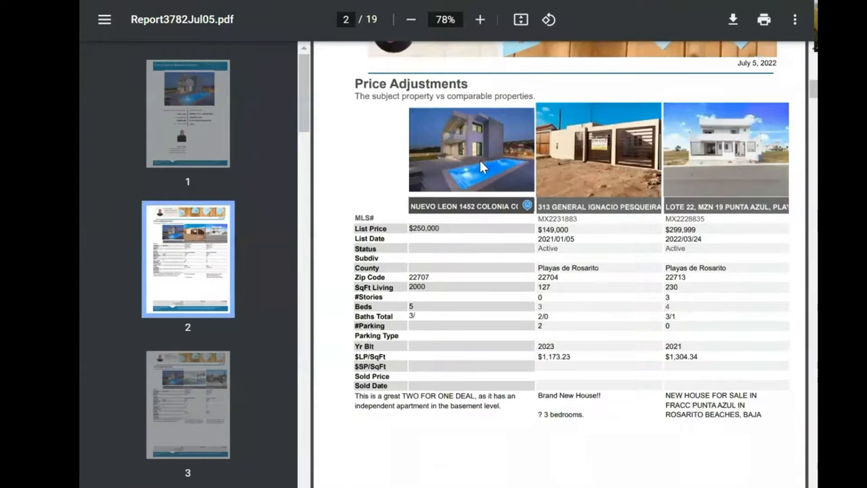
mouse_move(742, 168)
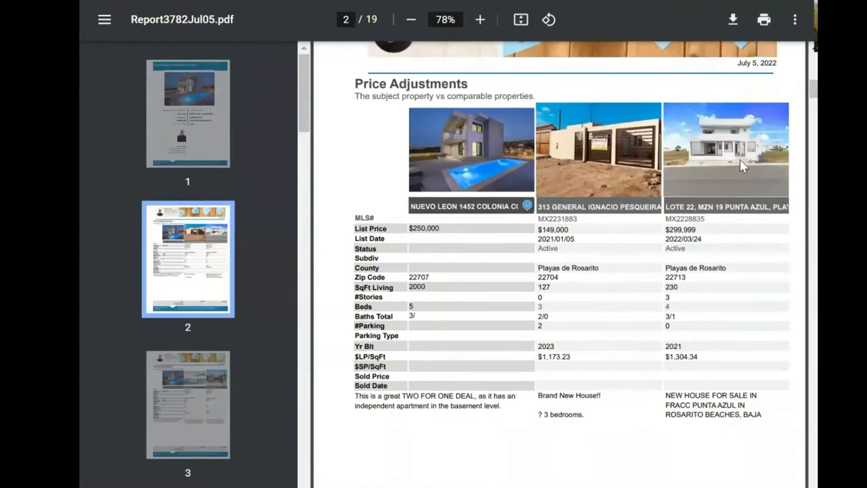
mouse_move(577, 390)
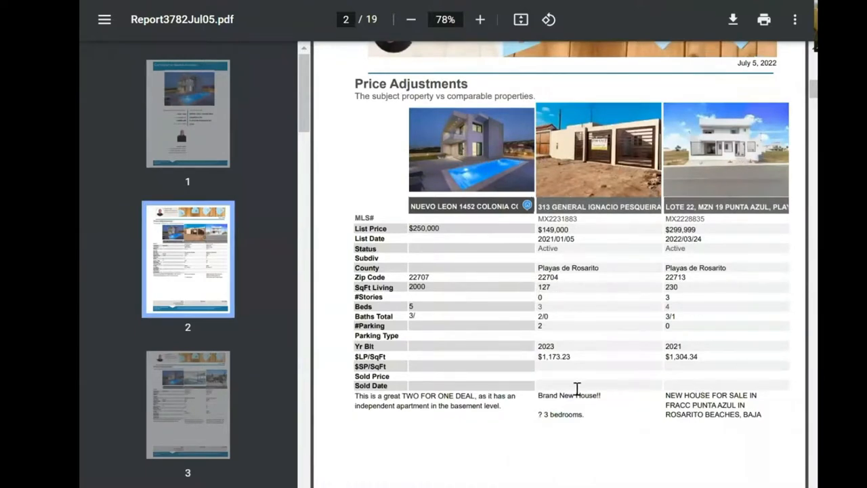
scroll(down, 3)
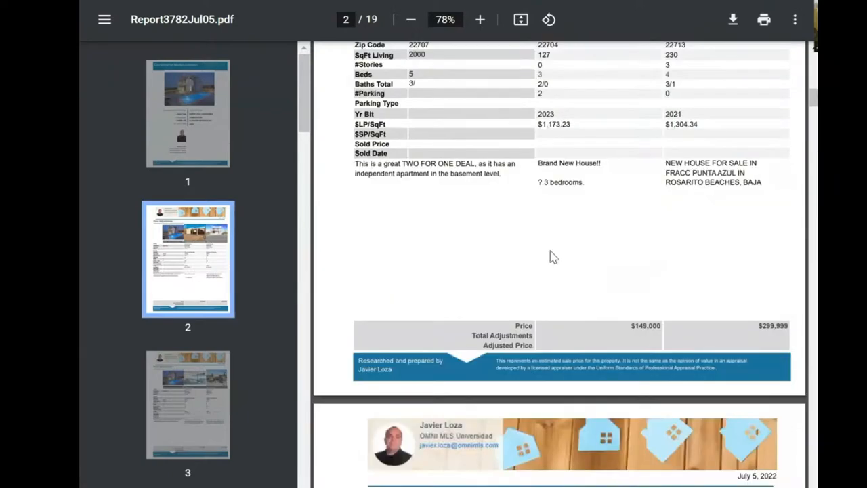
scroll(down, 3)
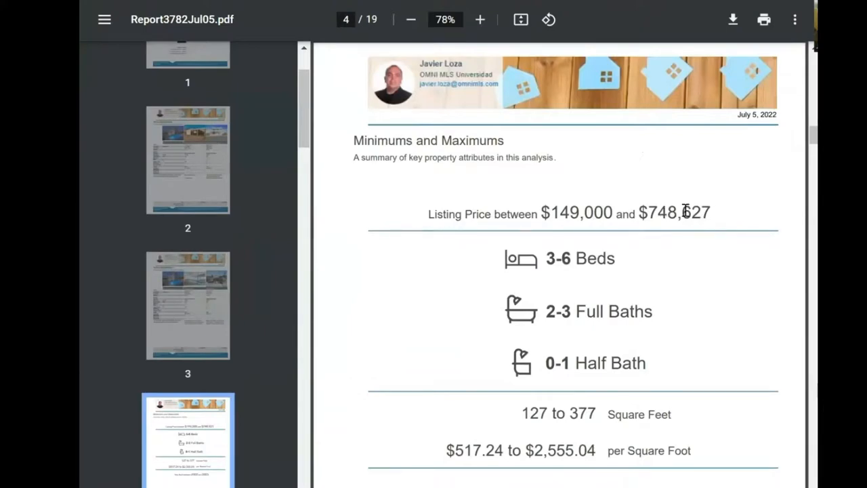
scroll(down, 3)
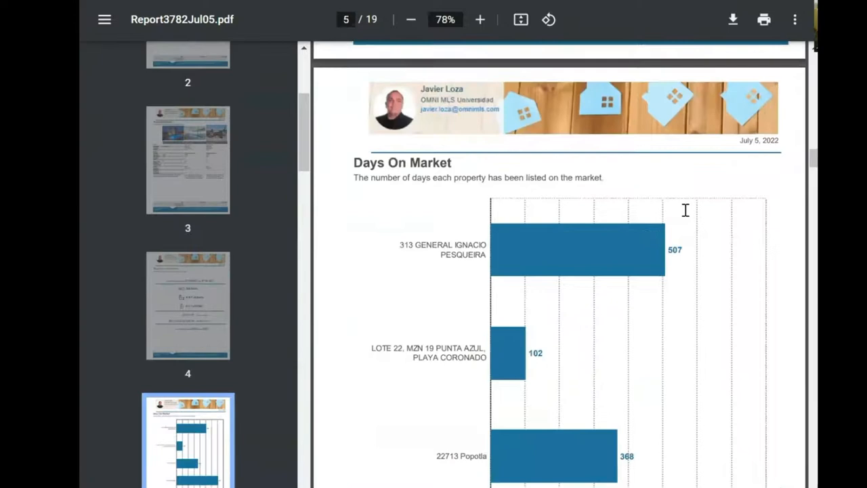
scroll(down, 3)
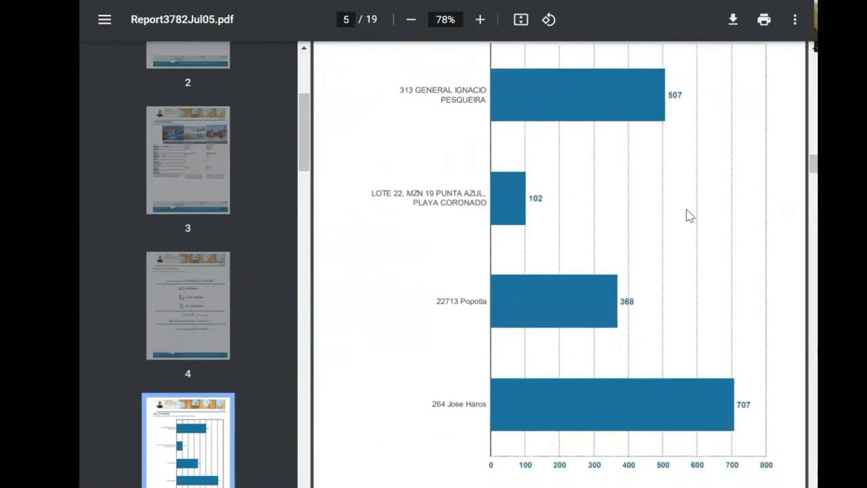
mouse_move(688, 396)
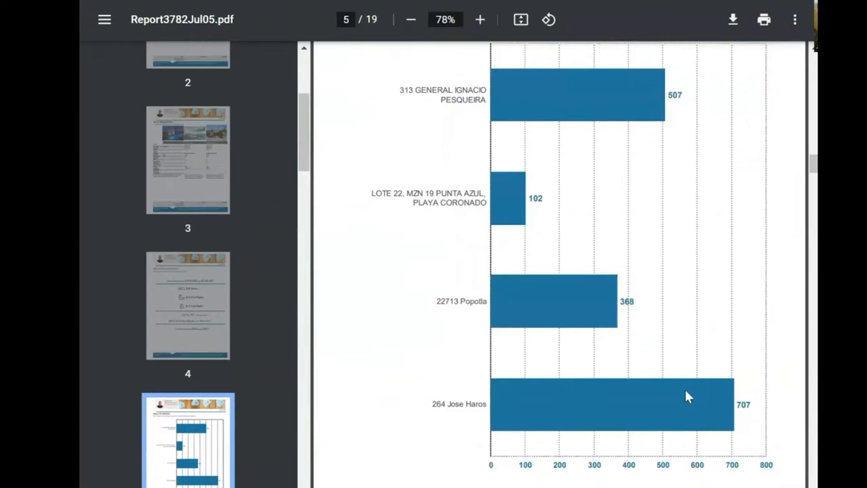
mouse_move(689, 394)
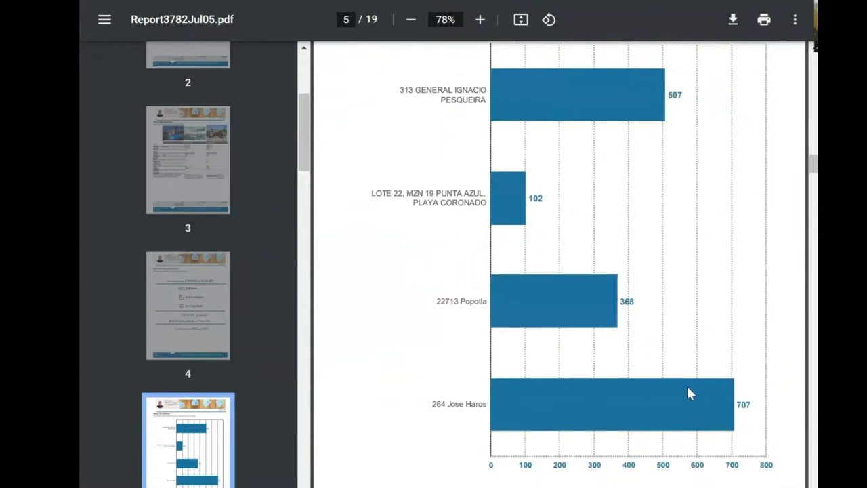
mouse_move(610, 104)
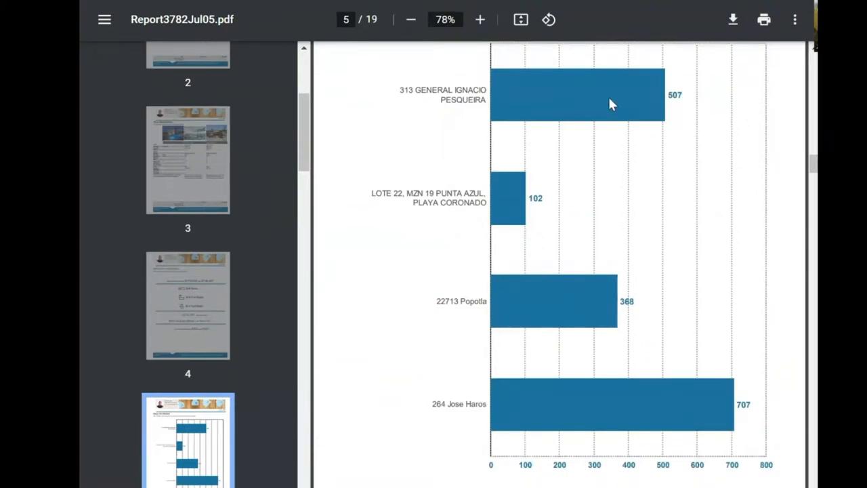
mouse_move(603, 293)
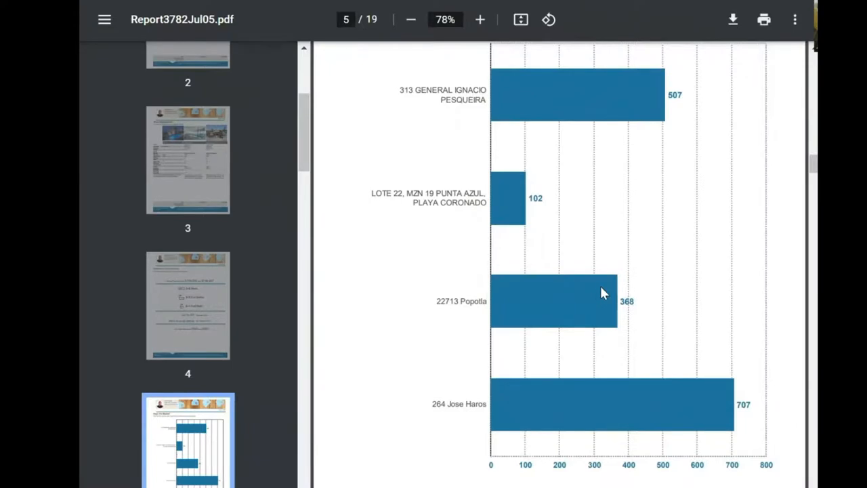
mouse_move(527, 196)
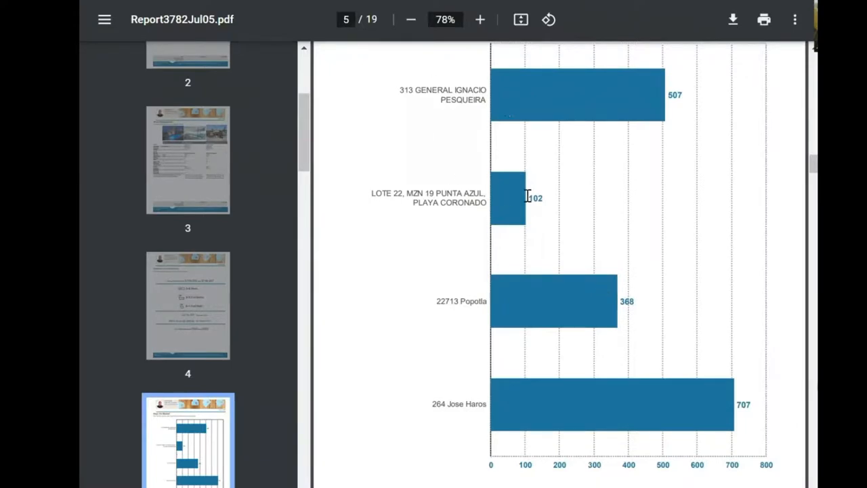
scroll(down, 3)
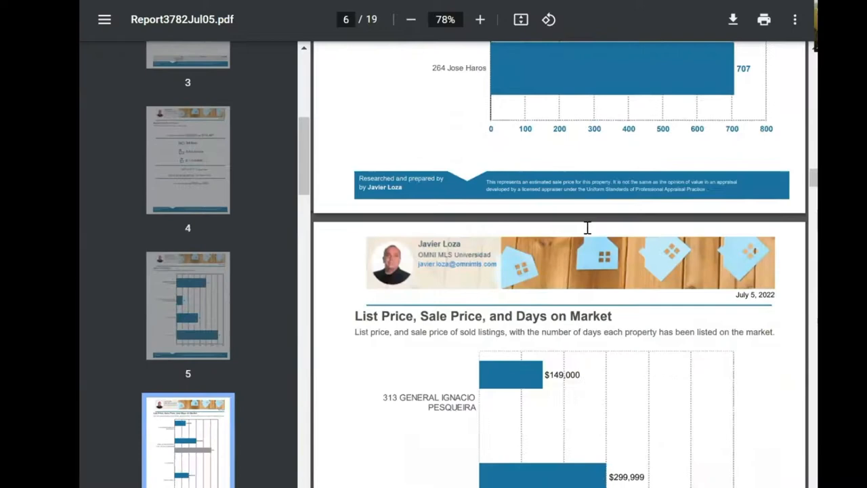
scroll(down, 3)
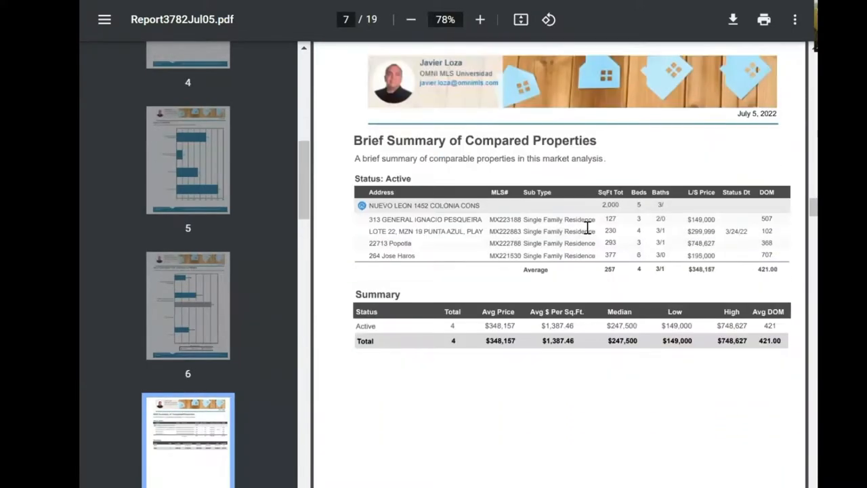
scroll(down, 3)
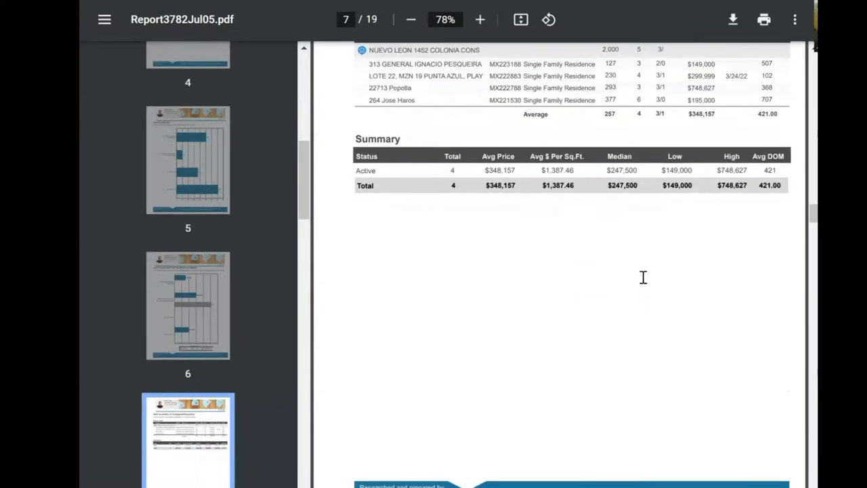
scroll(down, 3)
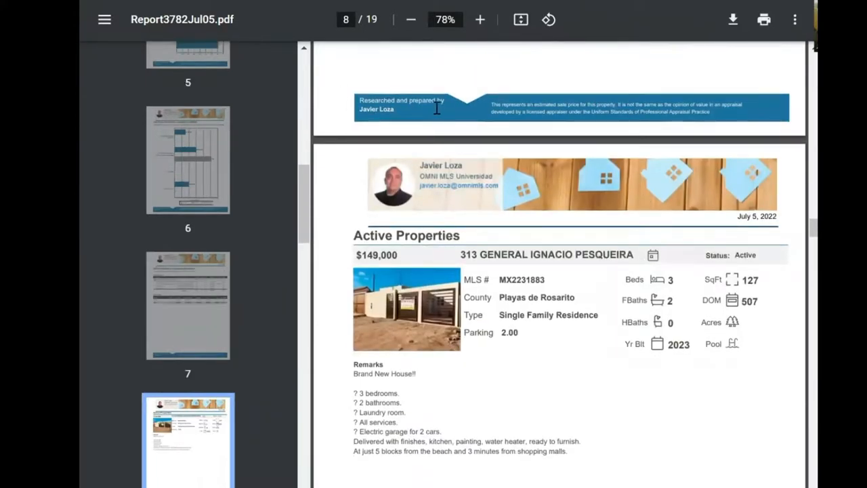
mouse_move(521, 115)
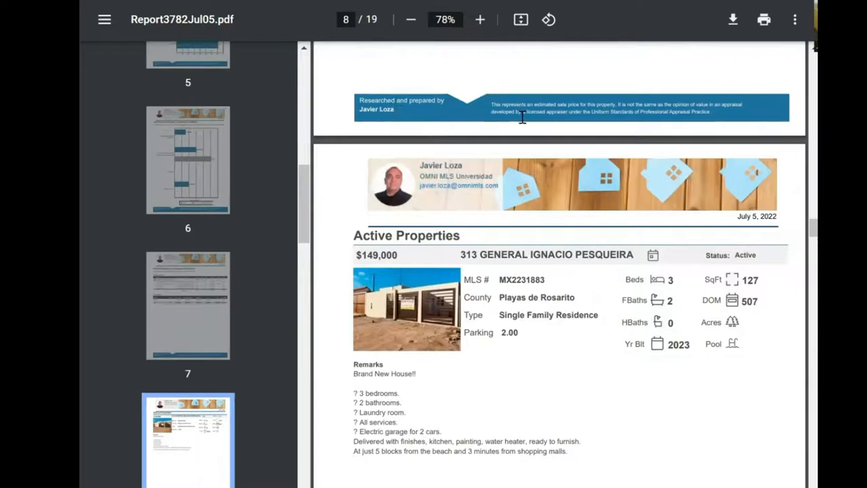
mouse_move(638, 177)
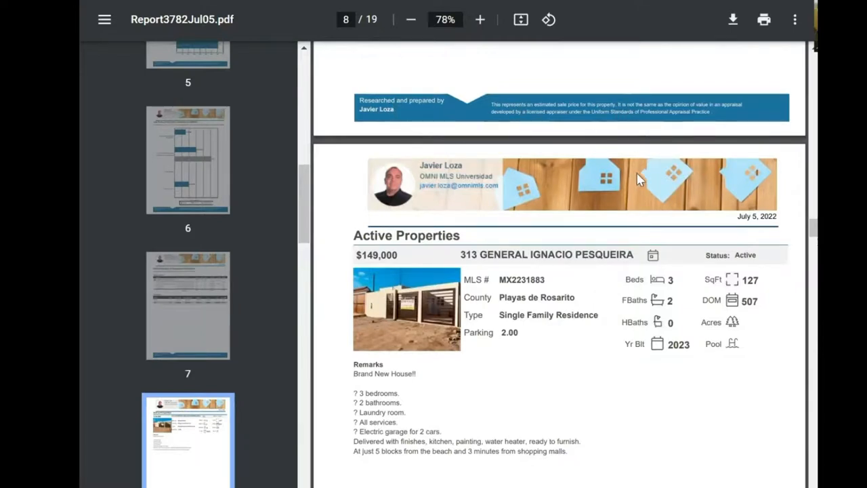
mouse_move(712, 149)
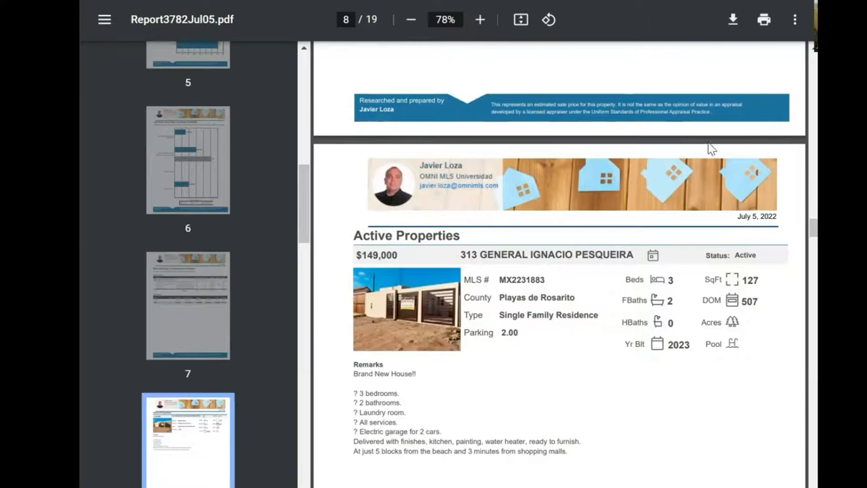
scroll(down, 3)
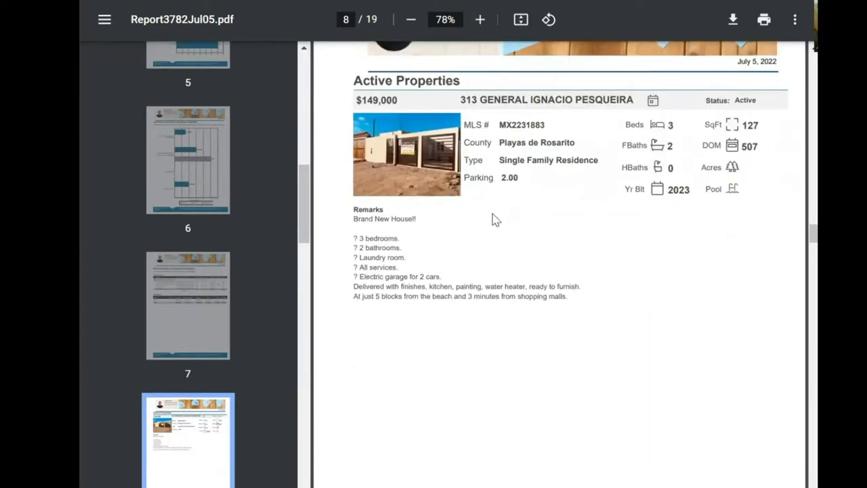
scroll(down, 3)
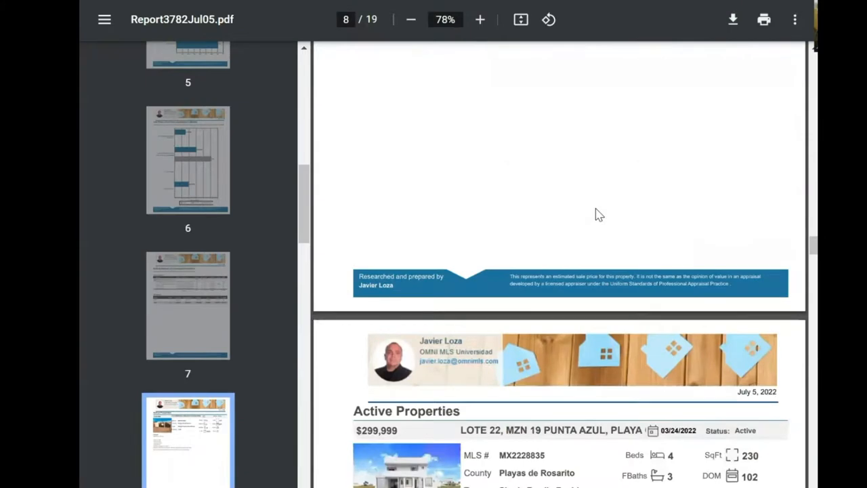
scroll(down, 3)
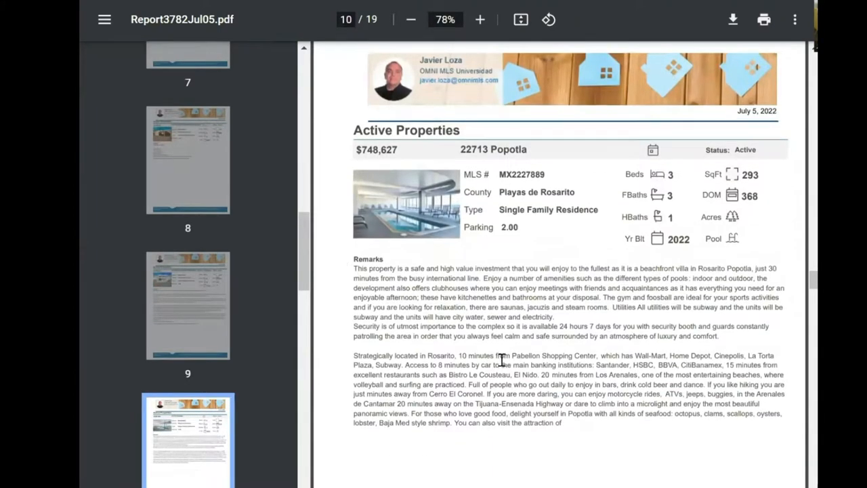
scroll(down, 3)
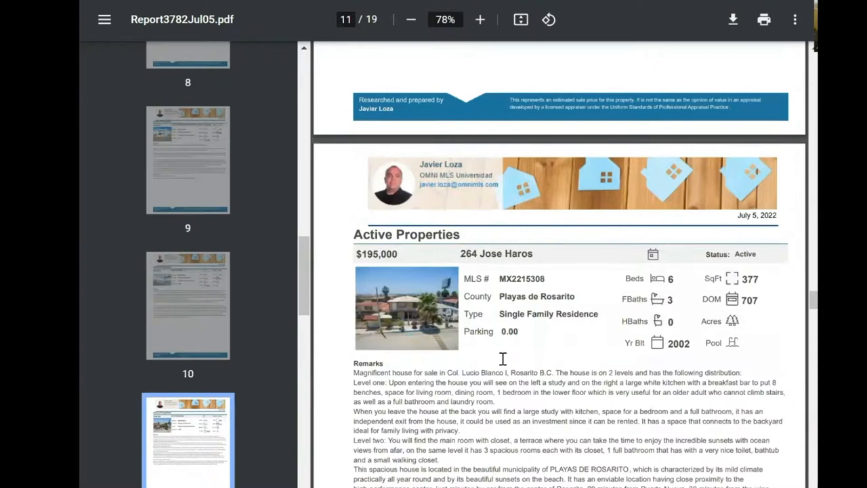
scroll(down, 3)
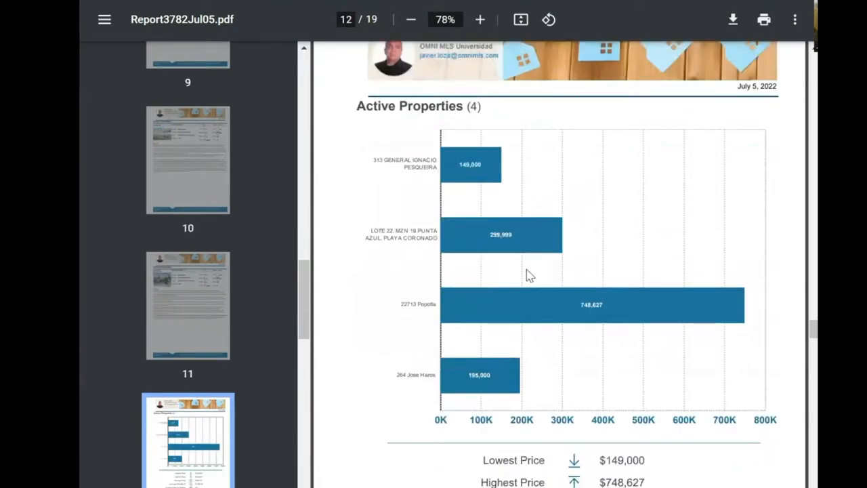
- Continue scrolling to the final Steps to a Positive Showing page of the 19-page PDF
scroll(down, 3)
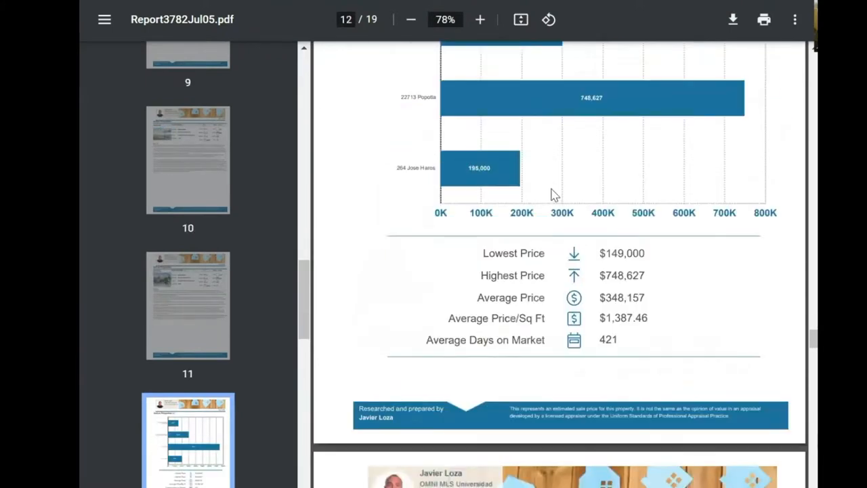
scroll(down, 3)
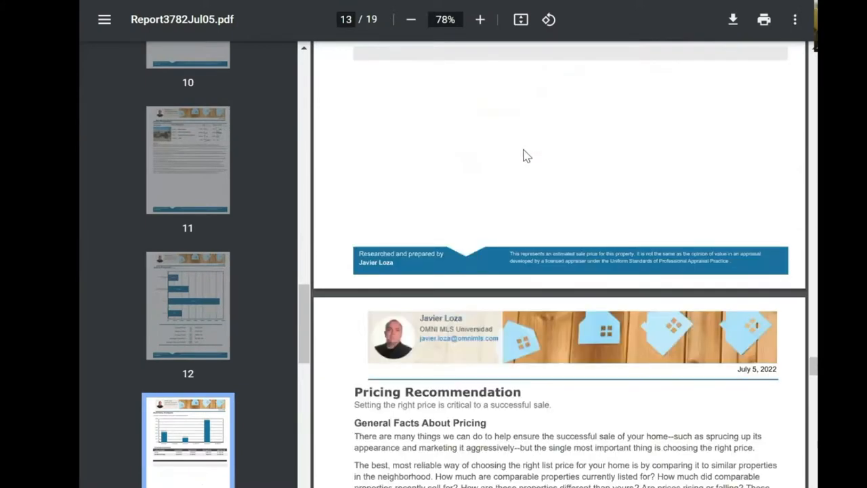
scroll(down, 3)
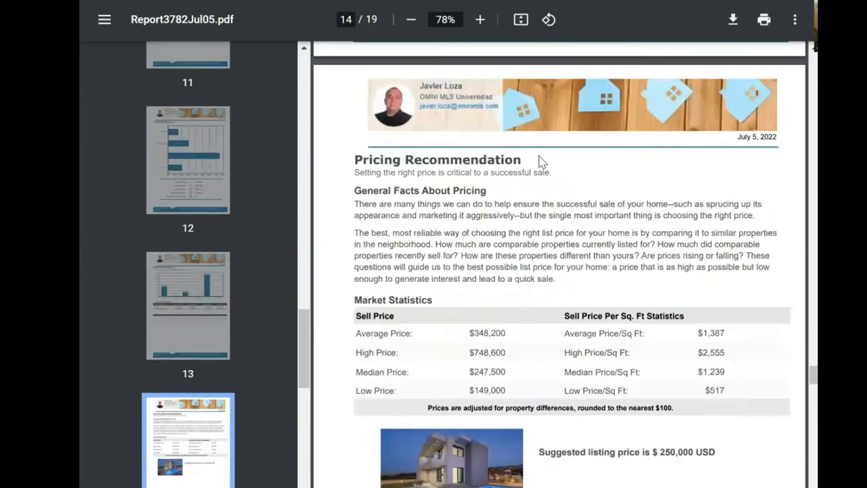
mouse_move(585, 186)
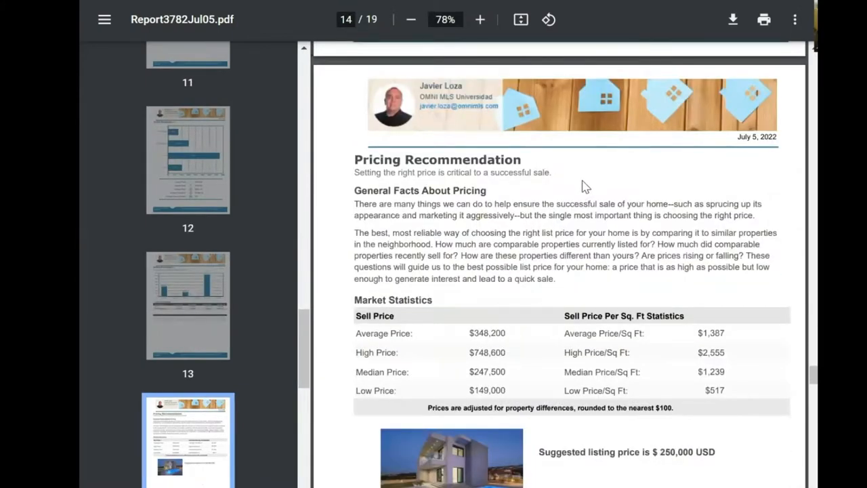
scroll(down, 3)
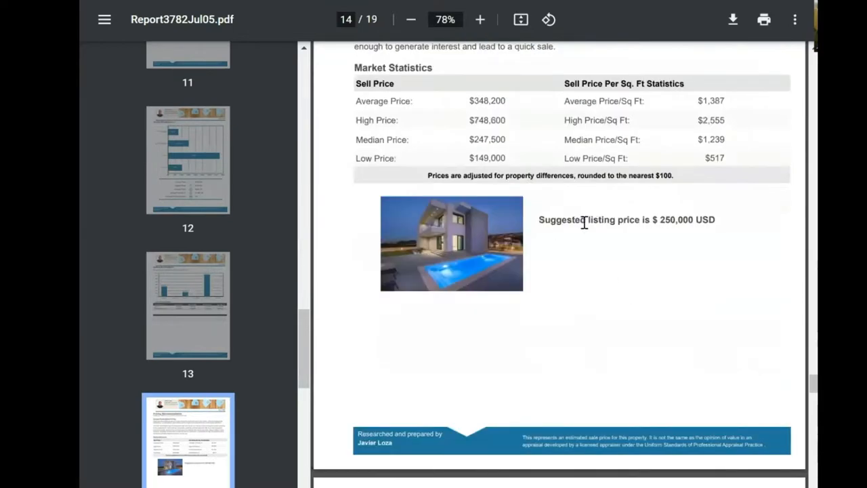
mouse_move(686, 302)
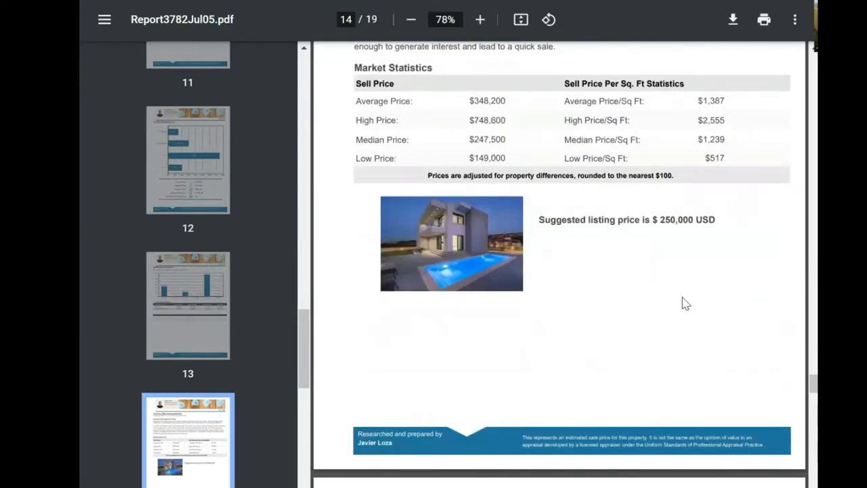
scroll(down, 3)
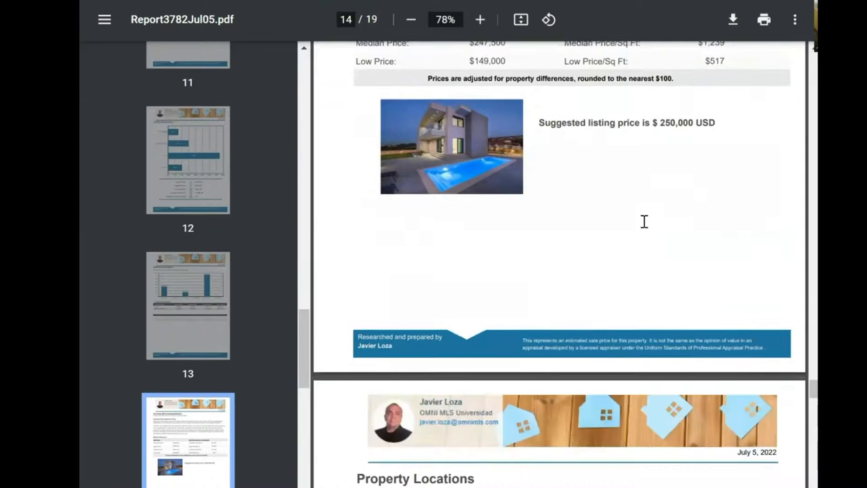
scroll(down, 3)
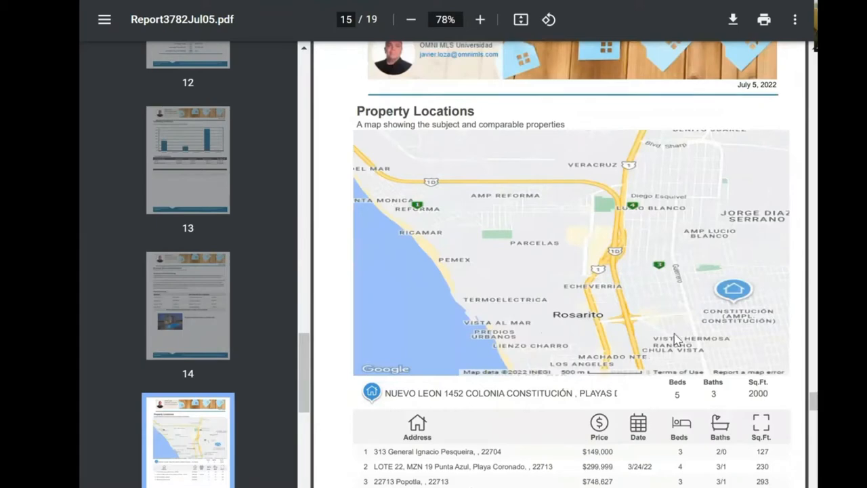
scroll(down, 3)
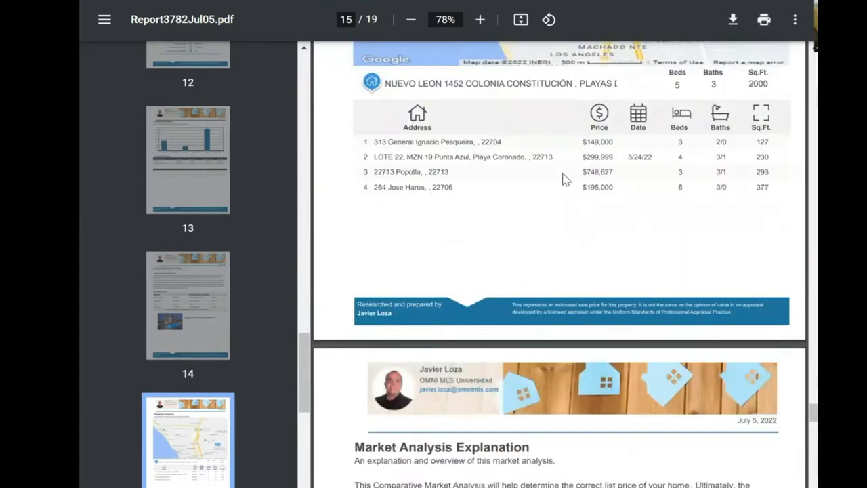
scroll(down, 3)
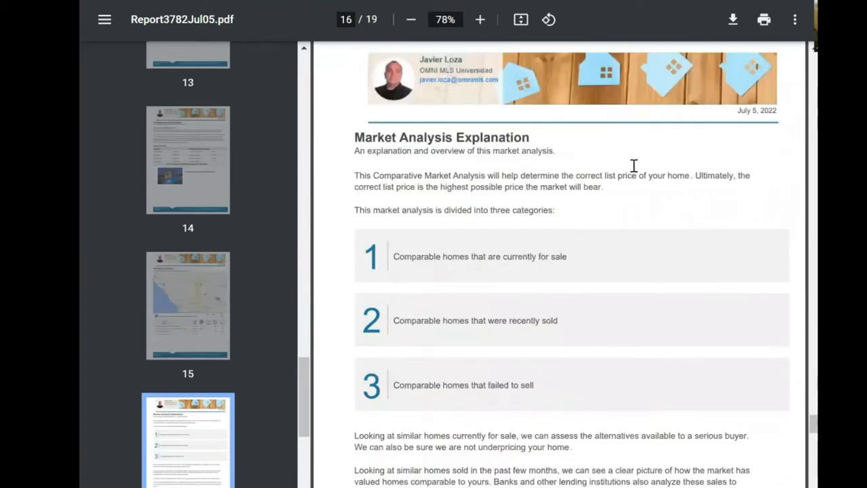
scroll(down, 3)
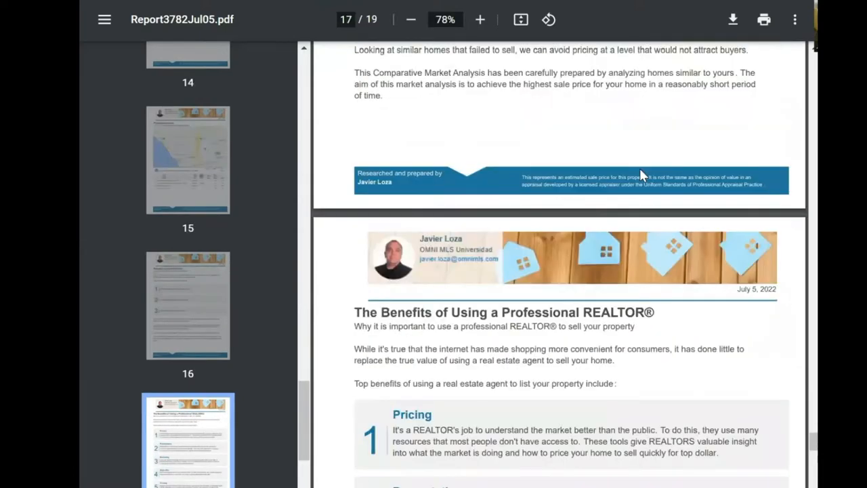
scroll(down, 3)
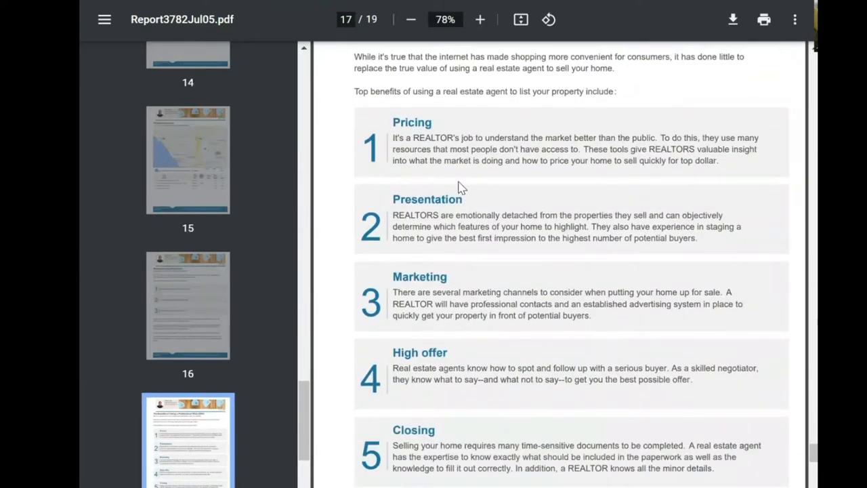
scroll(down, 3)
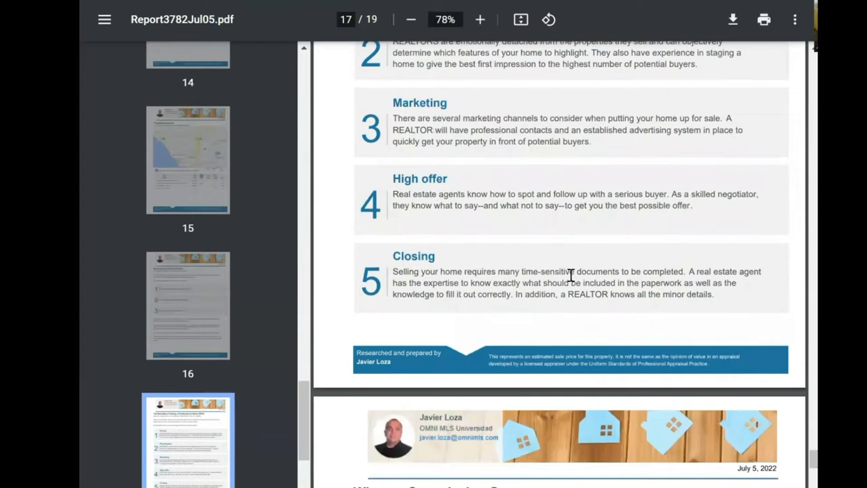
scroll(down, 3)
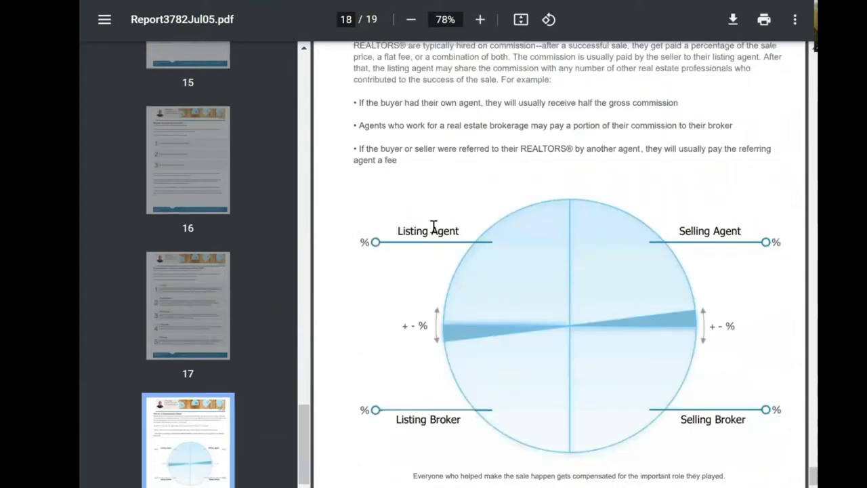
mouse_move(710, 232)
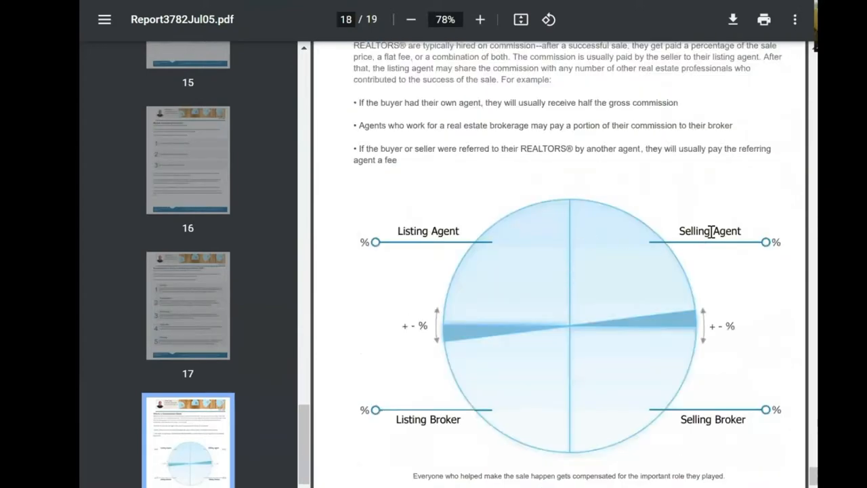
mouse_move(593, 340)
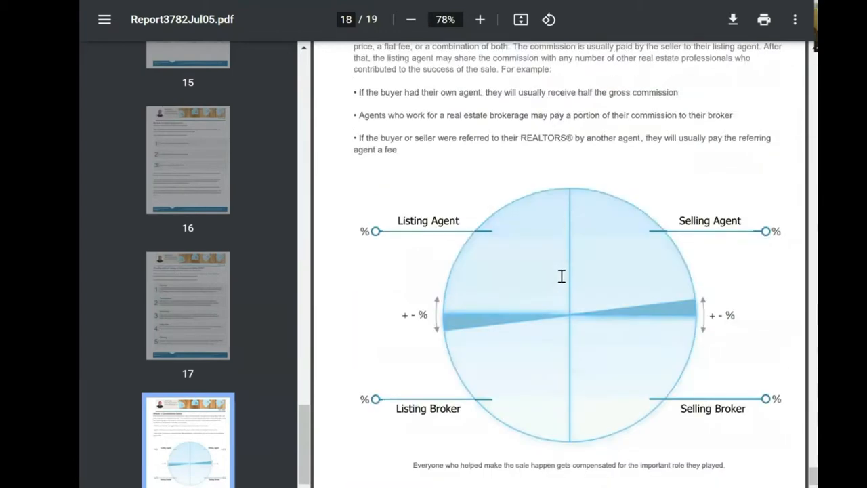
scroll(down, 3)
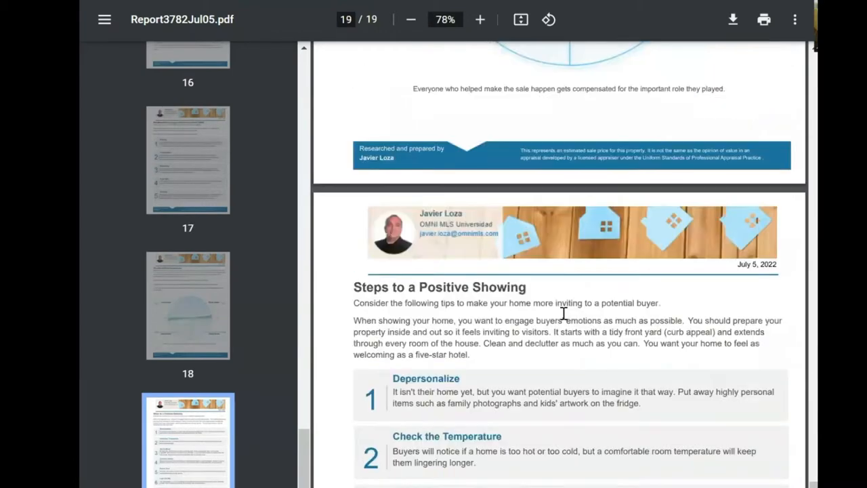
scroll(down, 3)
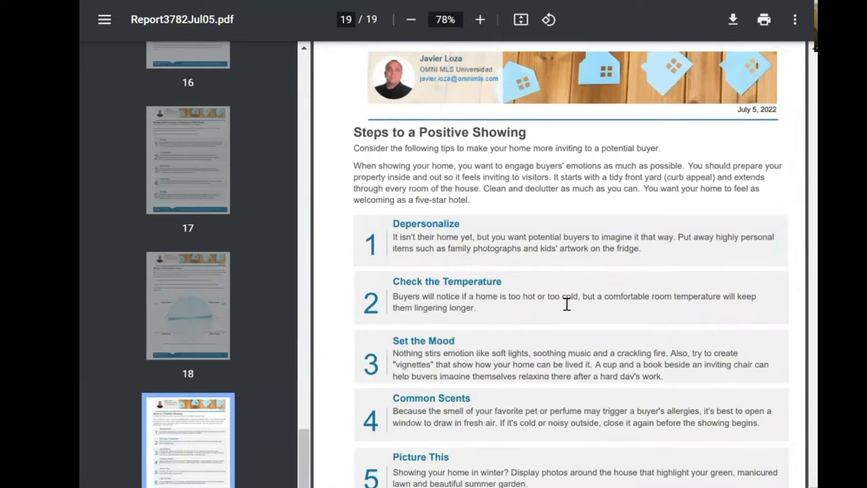
scroll(down, 3)
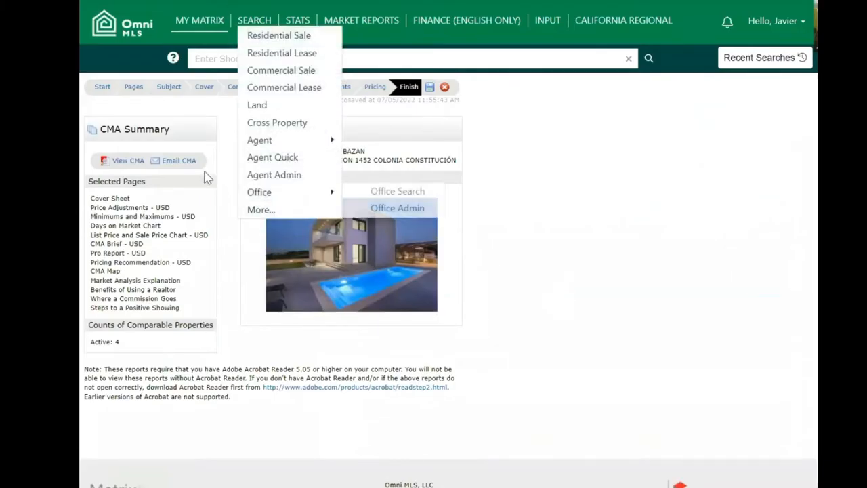
- Send the CMA email to the client with the body 'Hola test email'
click(178, 161)
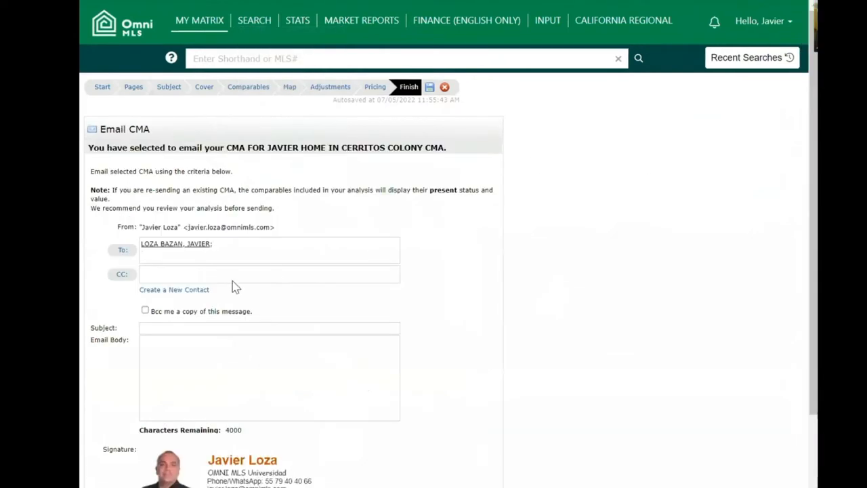
click(269, 252)
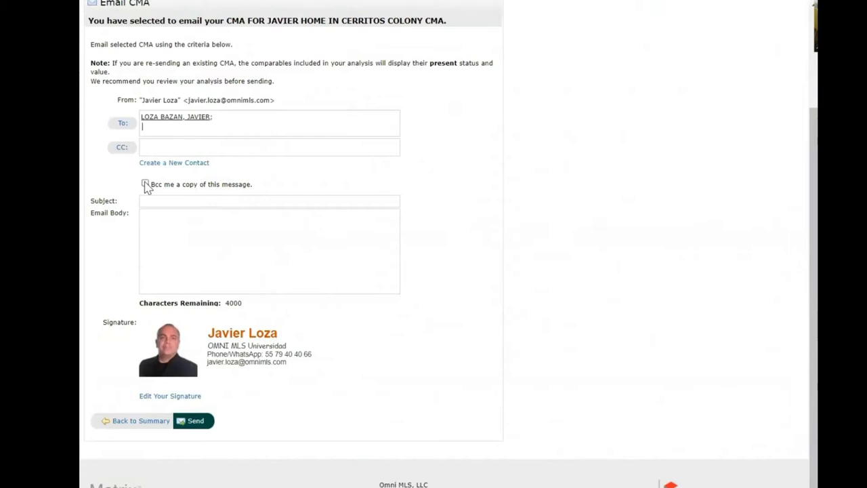
mouse_move(159, 229)
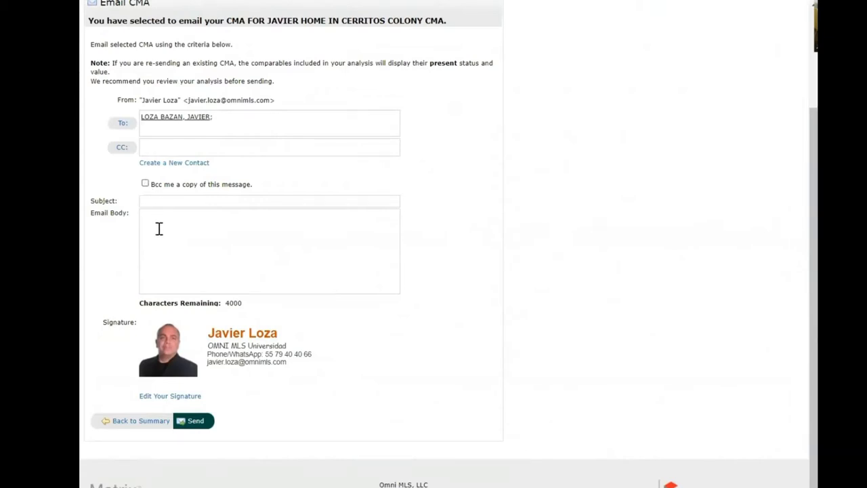
click(269, 251)
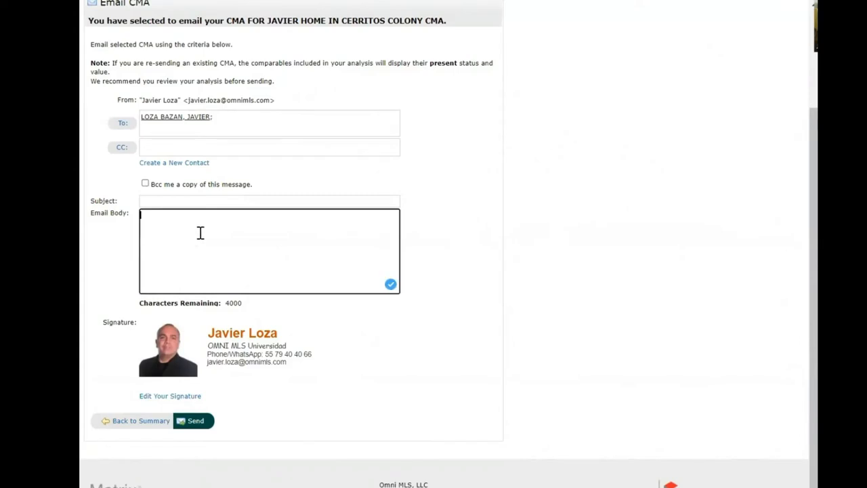
text(Hola re)
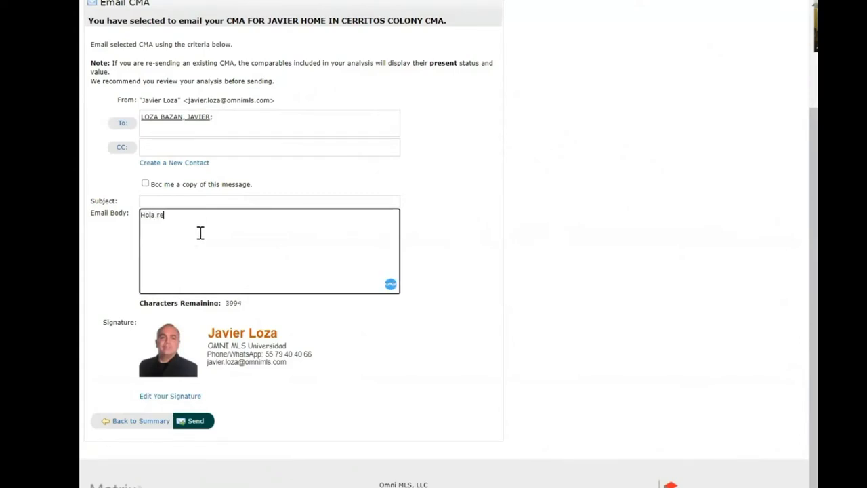
text(test email)
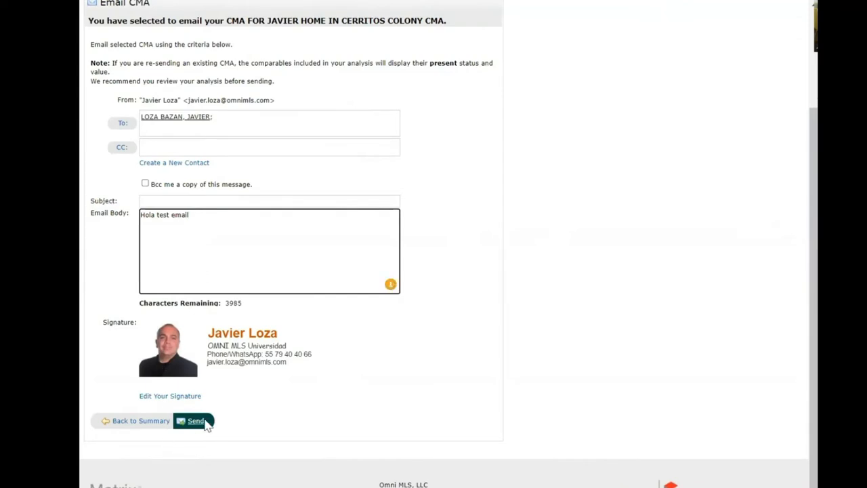
click(195, 420)
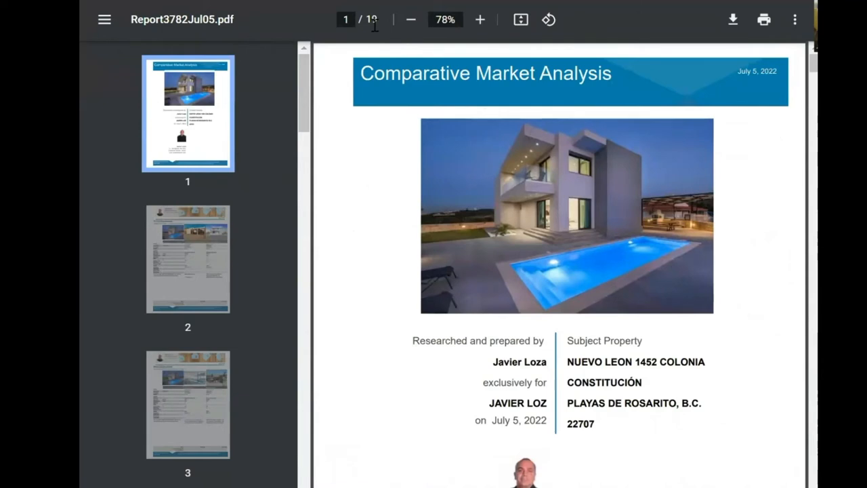
mouse_move(379, 59)
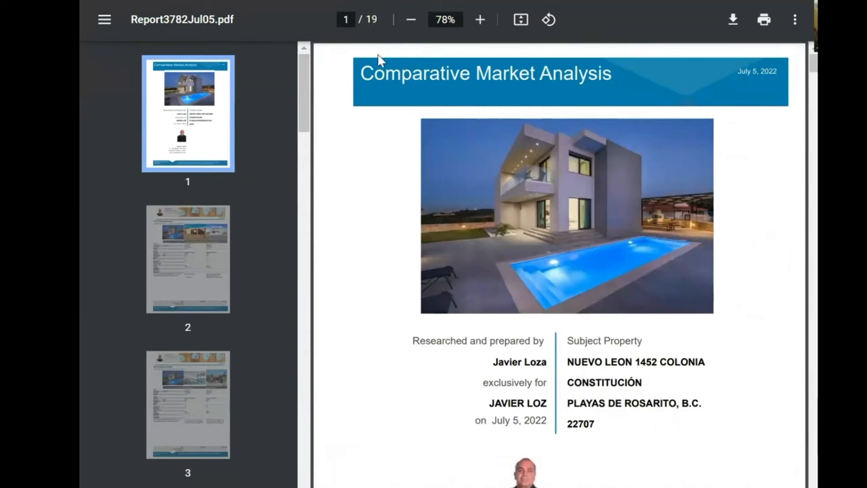
mouse_move(409, 177)
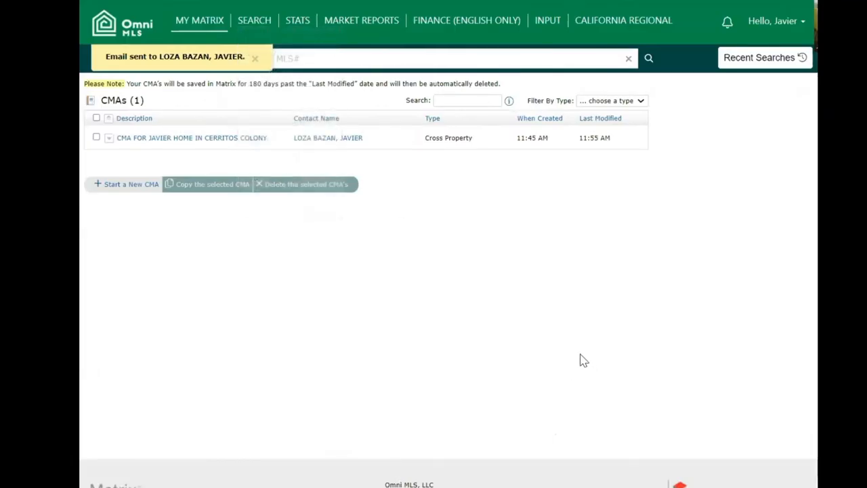
- Dismiss the 'Email sent' confirmation to show the saved CMAs list with Cerritos Colony
click(255, 58)
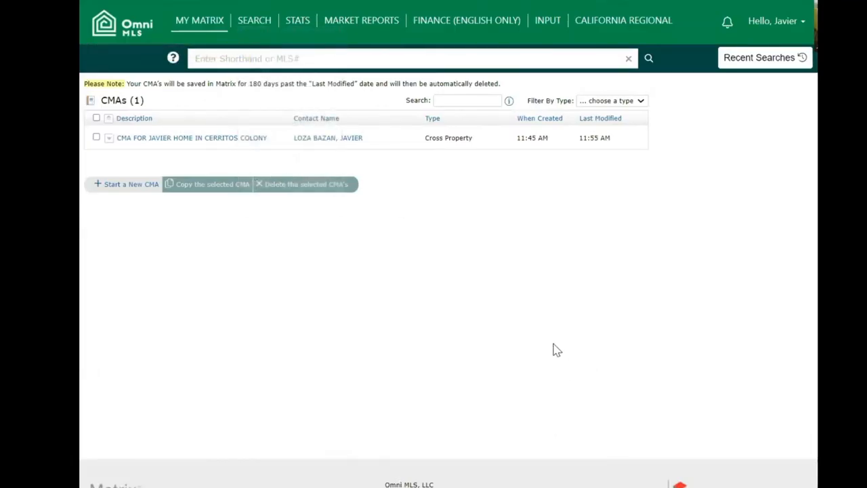